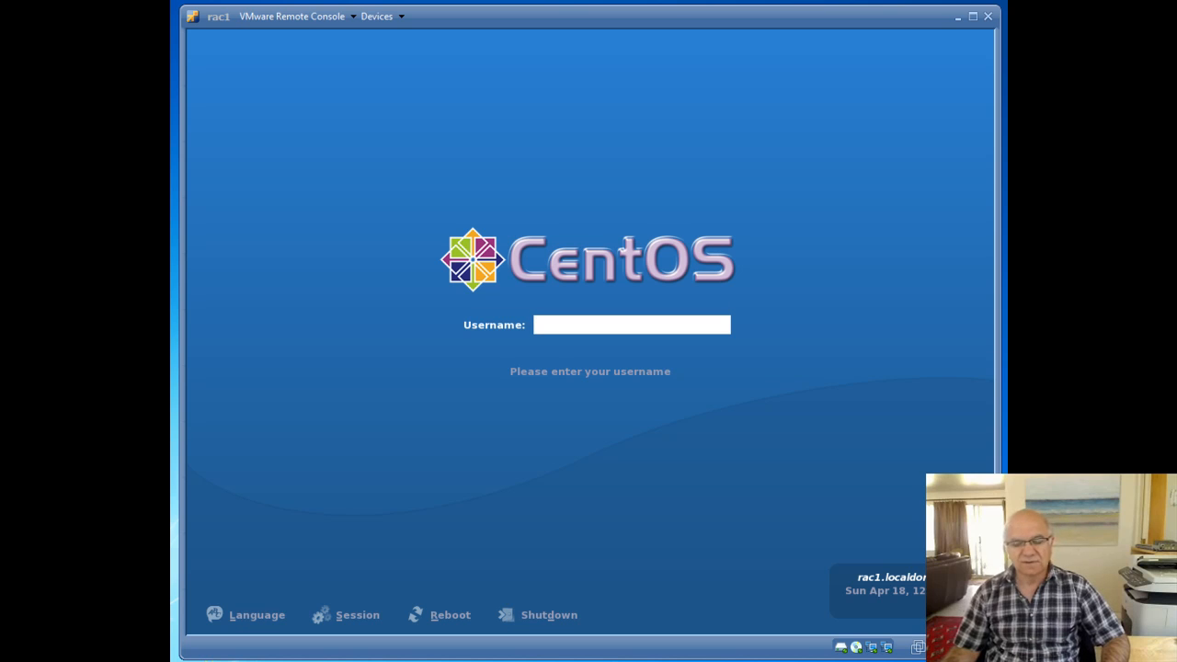
Log in to the CentOS guest with the username and password to reach its desktop.
left_click(632, 324)
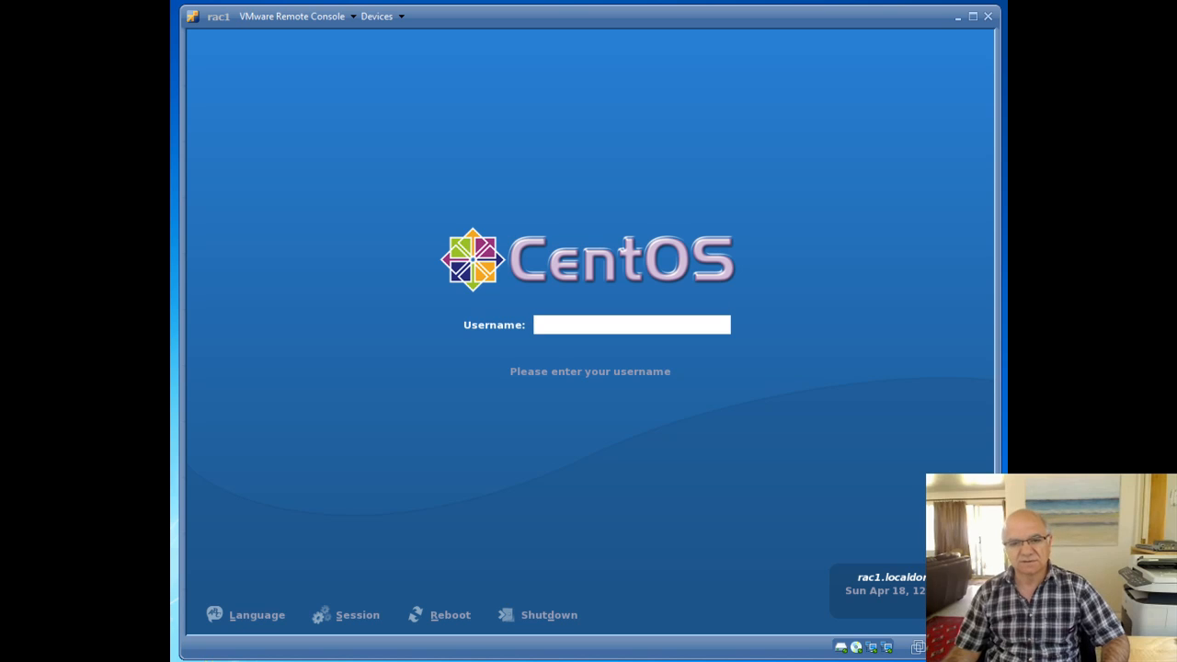
left_click(633, 324)
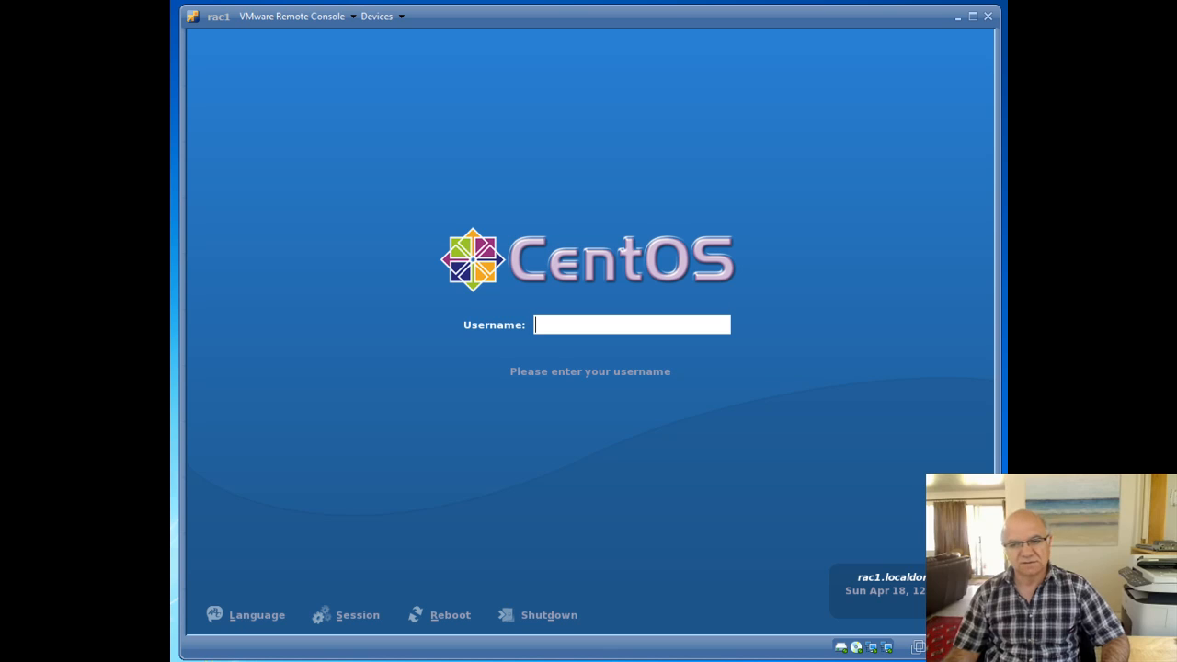
mouse_move(717, 497)
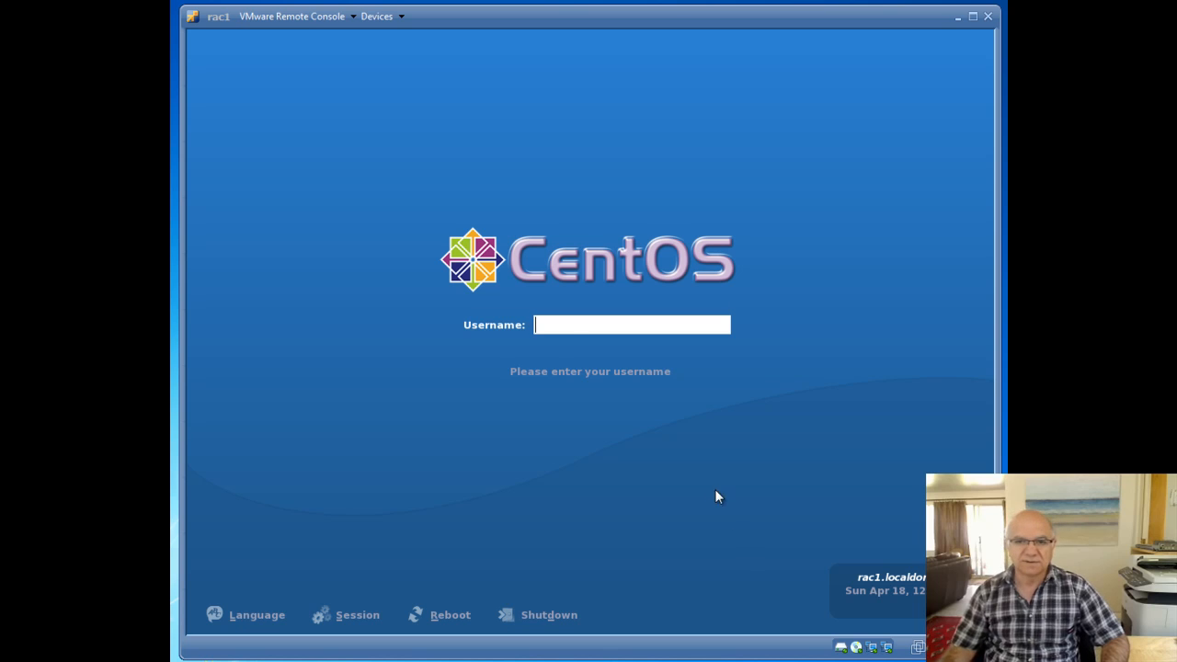
left_click(633, 324)
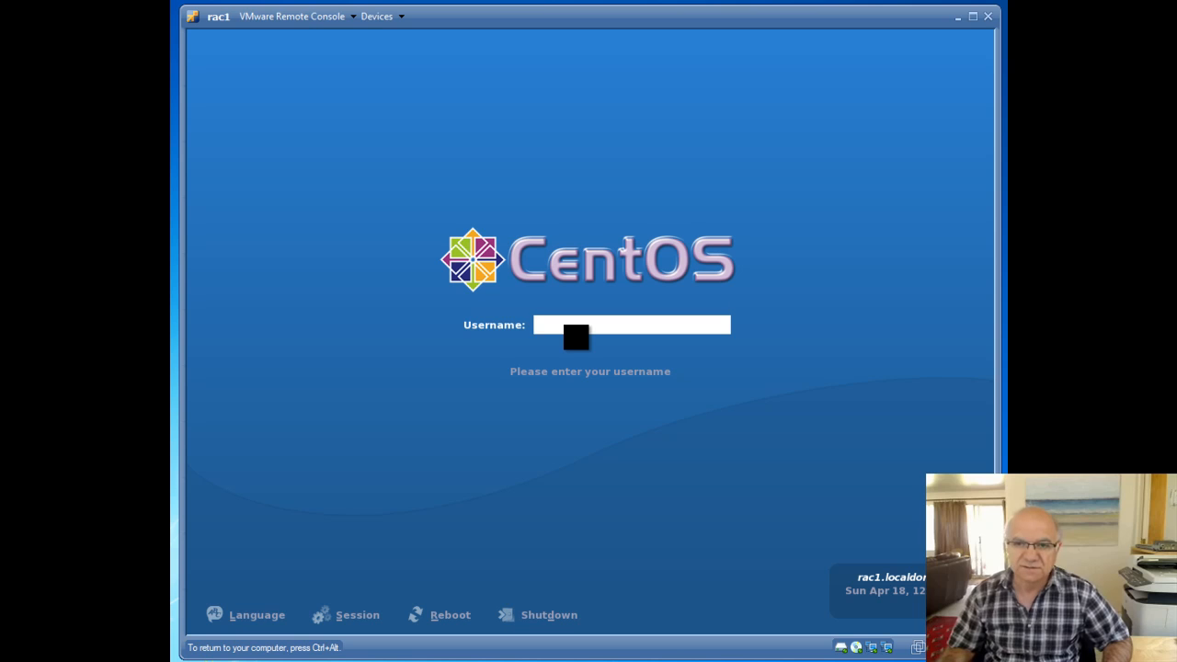
type("ro")
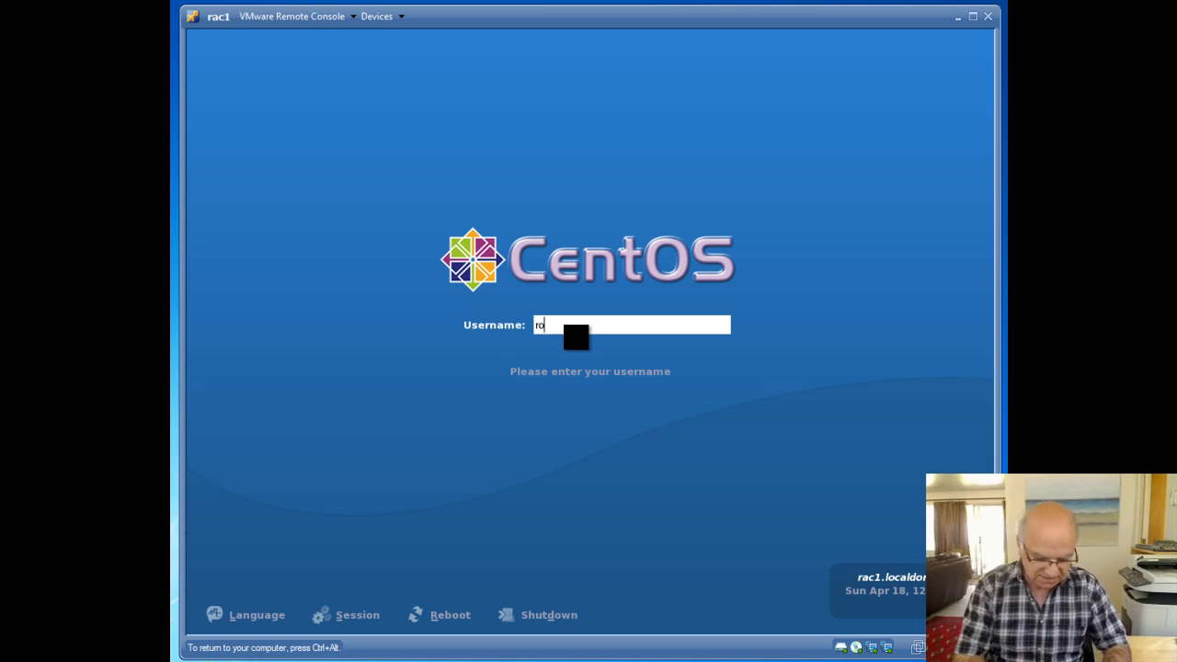
key("Return")
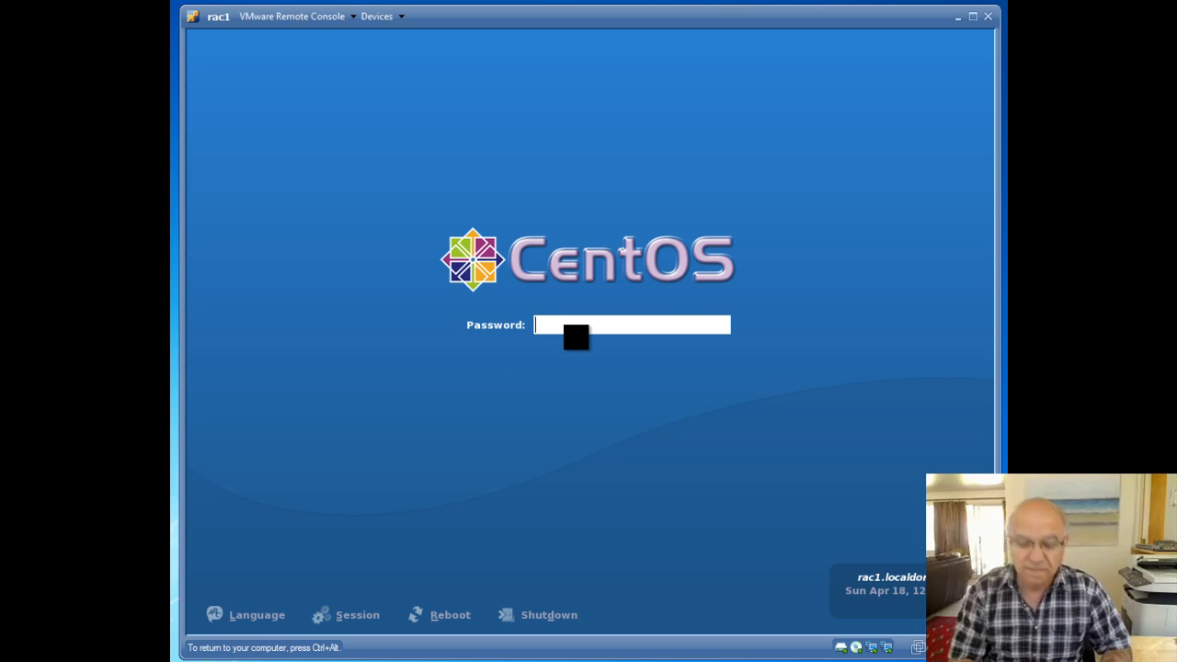
type("password")
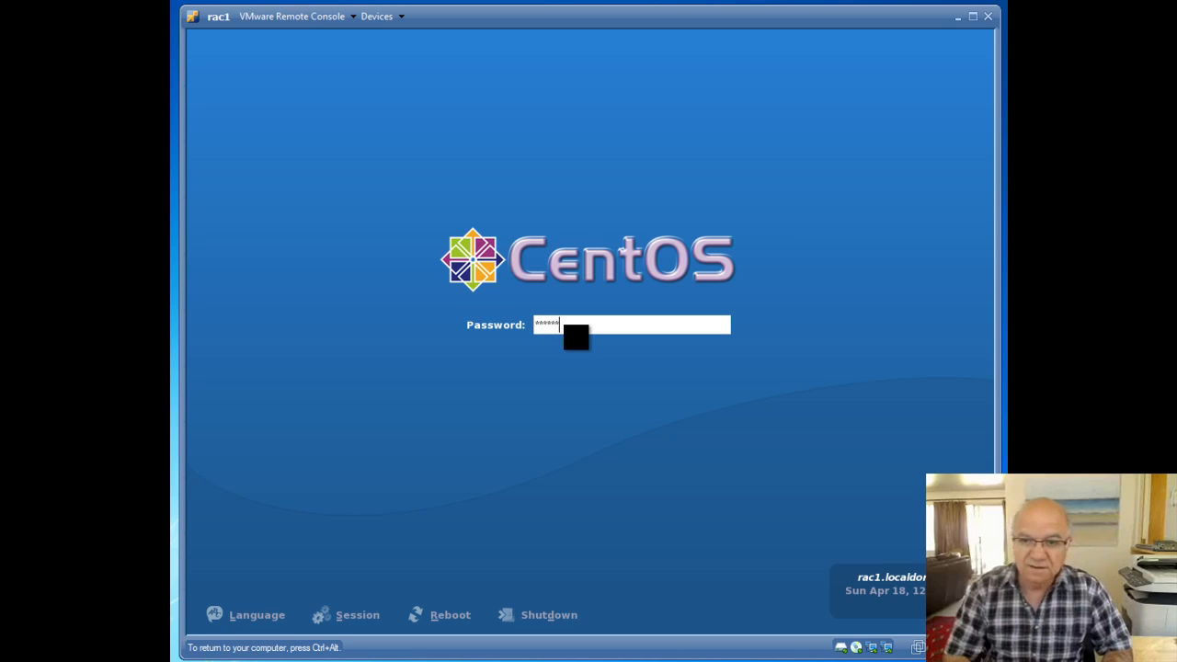
key("Return")
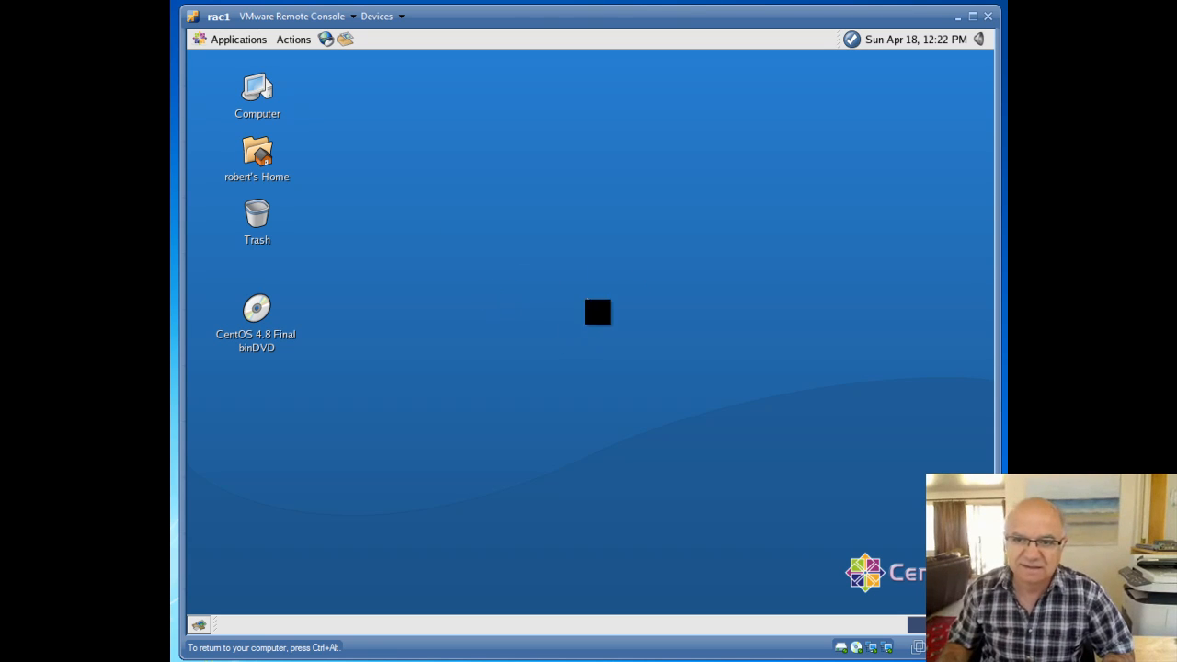
Open a terminal from the desktop menu and switch to a root shell with 'su -'.
right_click(596, 313)
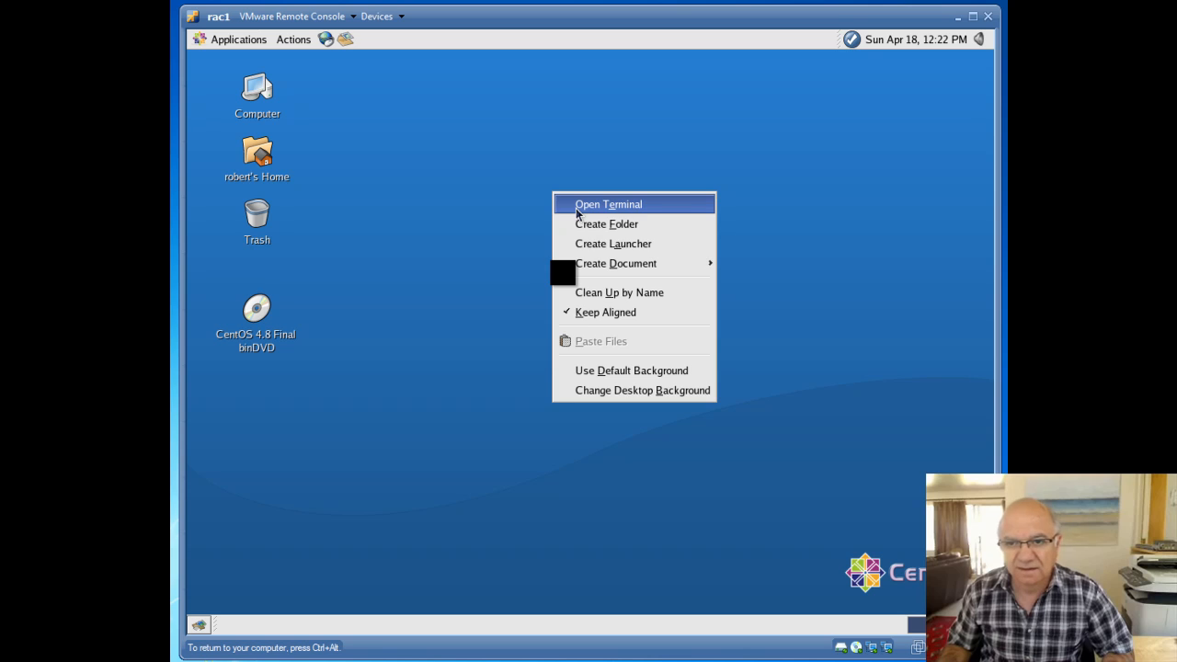
left_click(607, 202)
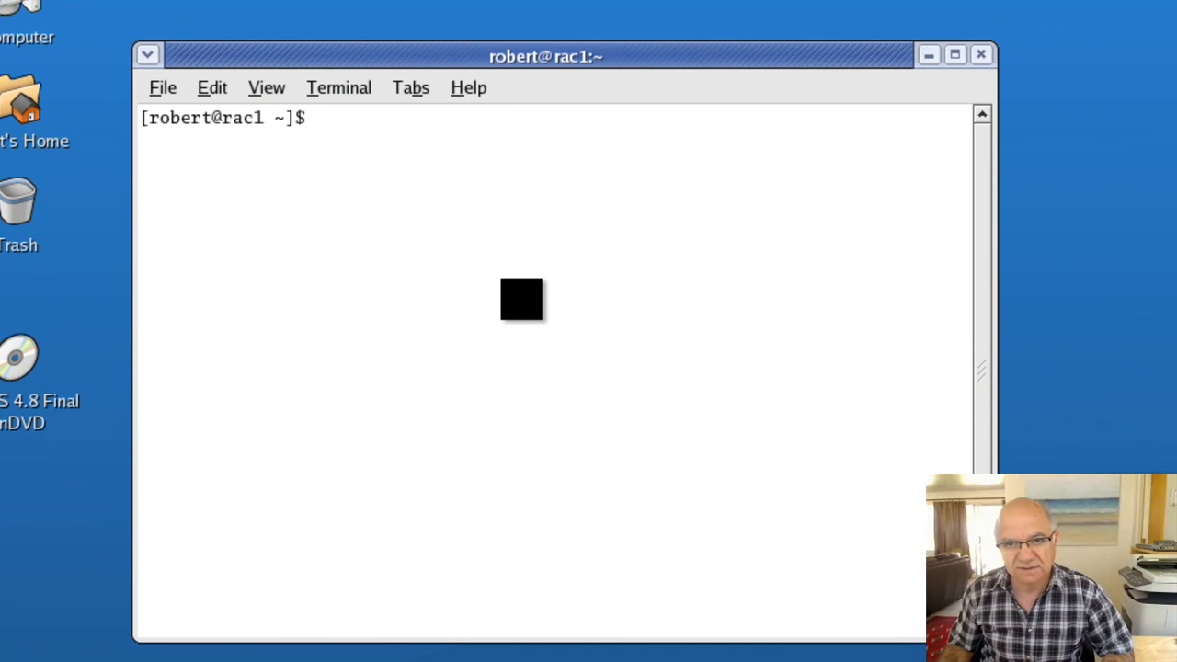
type("su")
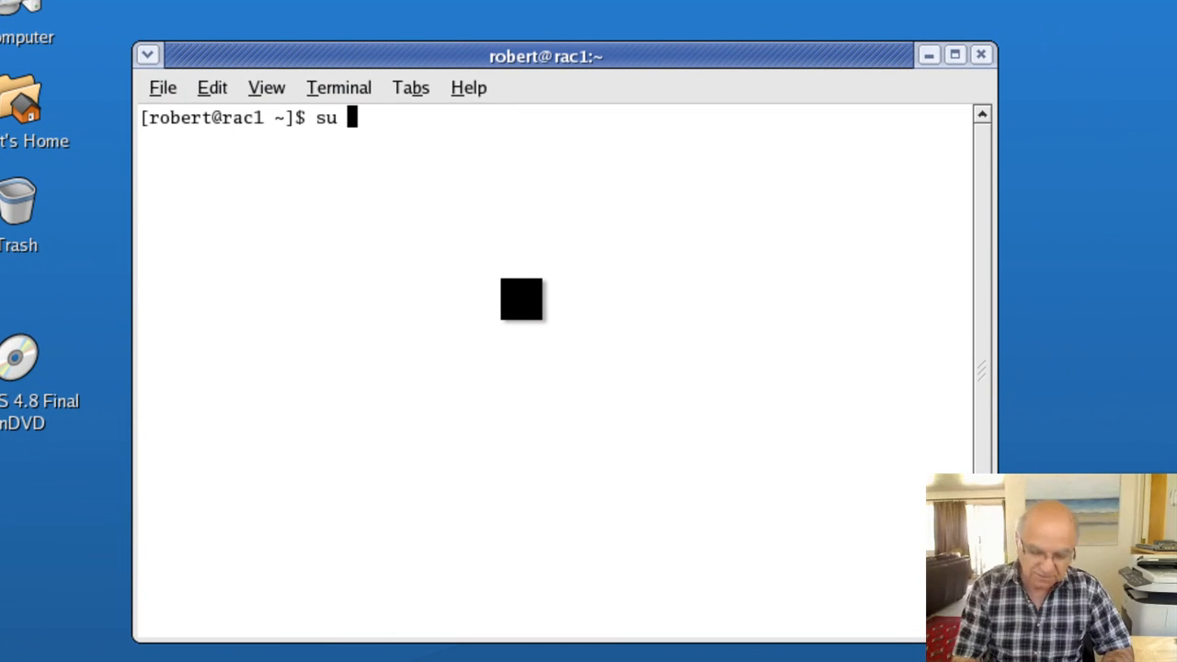
key("Return")
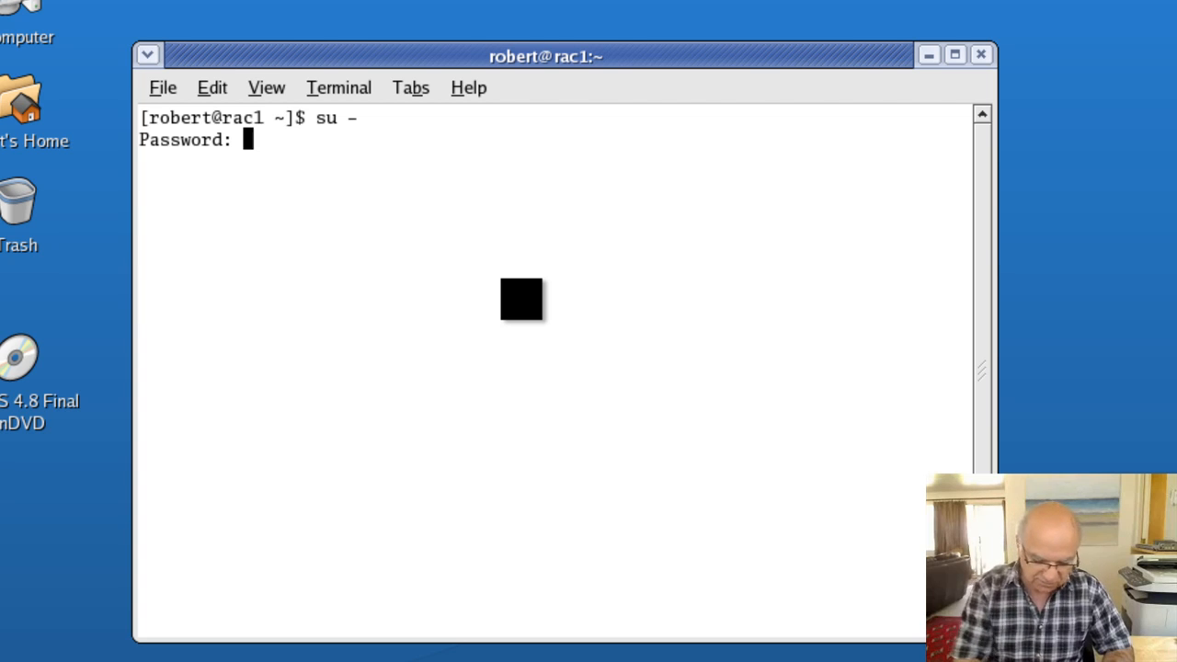
key("Return")
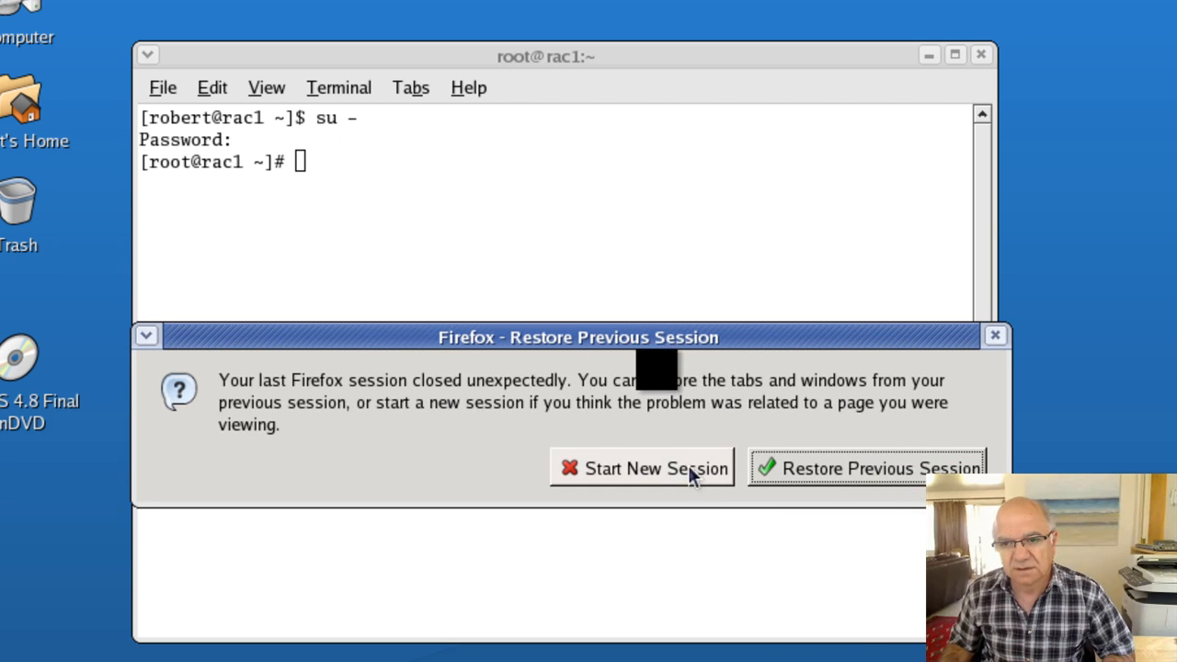
Start a fresh Firefox session and scroll the ORACLE-BASE RAC guide down to the groups and users step.
left_click(642, 469)
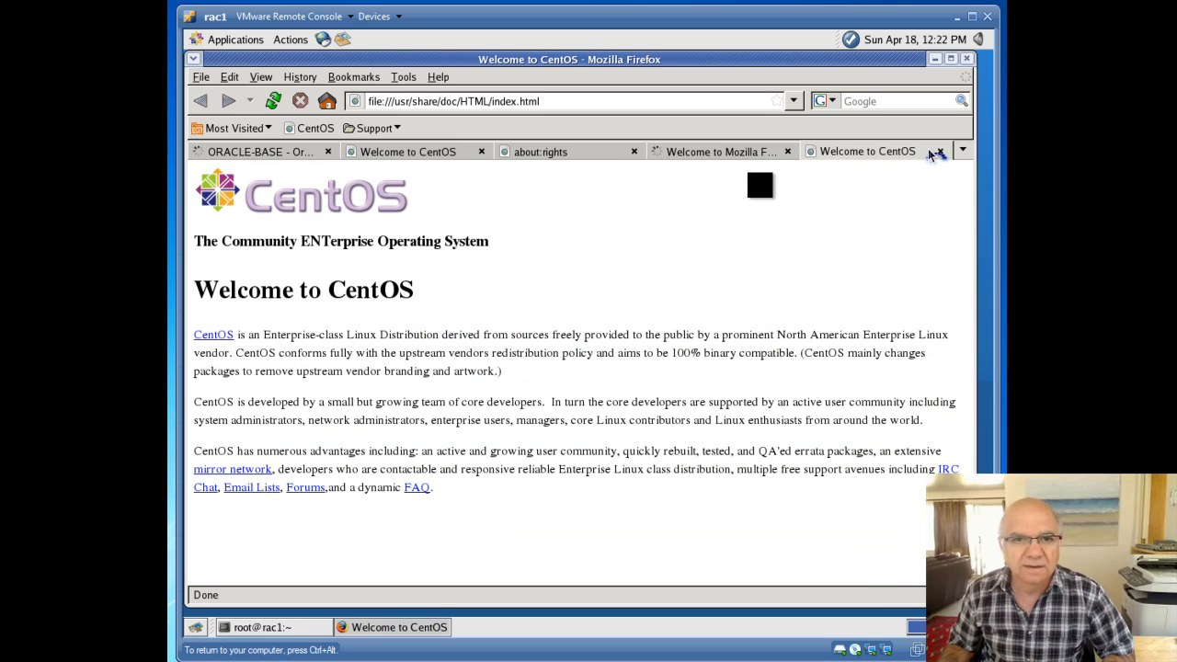
left_click(258, 150)
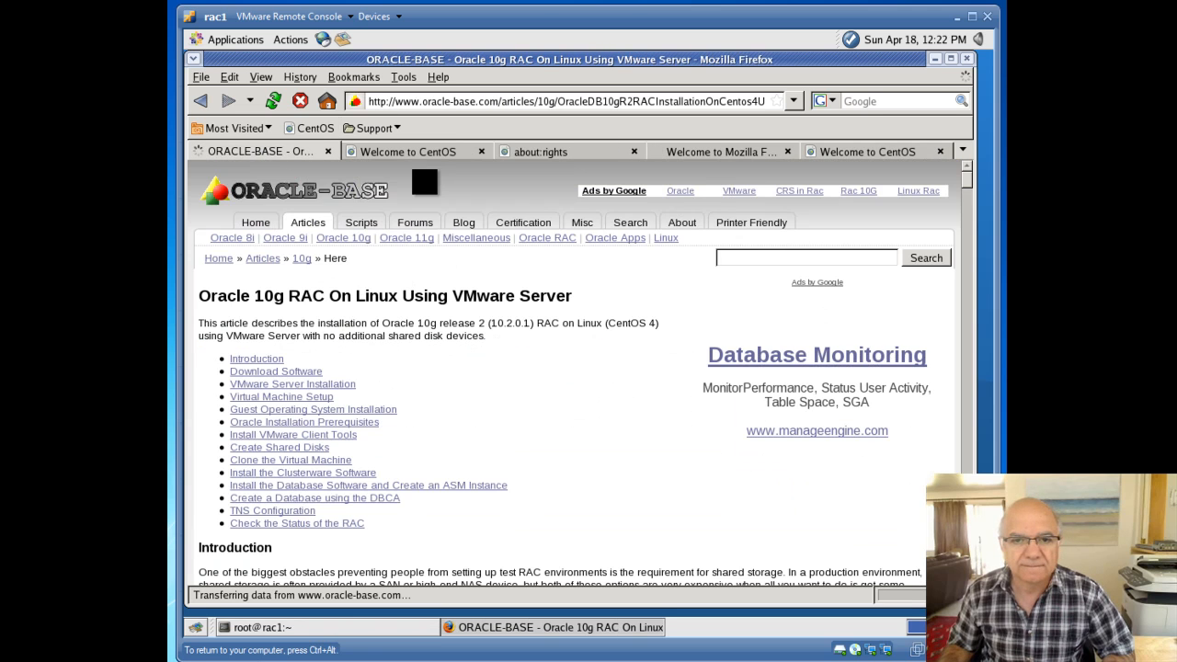
scroll("down", 3)
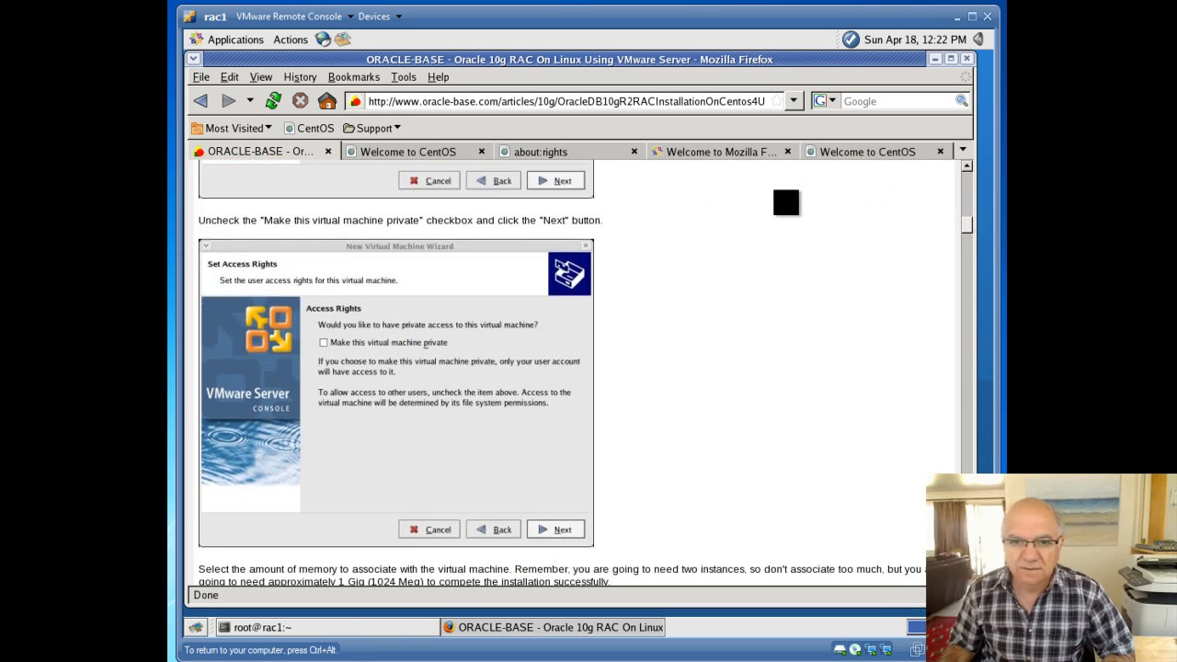
scroll("down", 3)
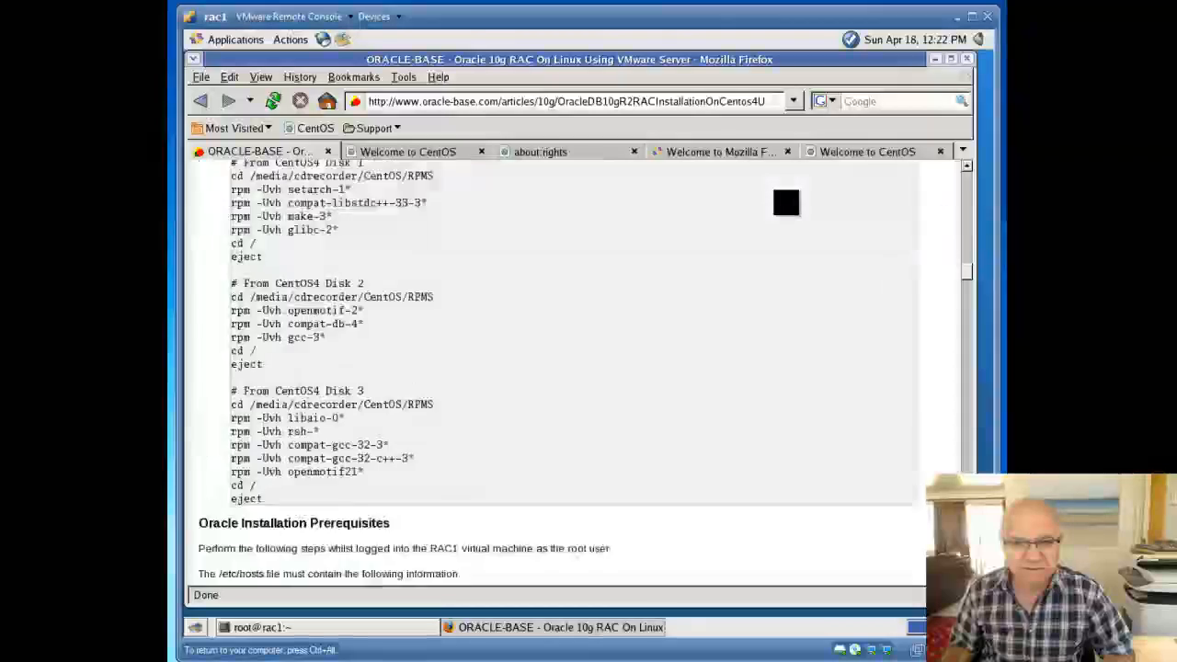
scroll("down", 3)
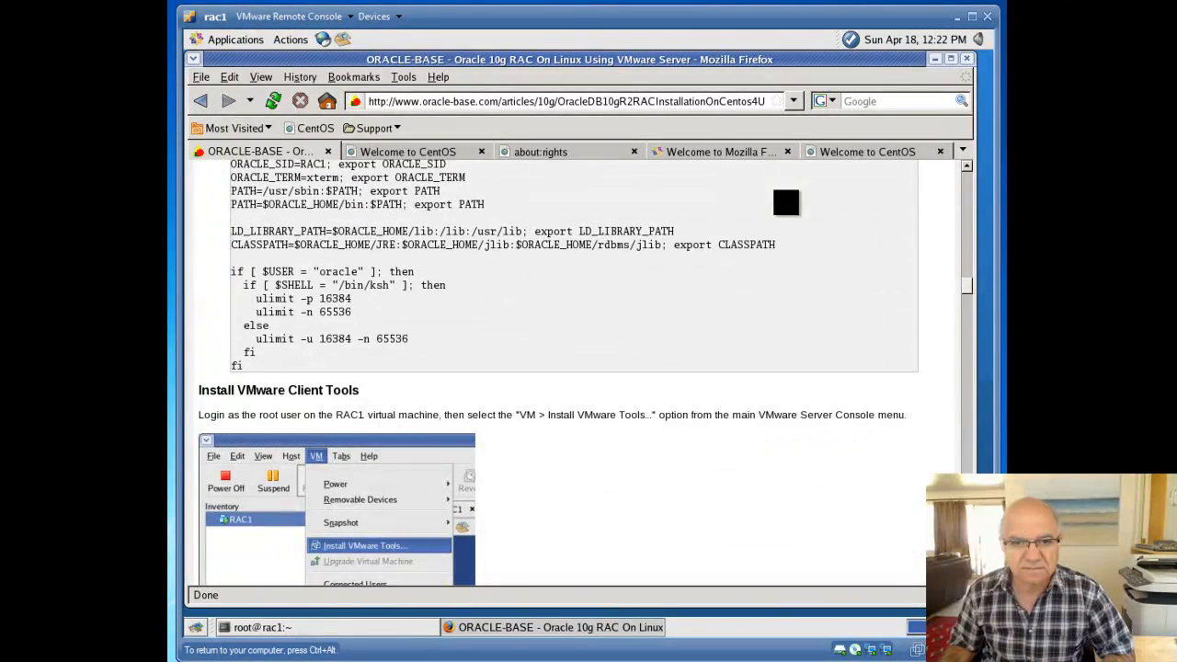
scroll("up", 3)
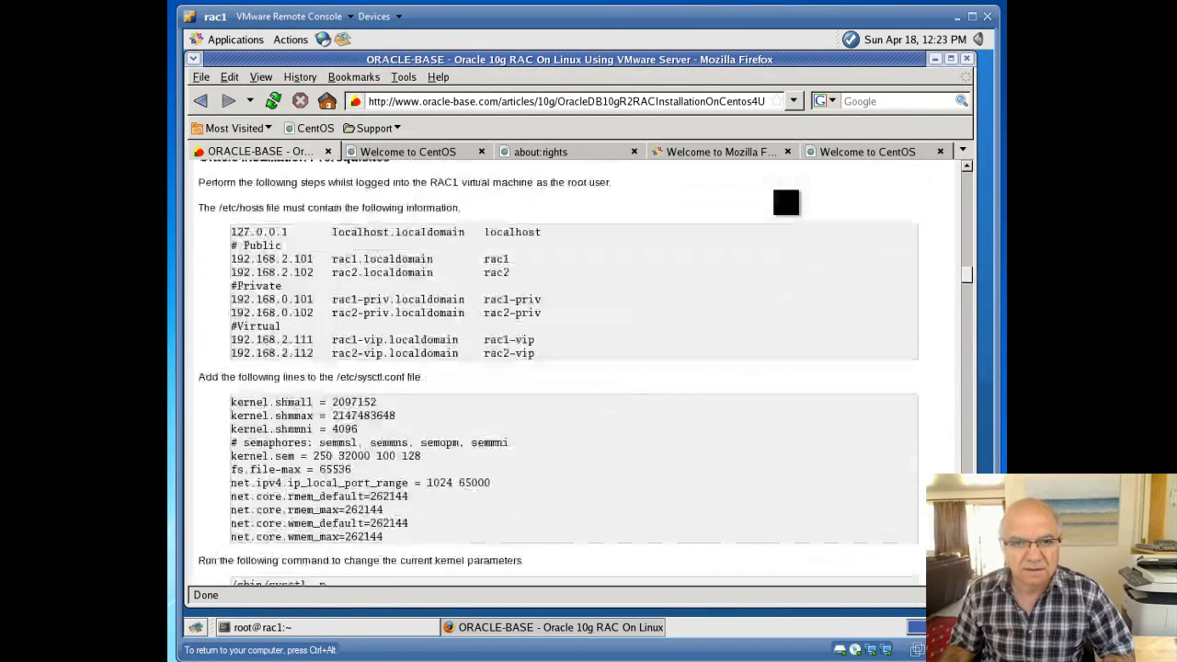
scroll("down", 3)
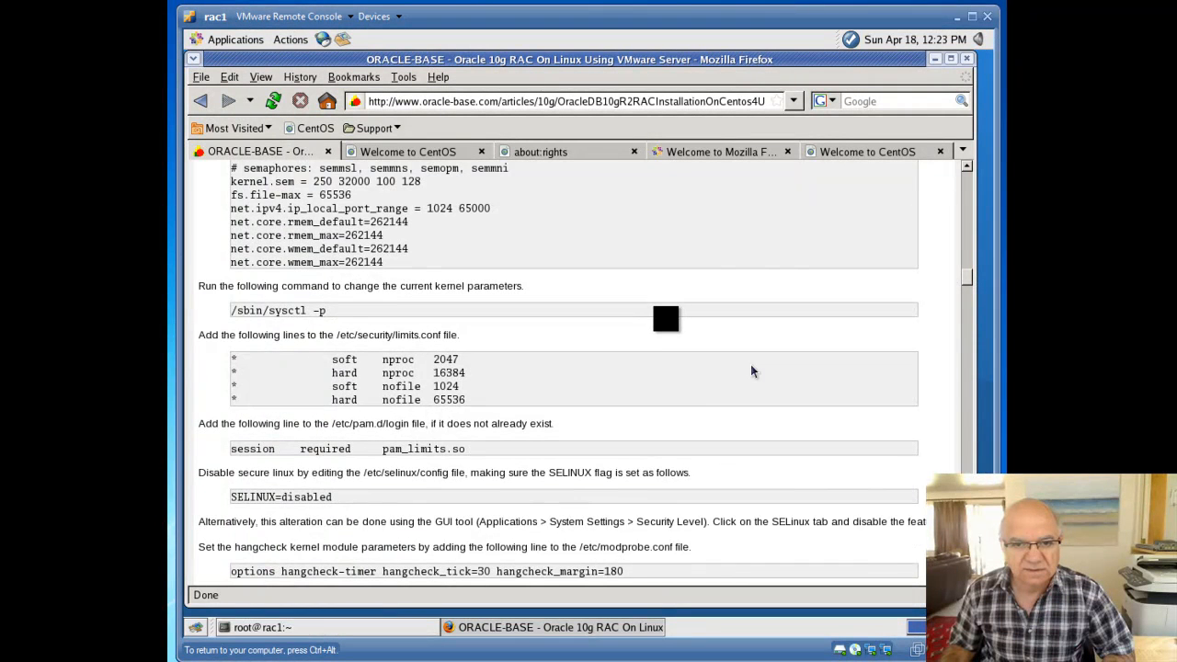
scroll("down", 3)
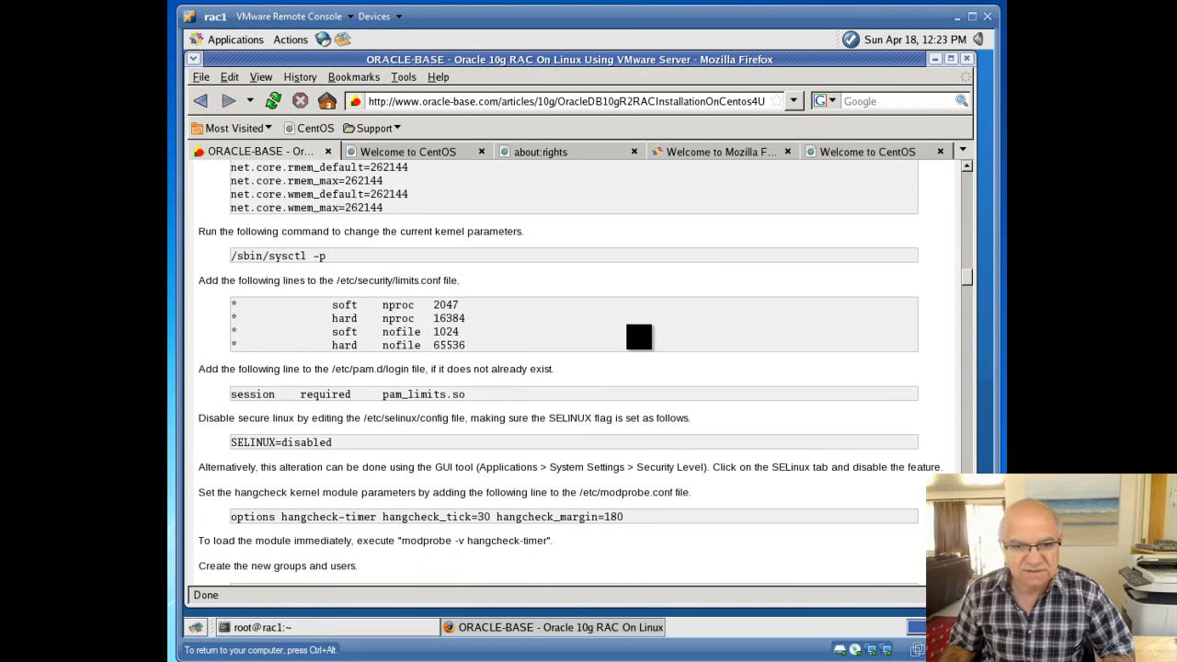
scroll("down", 3)
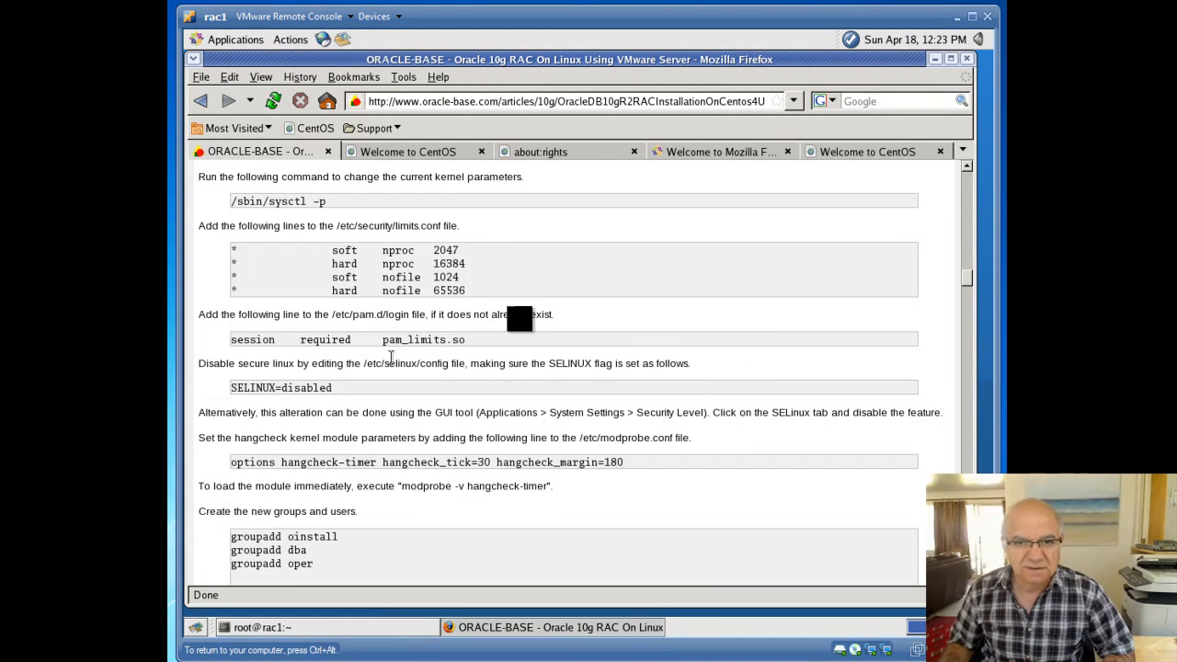
mouse_move(262, 627)
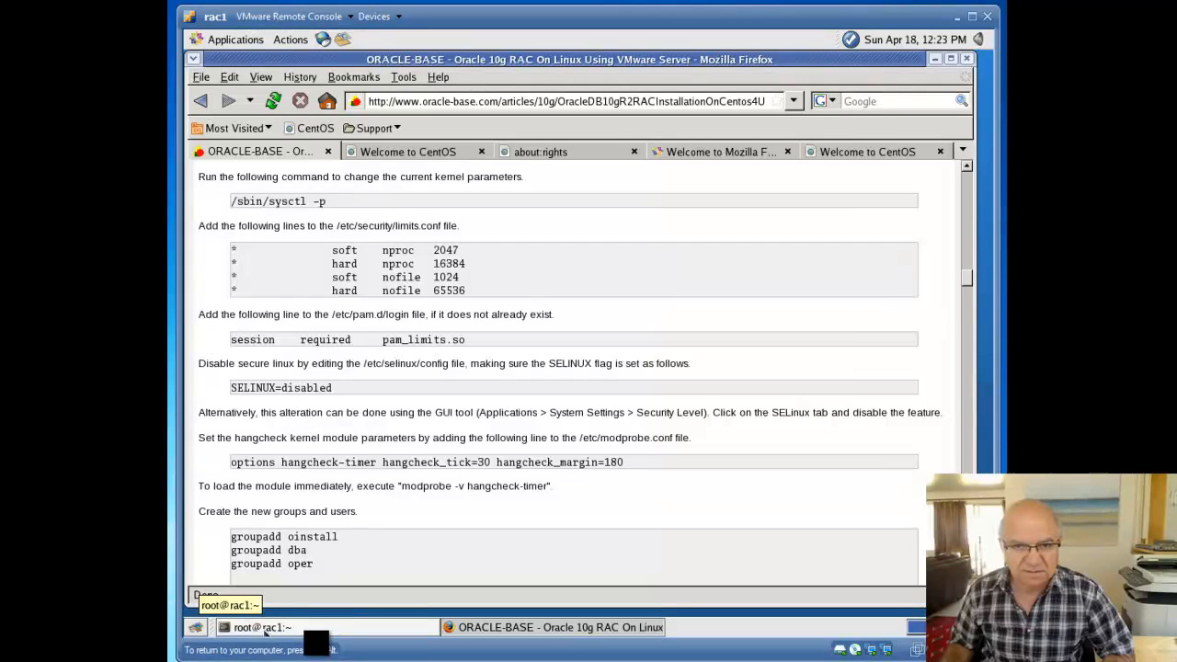
Display /etc/selinux/config in the root terminal with cat to check the SELinux setting.
left_click(261, 627)
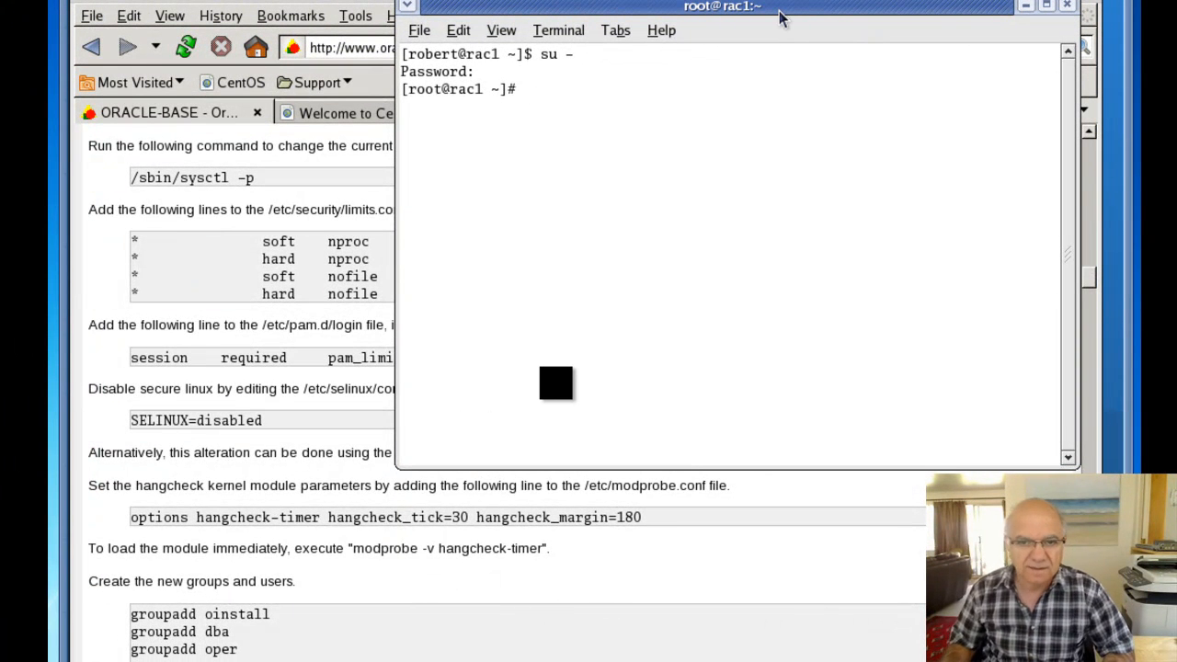
type("cat")
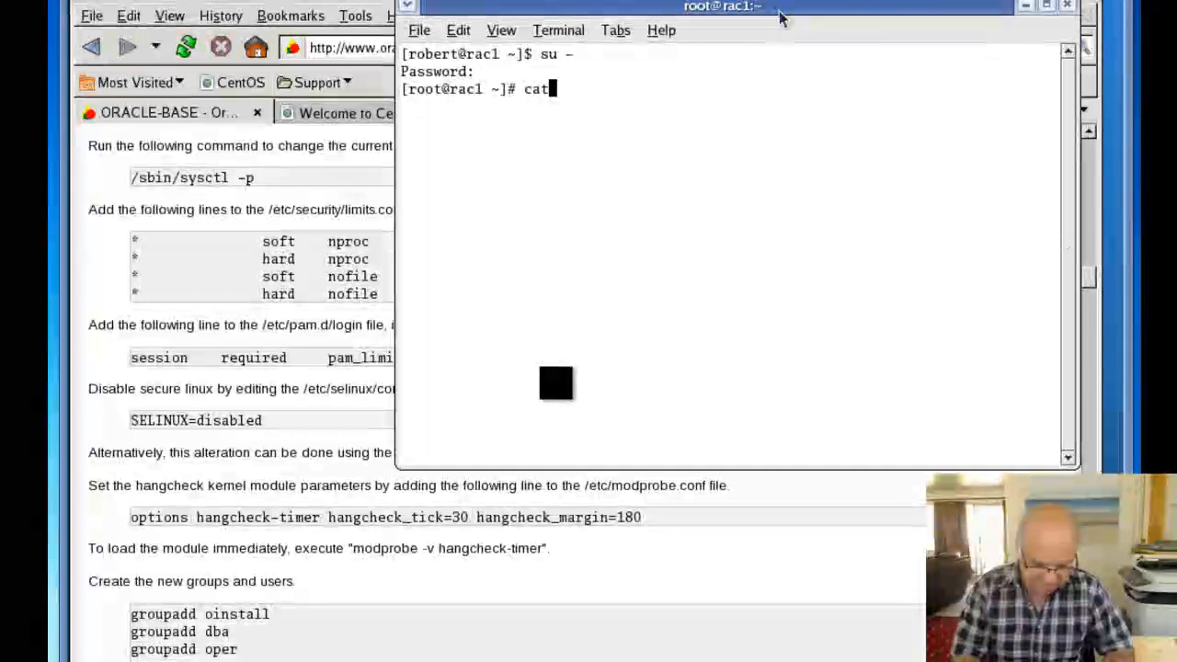
type("tttttttttttttttttt")
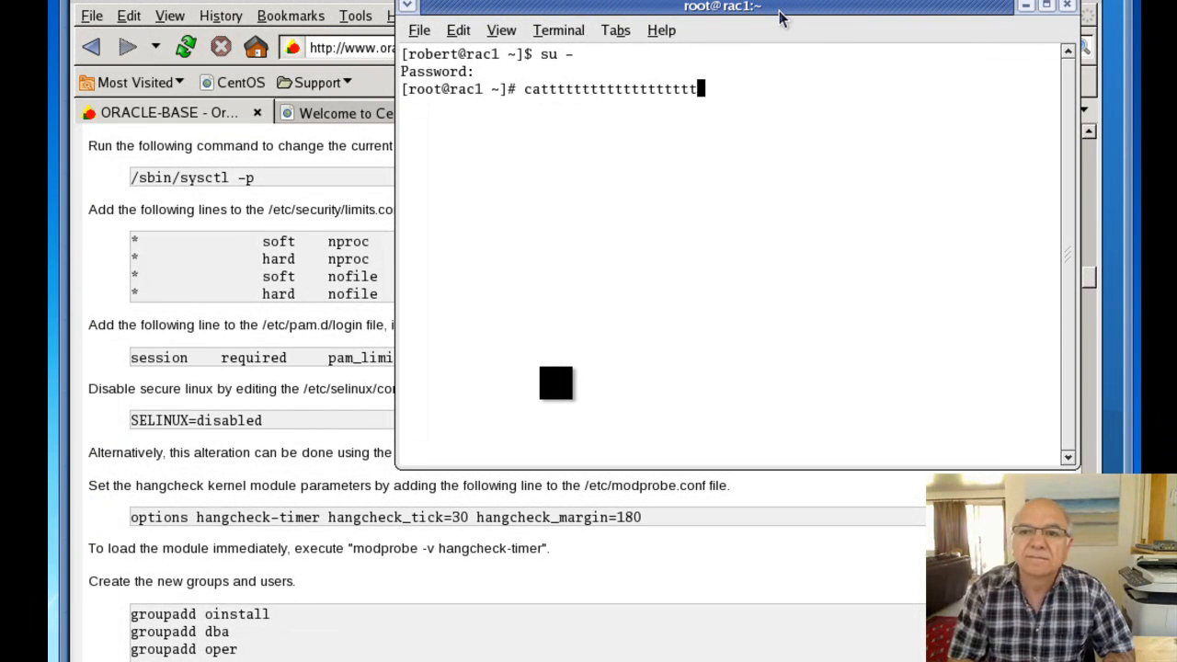
key("BackSpace")
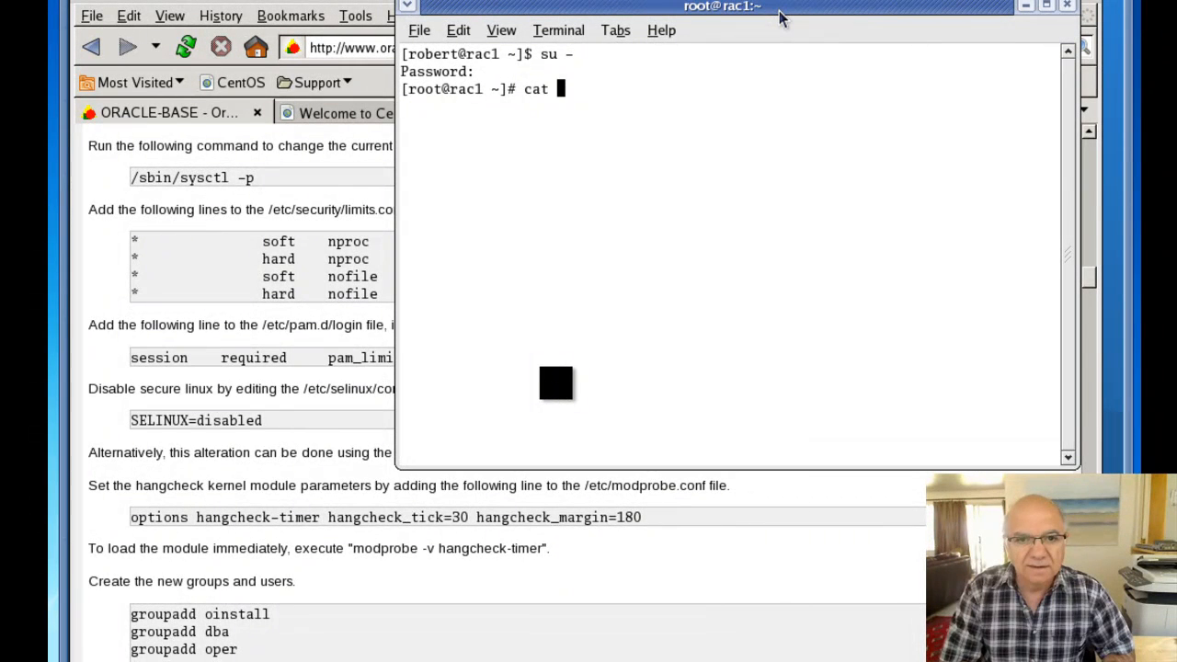
type("/etc/")
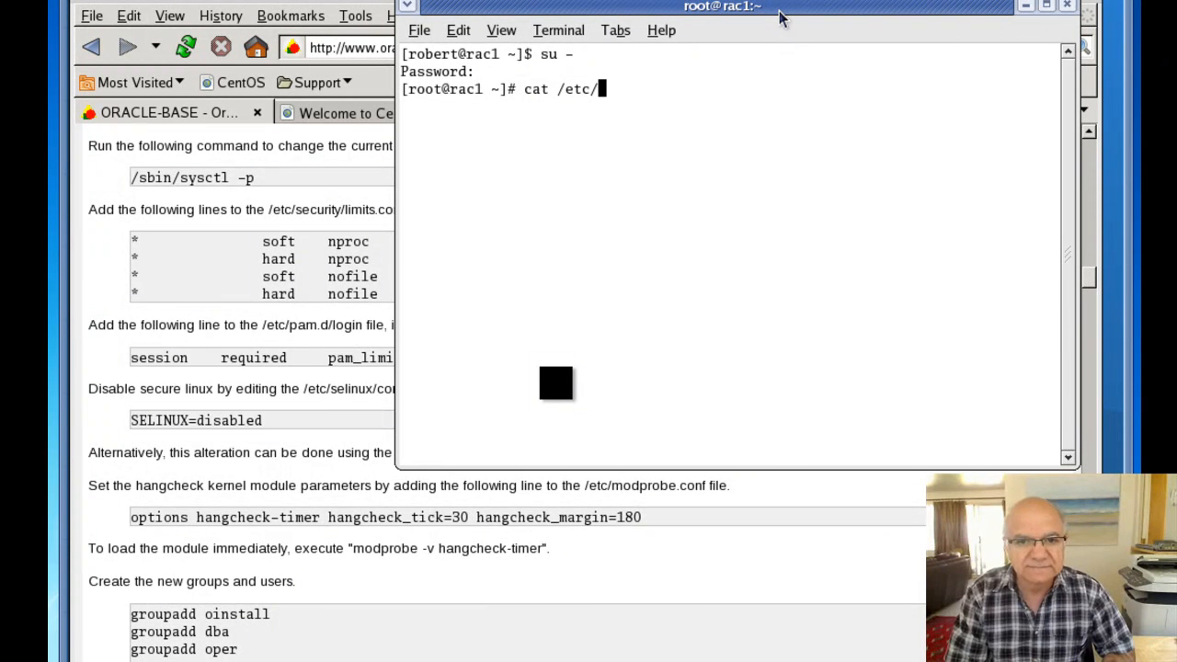
type("selinux/")
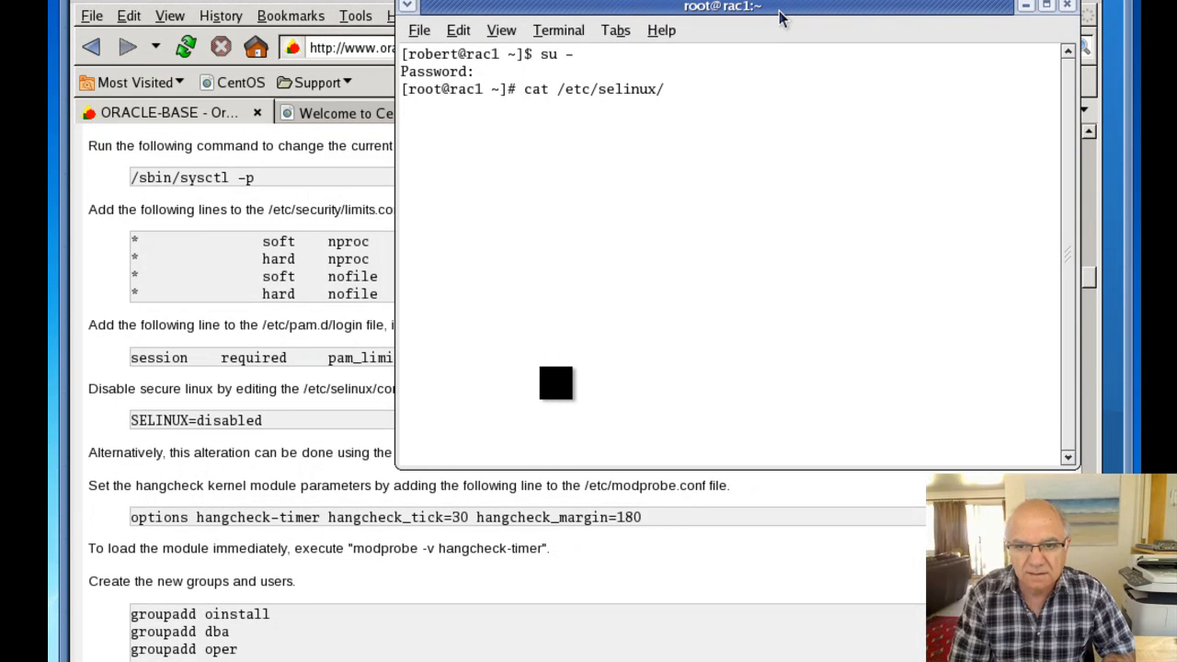
type("pa")
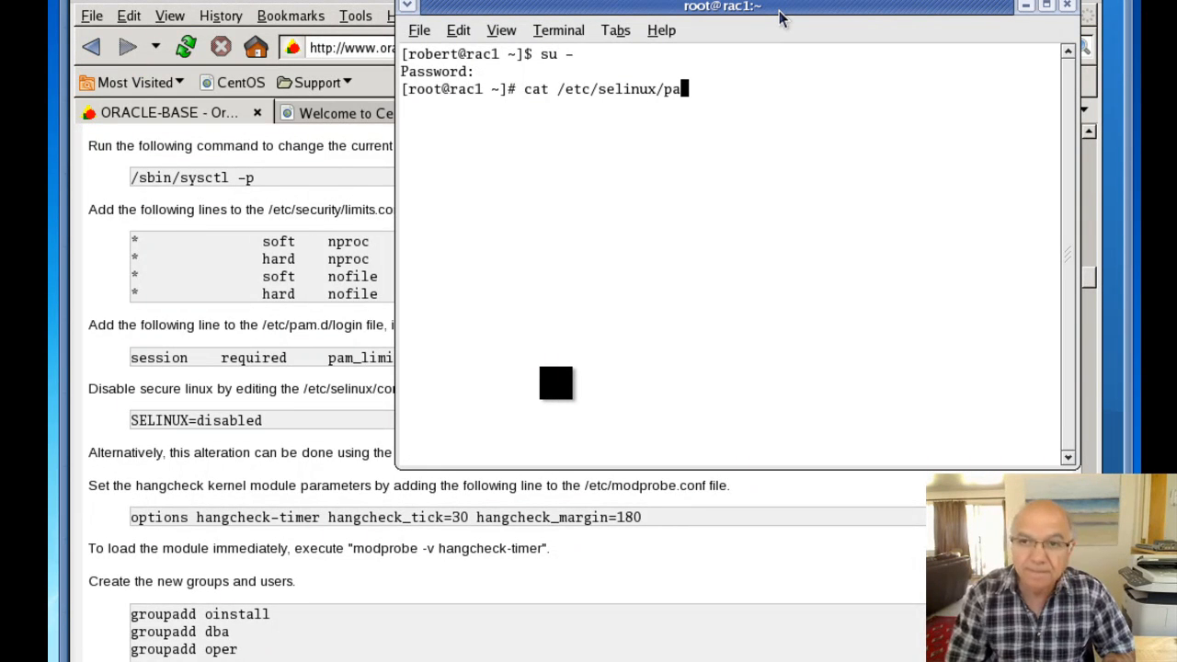
key("BackSpace")
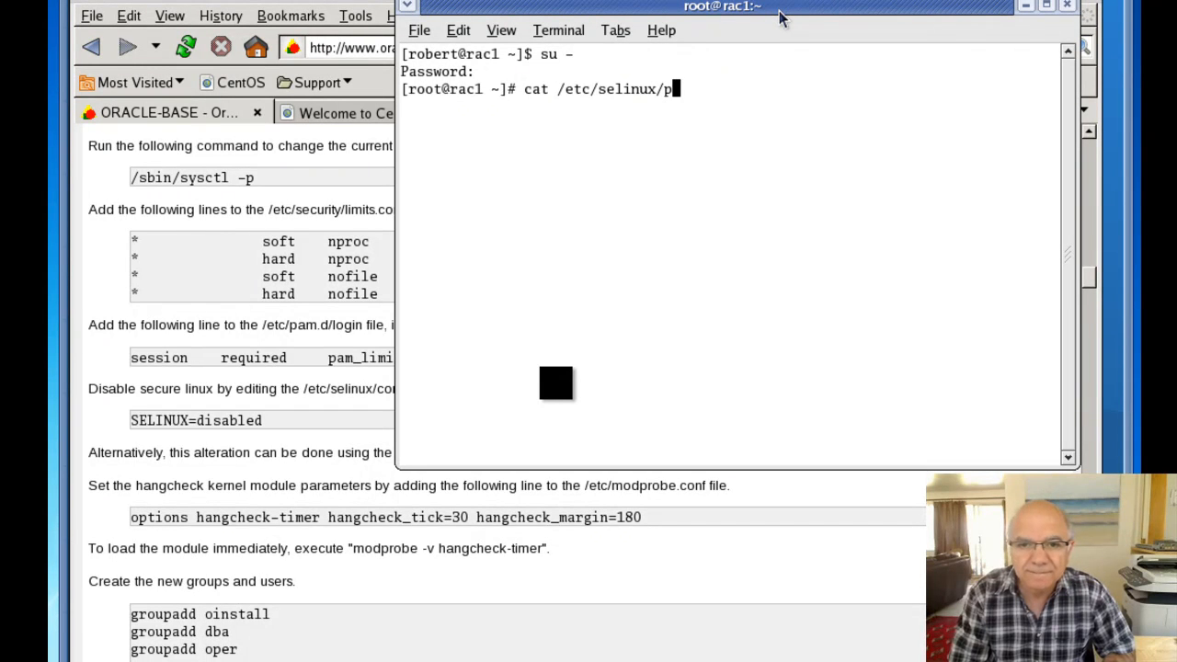
key("BackSpace")
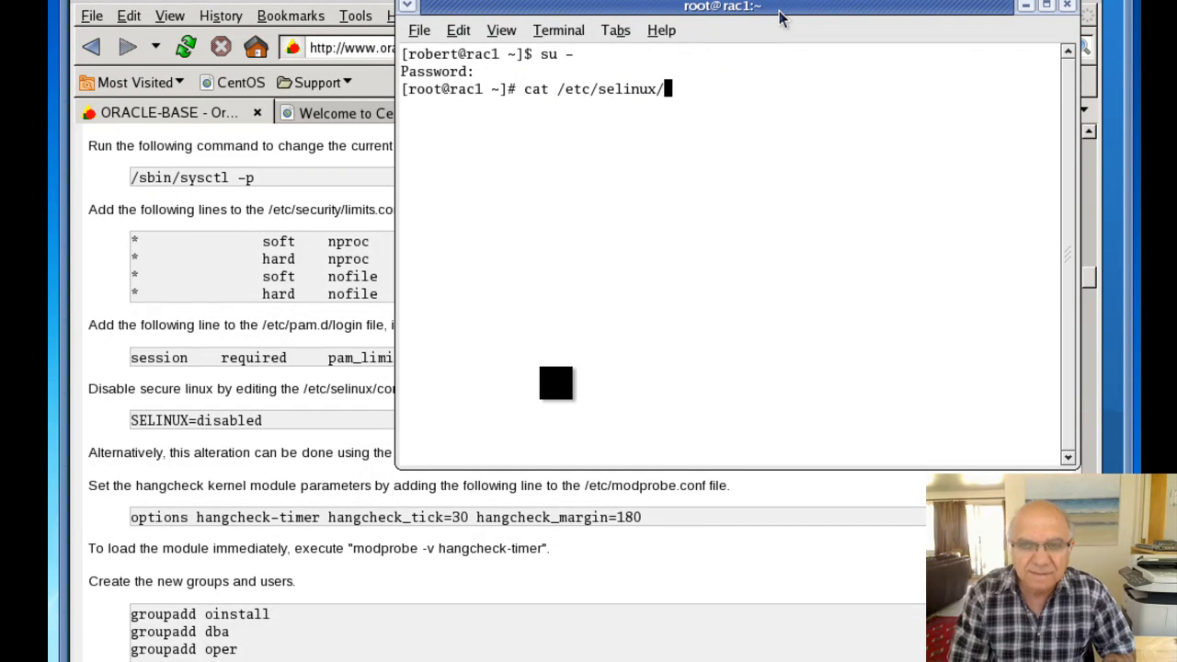
type("config")
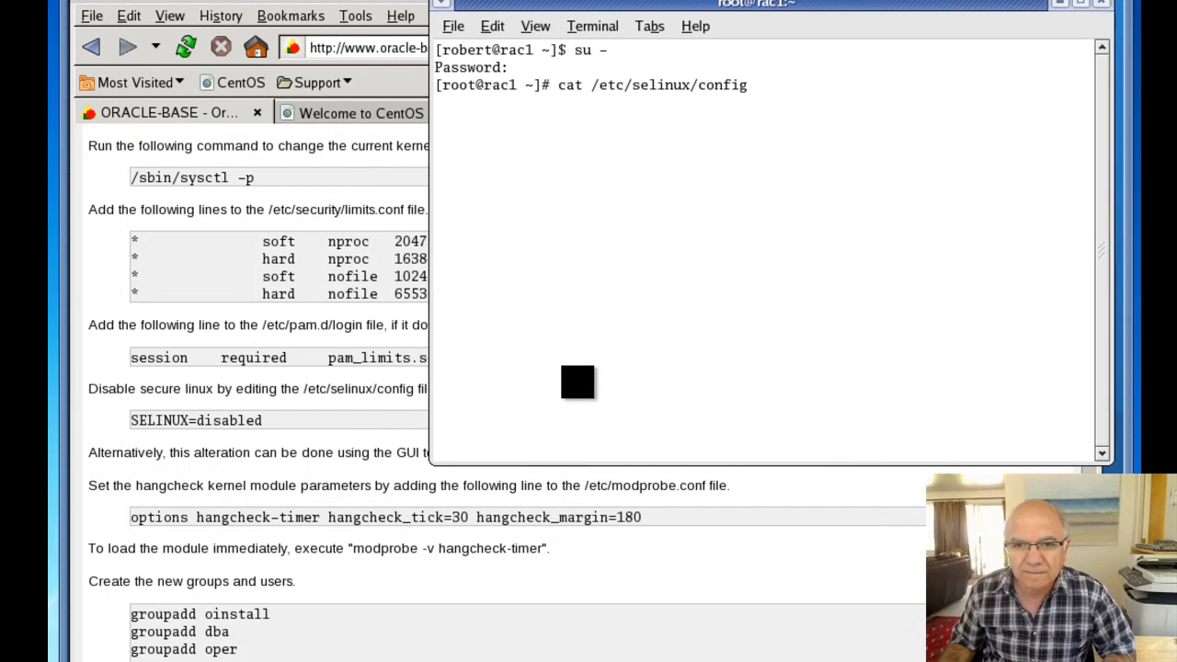
key("Return")
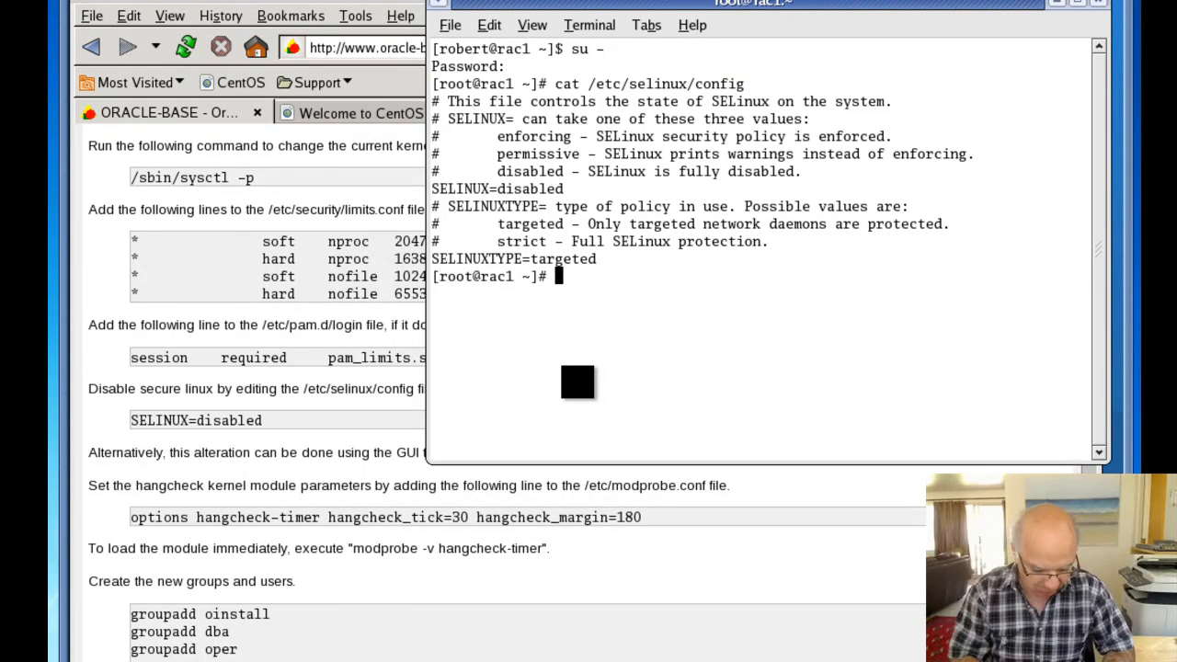
Open /etc/modprobe.conf in vi from the root shell.
type("vi")
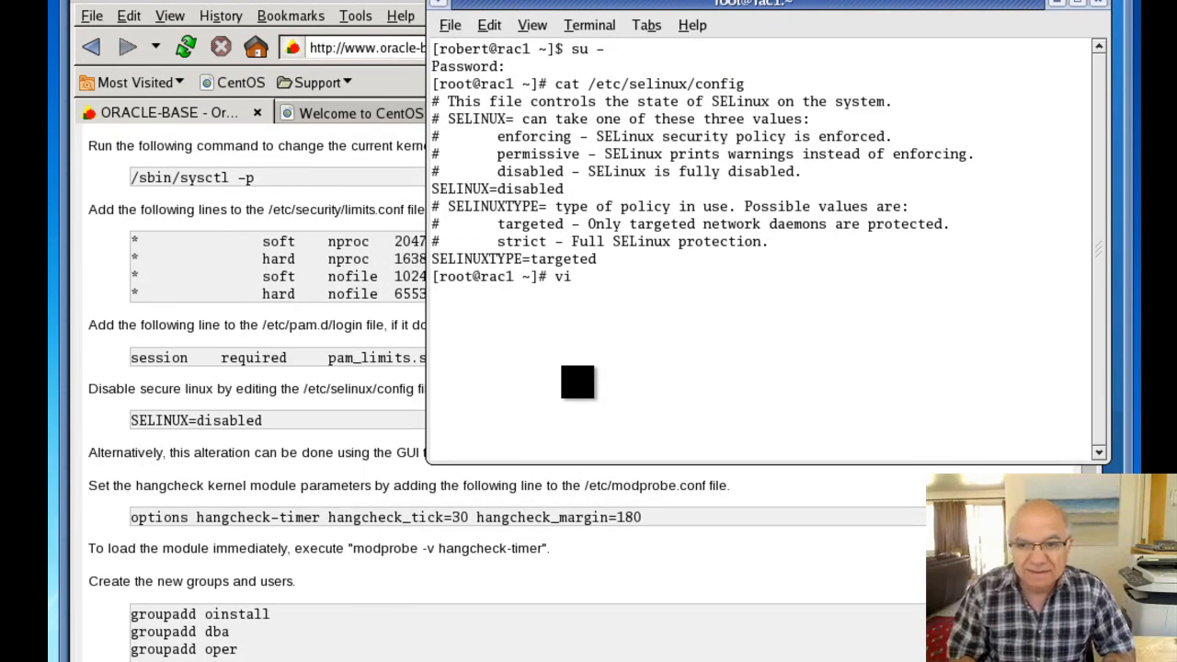
type("t")
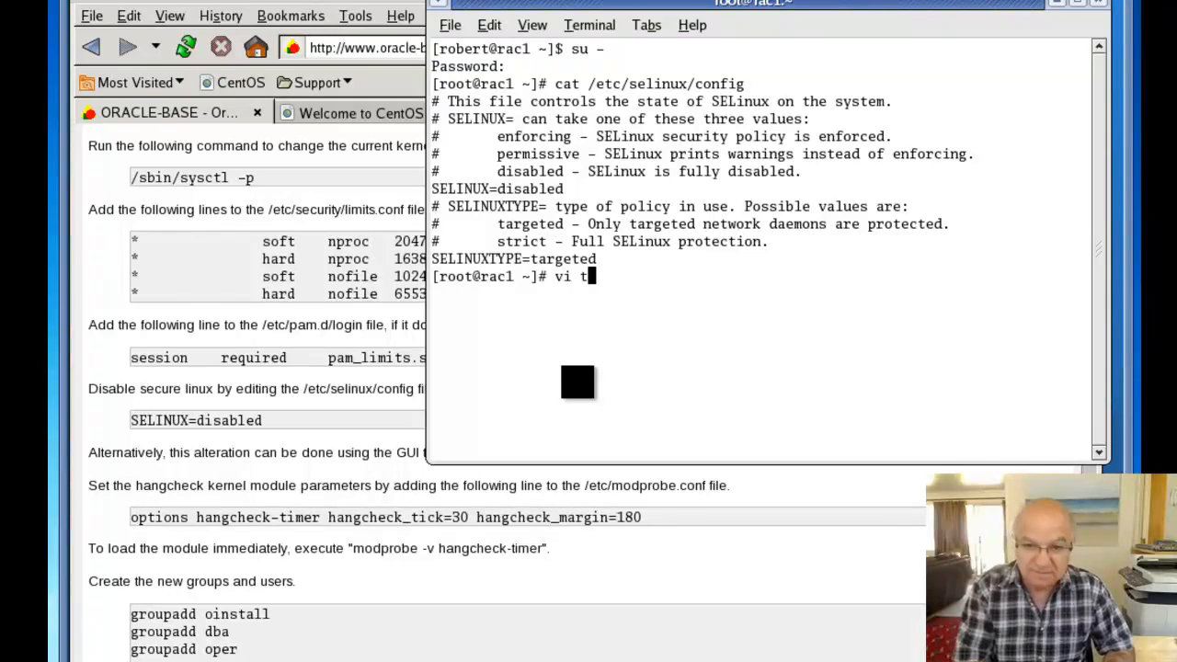
key("BackSpace")
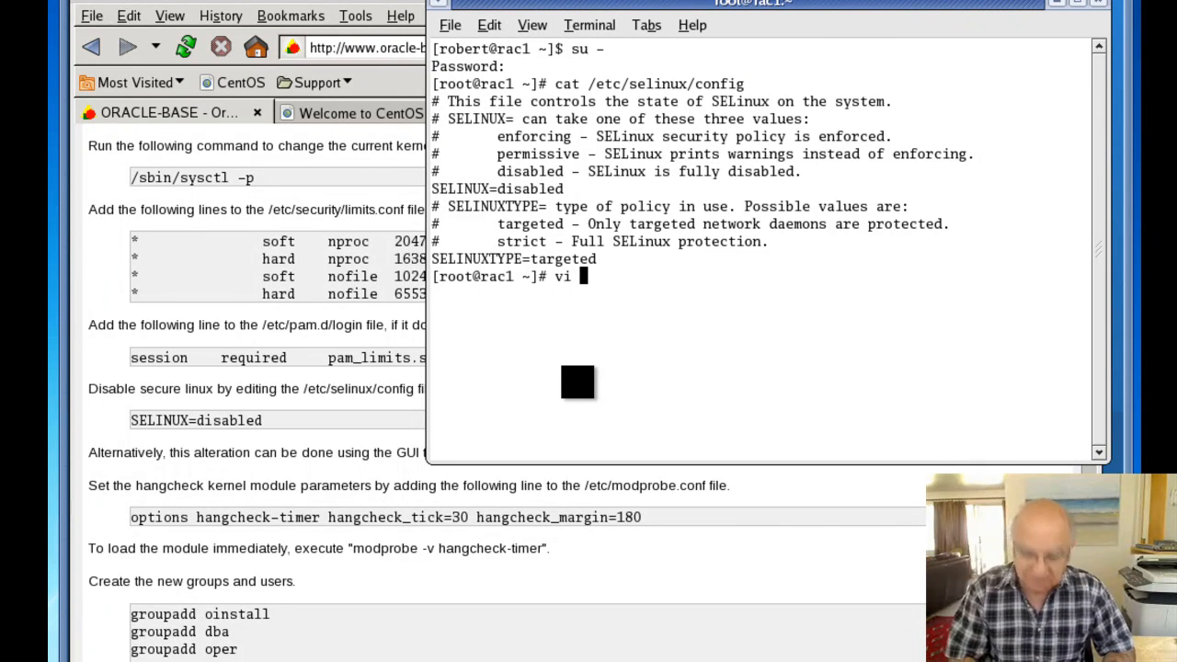
type("/etc/")
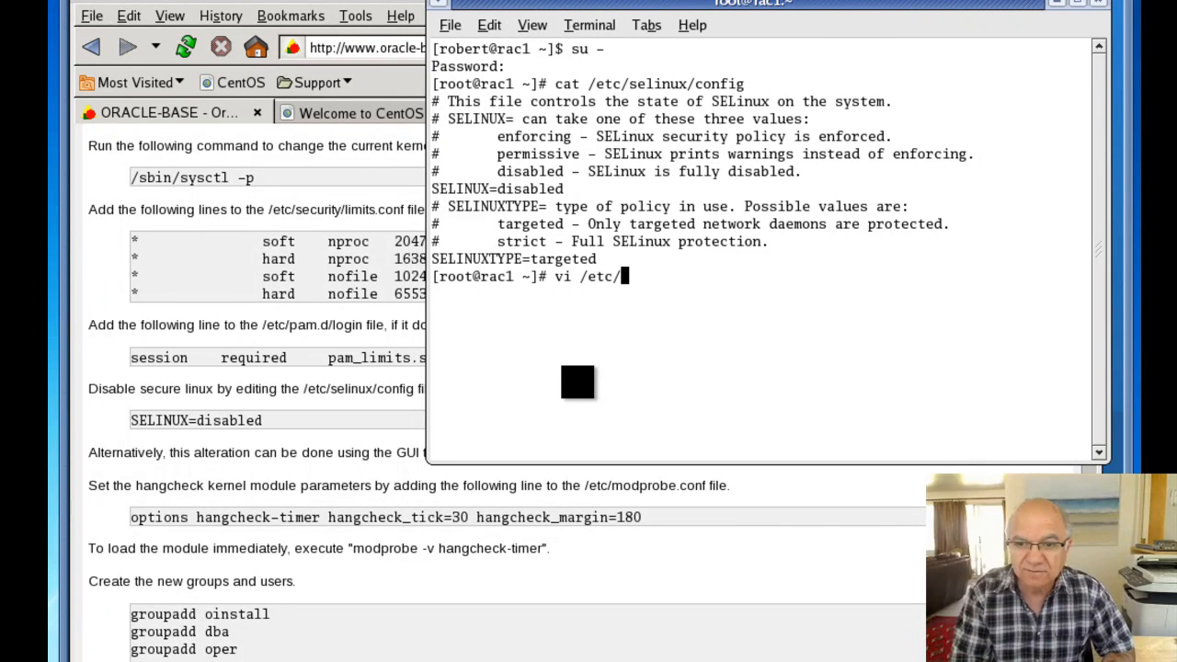
type("modpr")
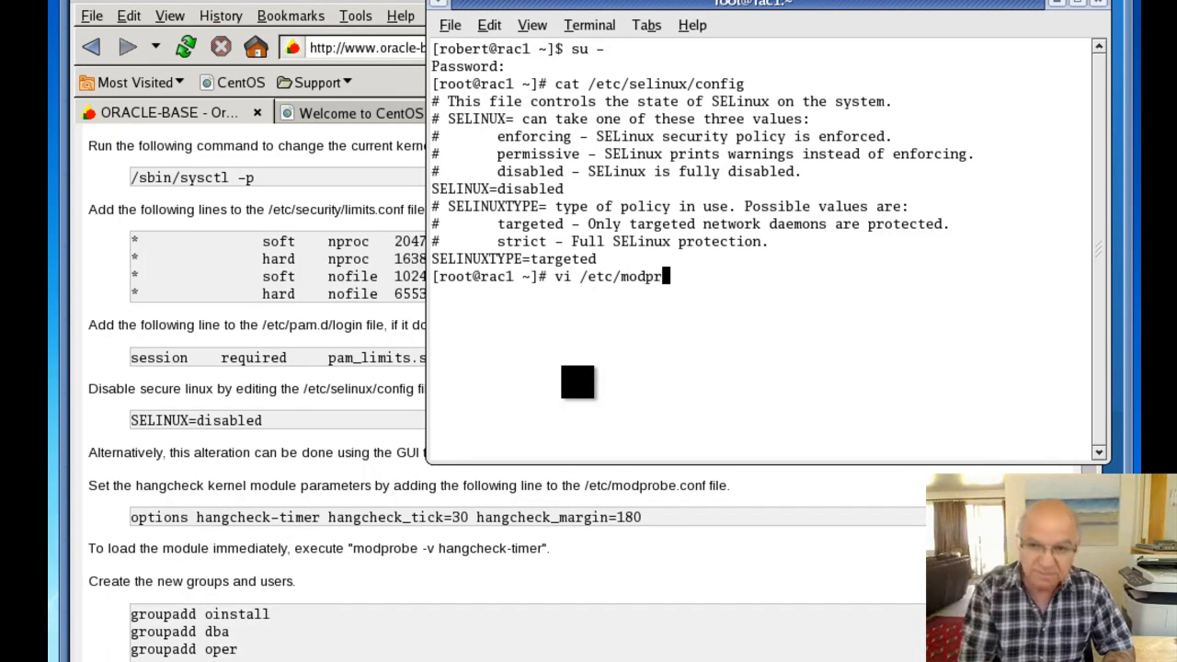
type("obe.conf")
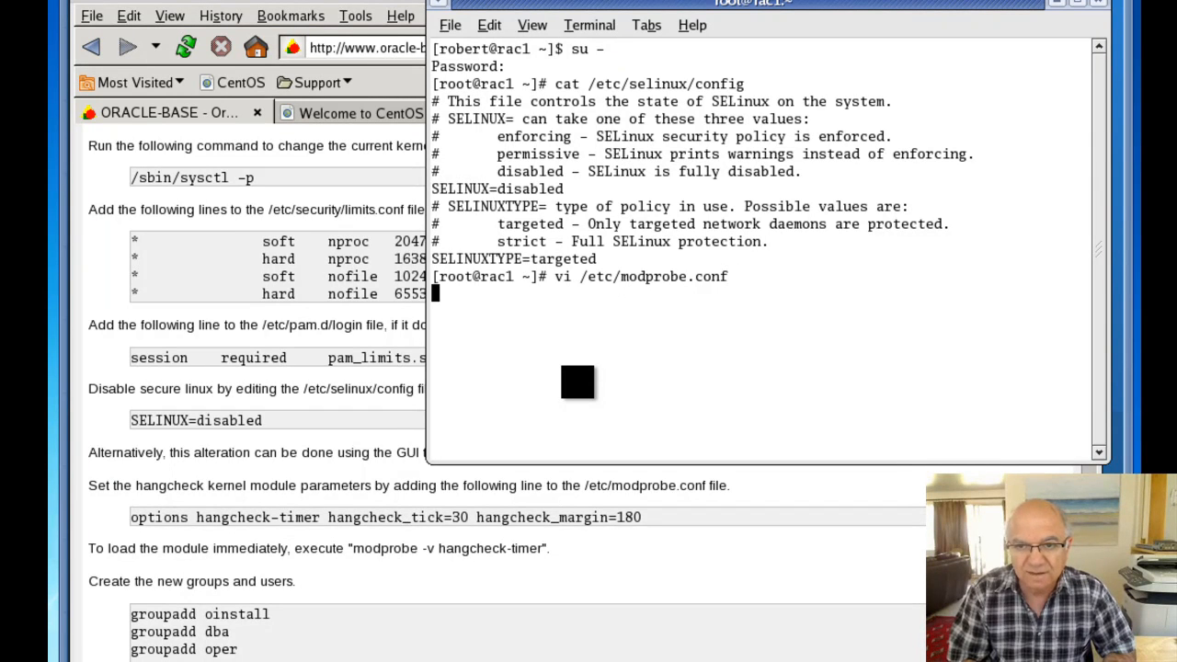
key("Return")
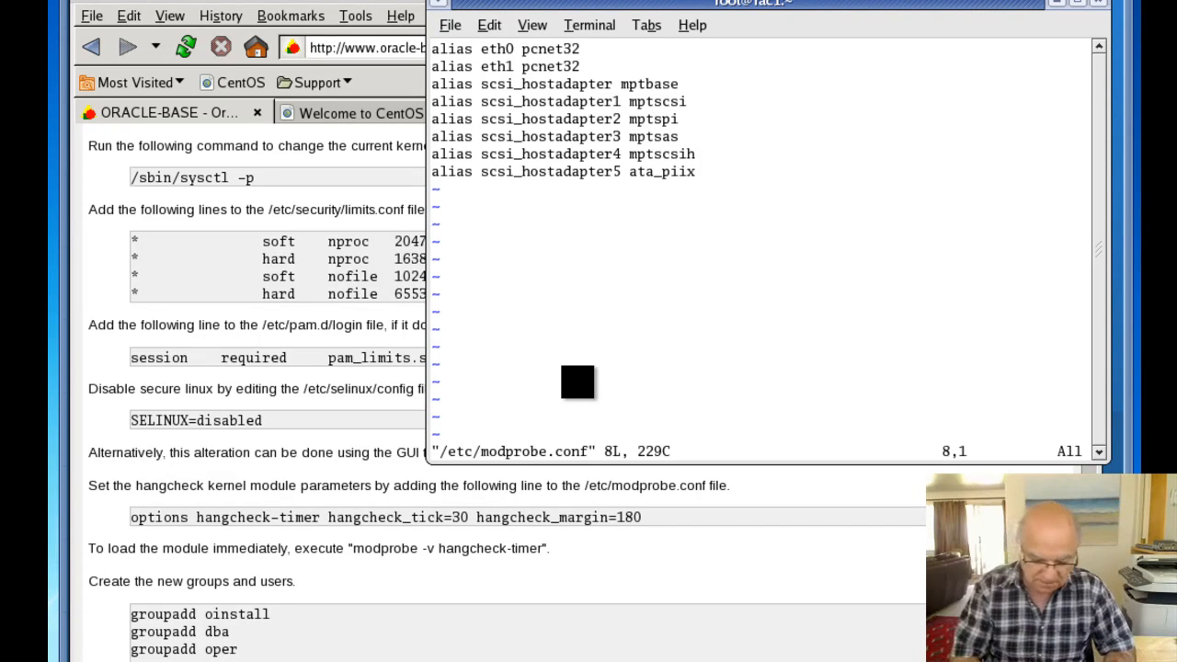
Insert 'options hangcheck-timer hangcheck_tick=30 hangcheck_margin=180' copied from the guide into modprobe.conf.
key("i")
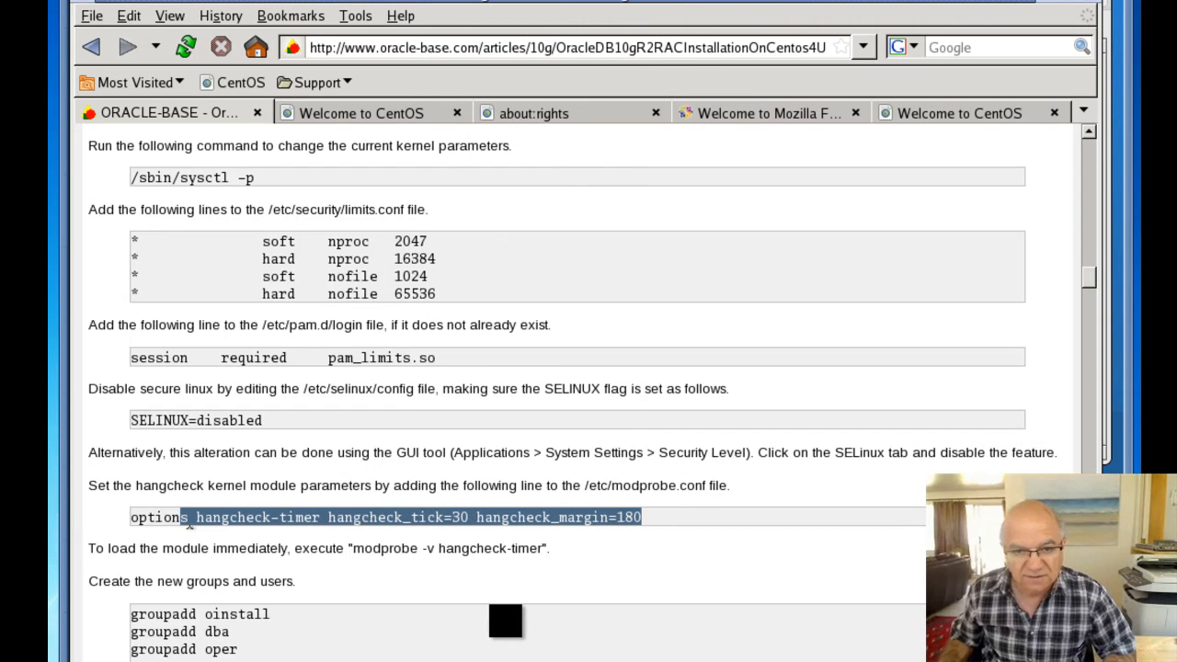
right_click(368, 516)
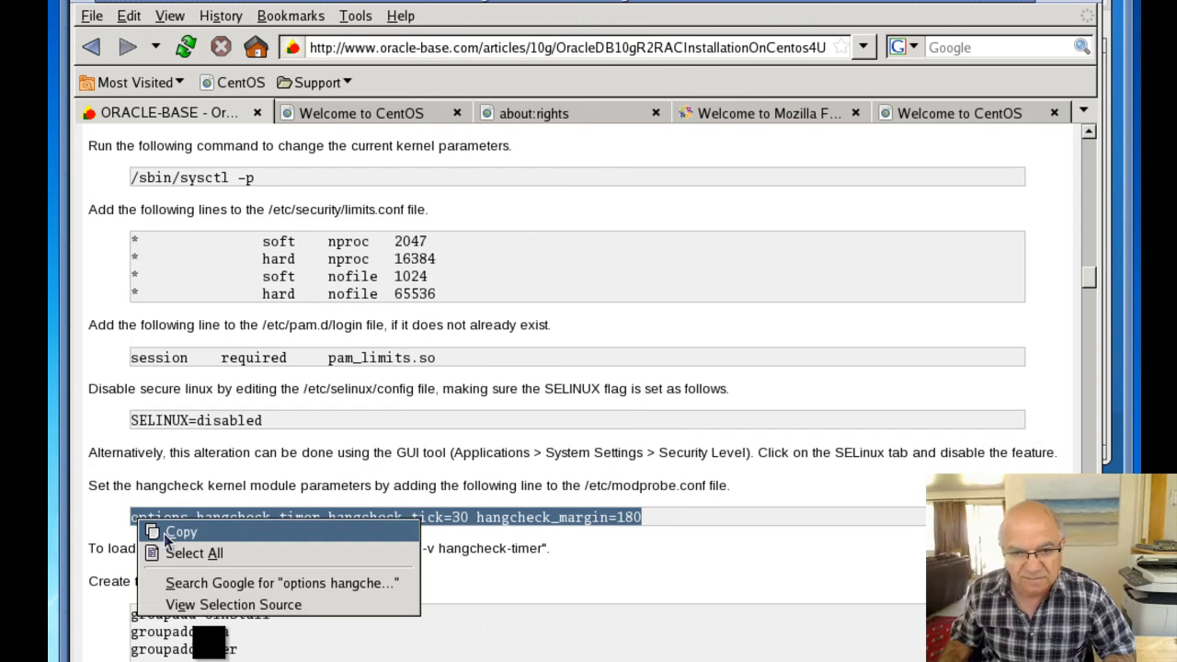
left_click(180, 532)
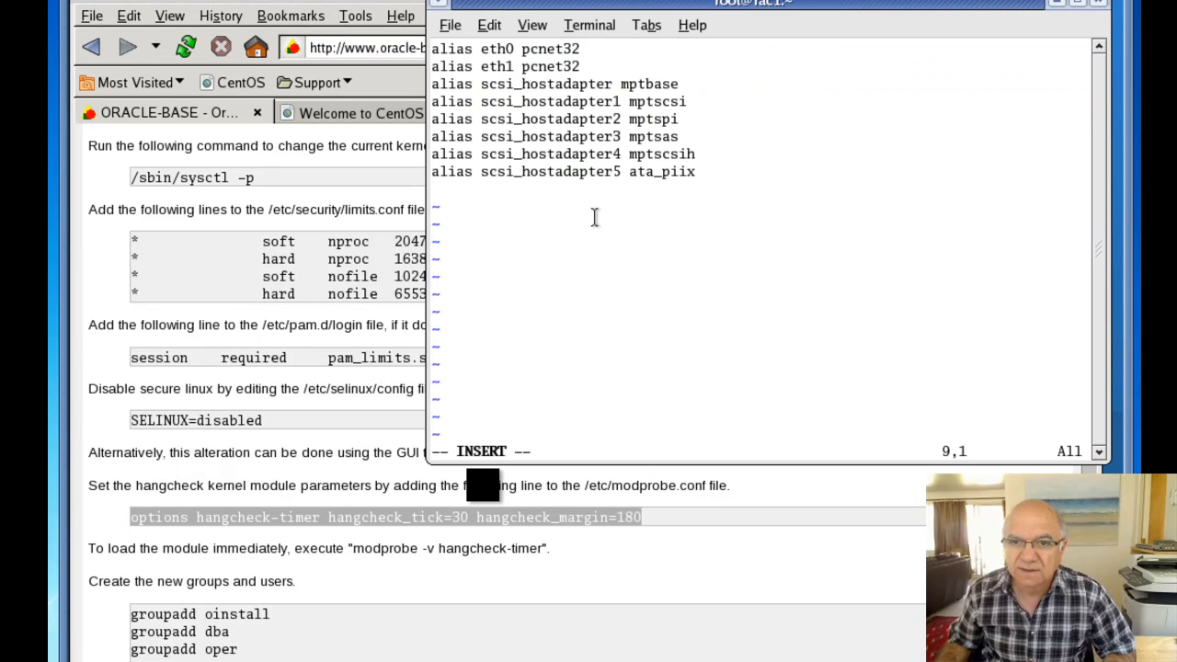
type("options hangcheck-timer hangcheck_tick=30 hangcheck_margin=180")
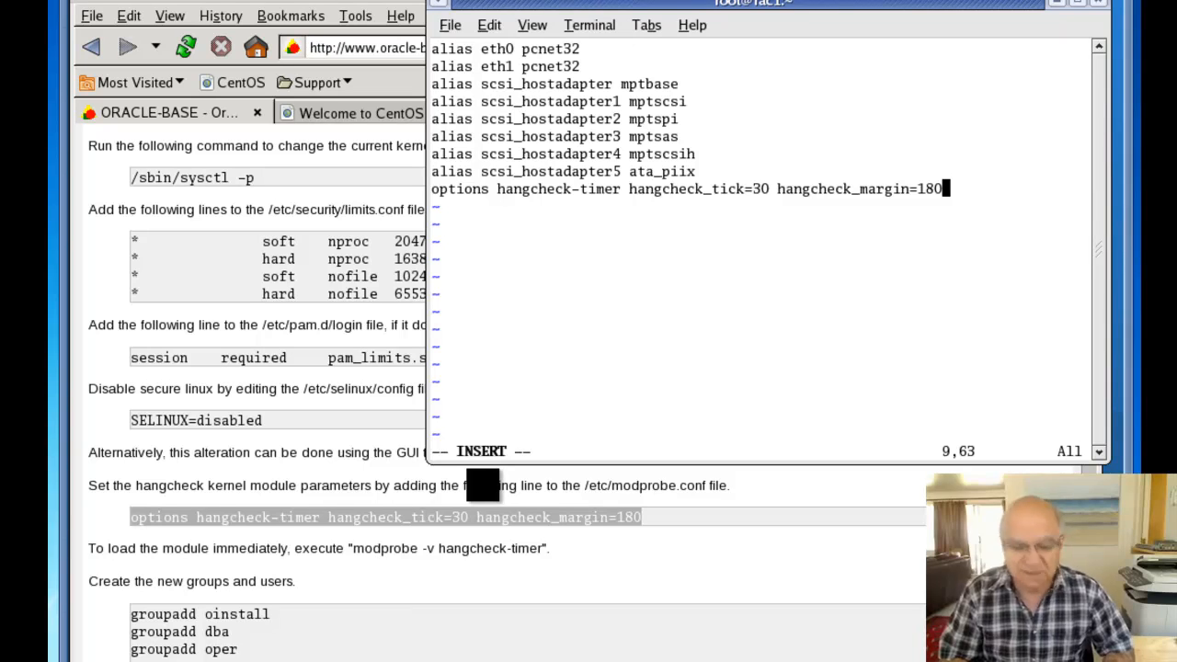
key("Escape")
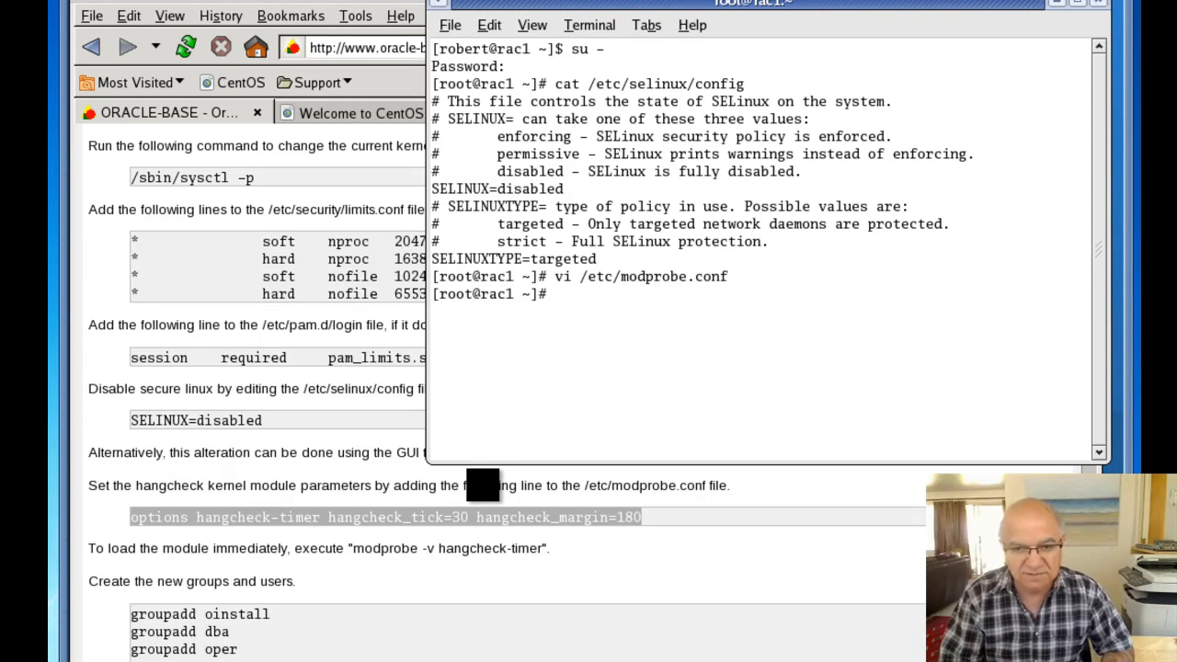
Run modprobe -v hangcheck-timer to load the hangcheck-timer module.
type("modprobe")
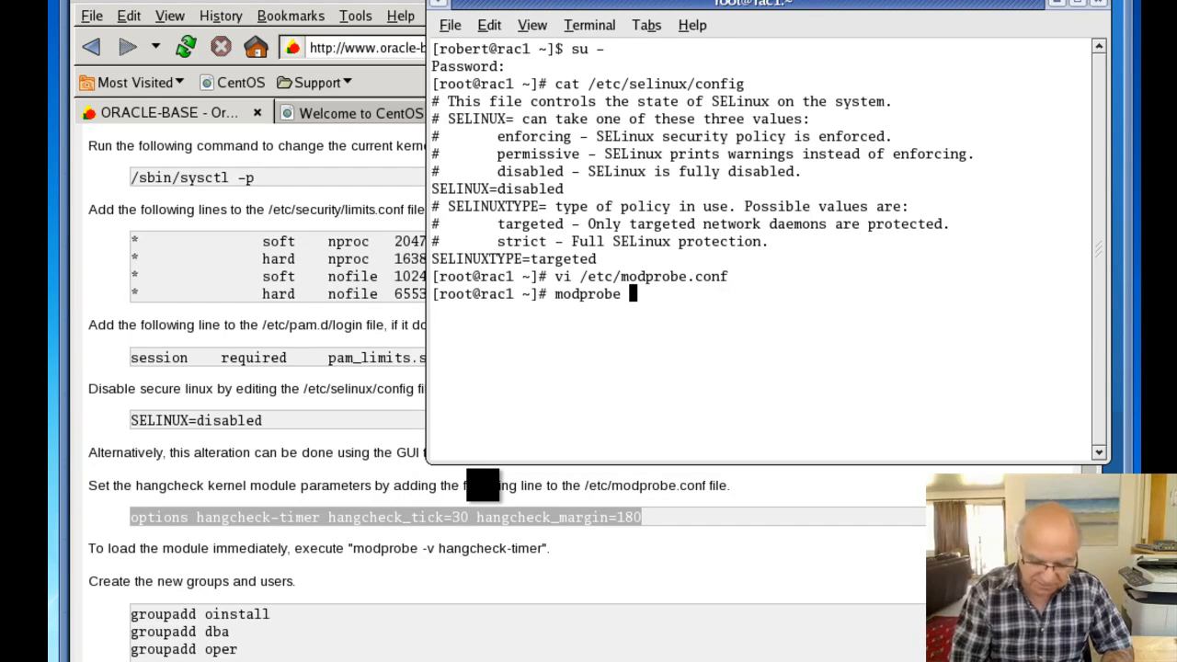
type("-")
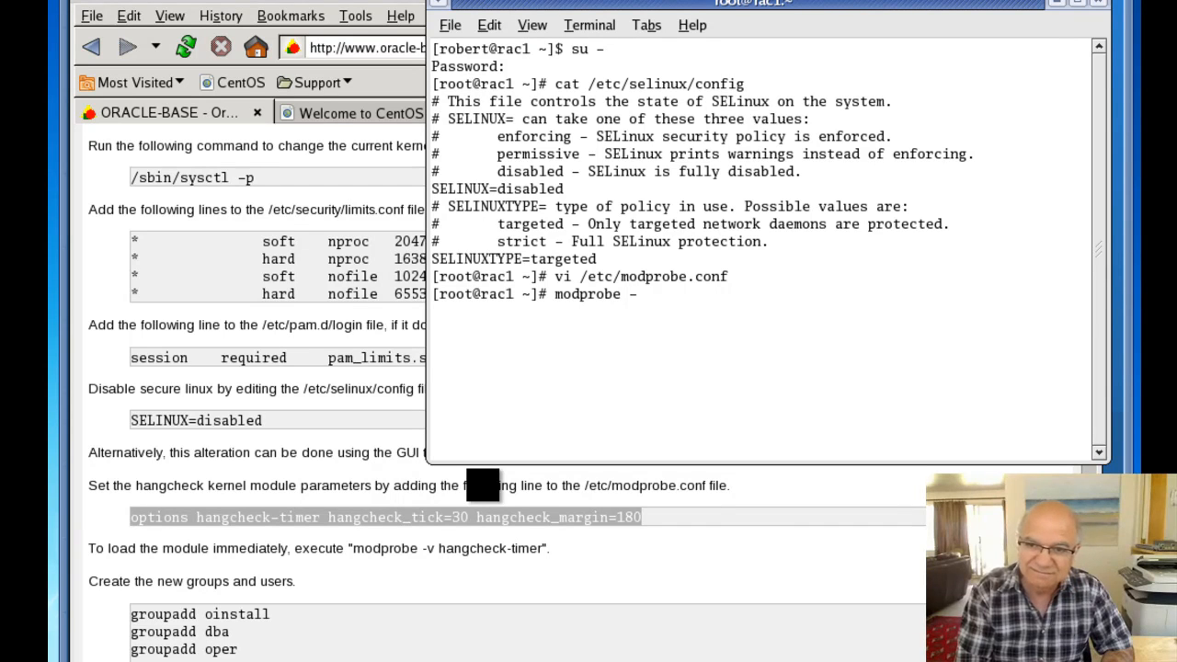
type("v")
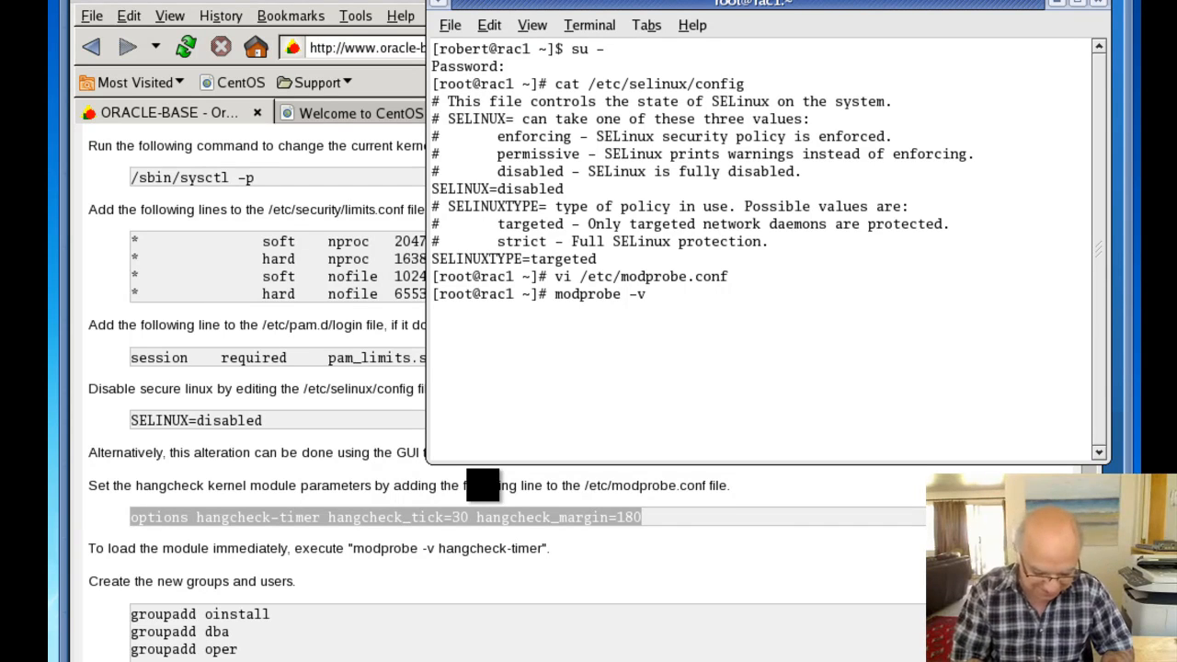
type("hangcheck-timer")
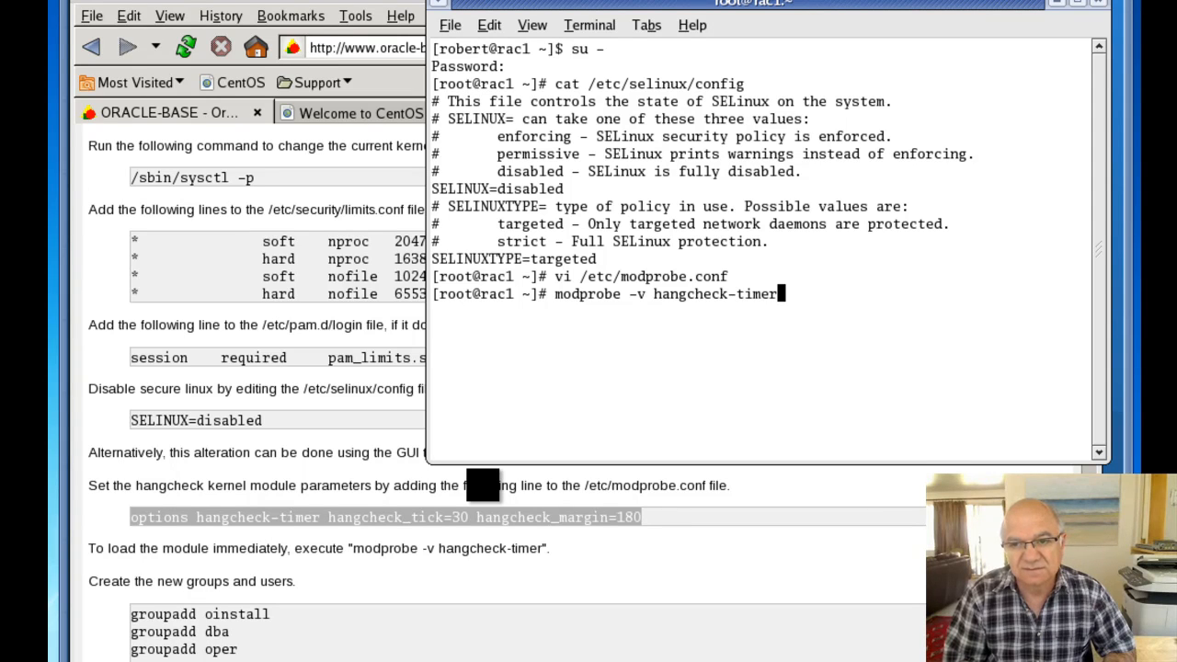
key("Return")
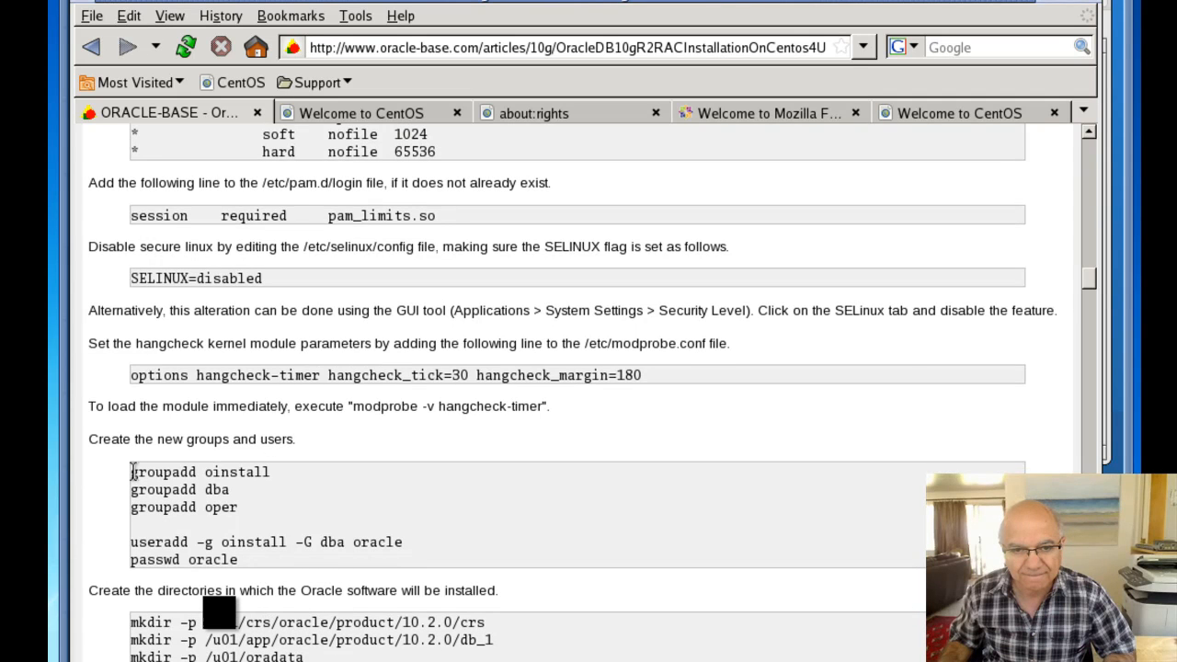
Paste the groupadd/useradd commands for oinstall, dba, oper and oracle, then set the oracle password.
left_click_drag(130, 471, 237, 508)
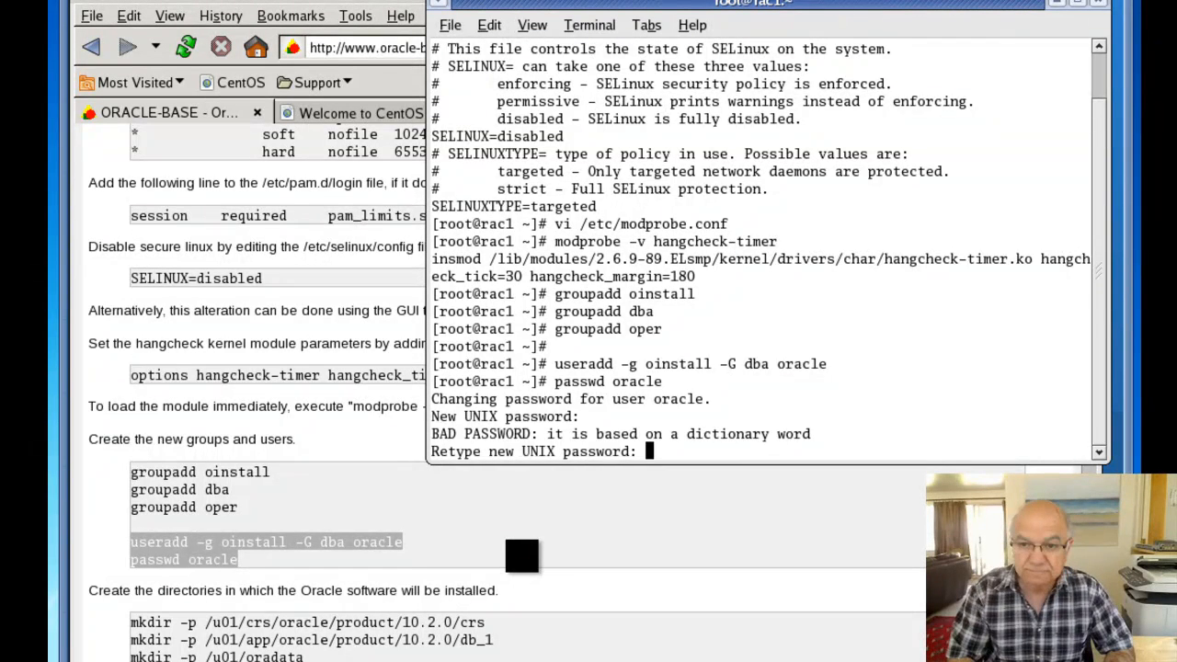
key("Return")
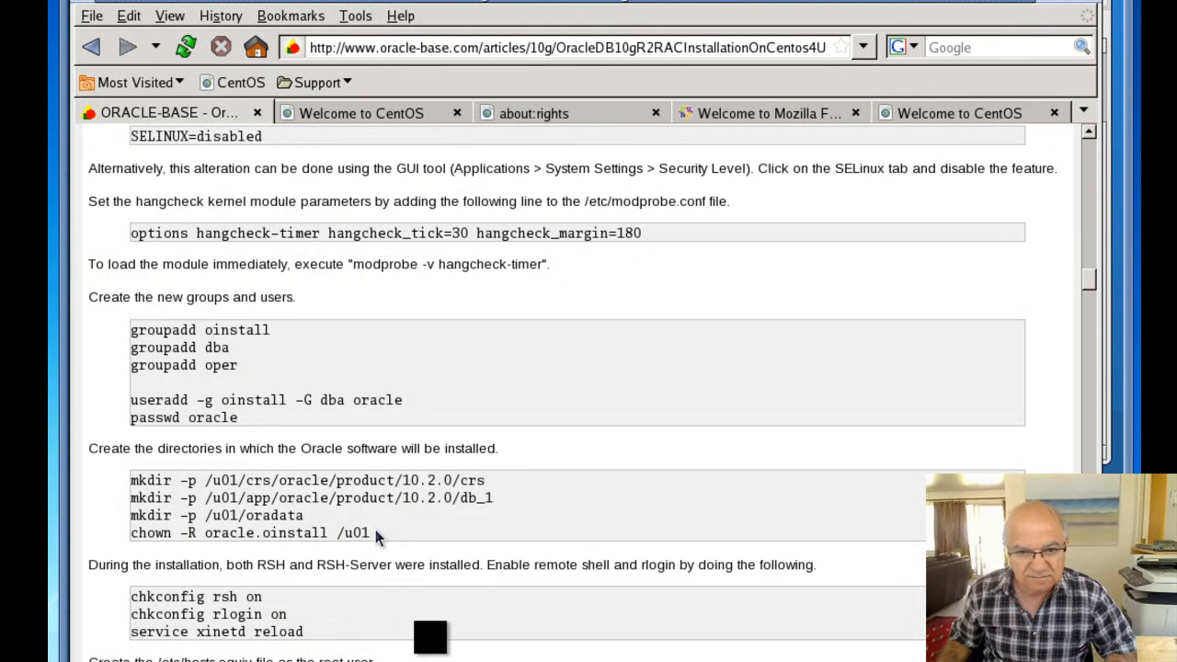
Paste the mkdir/chown and hosts.equiv touch/chmod/chown blocks from the guide into the root terminal.
left_click_drag(130, 480, 372, 533)
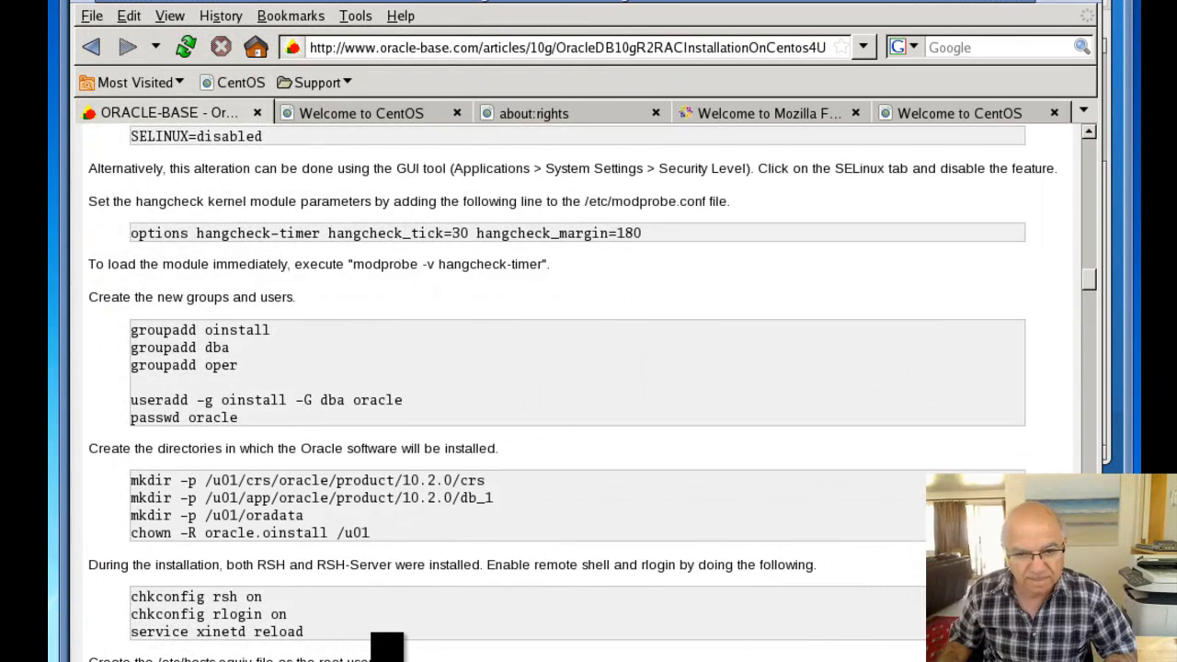
scroll("down", 3)
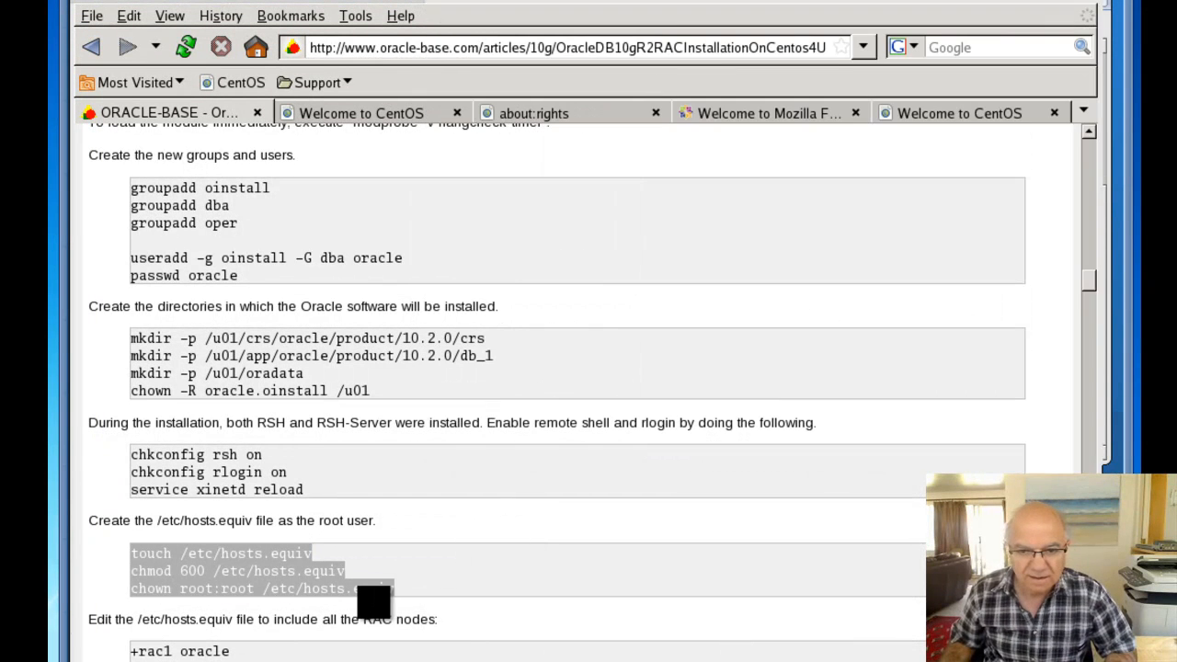
scroll("down", 3)
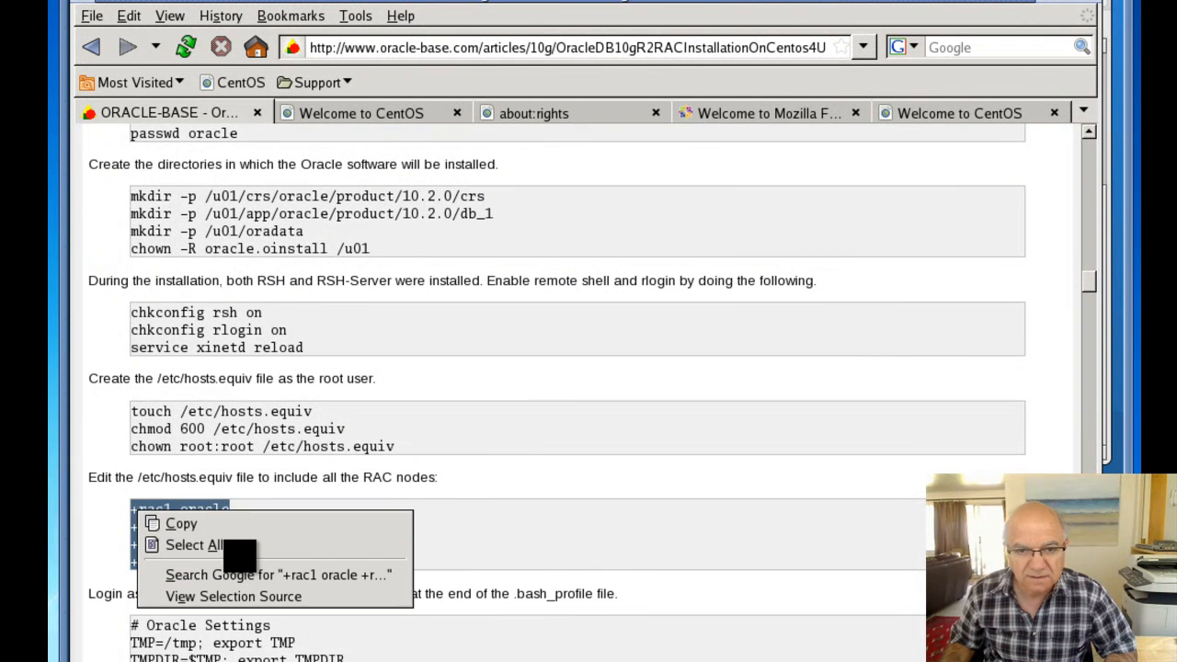
Copy the +rac1/rac2/rac1-priv/rac2-priv oracle lines and open /etc/hosts.equiv in vi to add them.
left_click(193, 544)
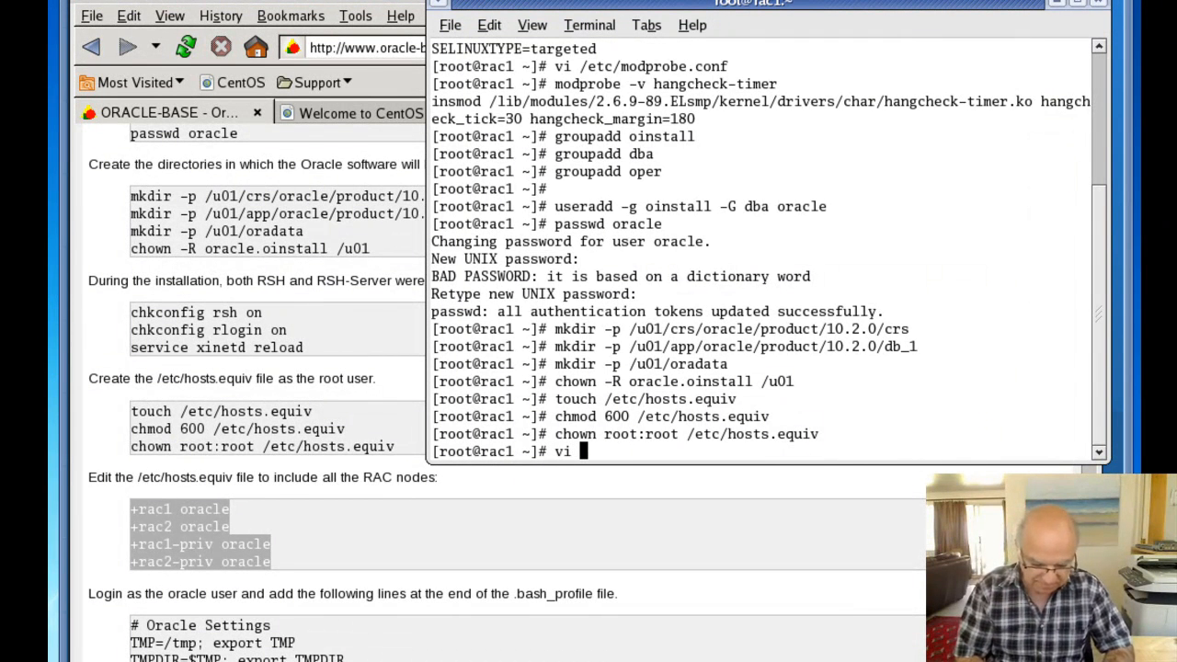
type("/etc/hosts.")
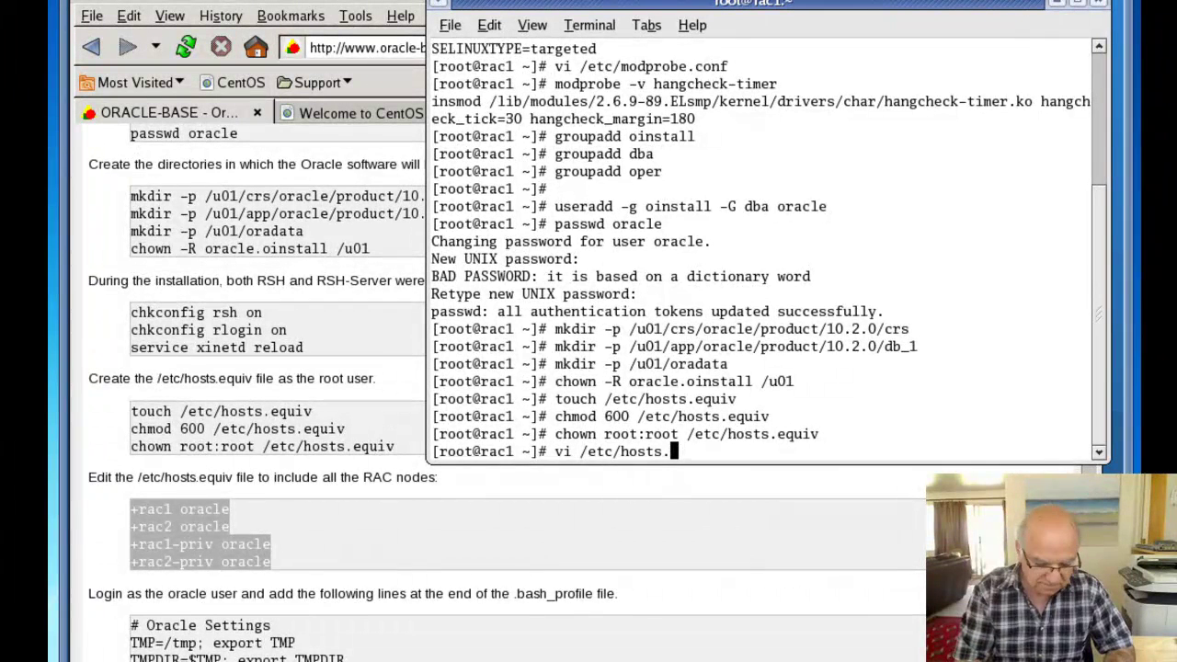
key("Return")
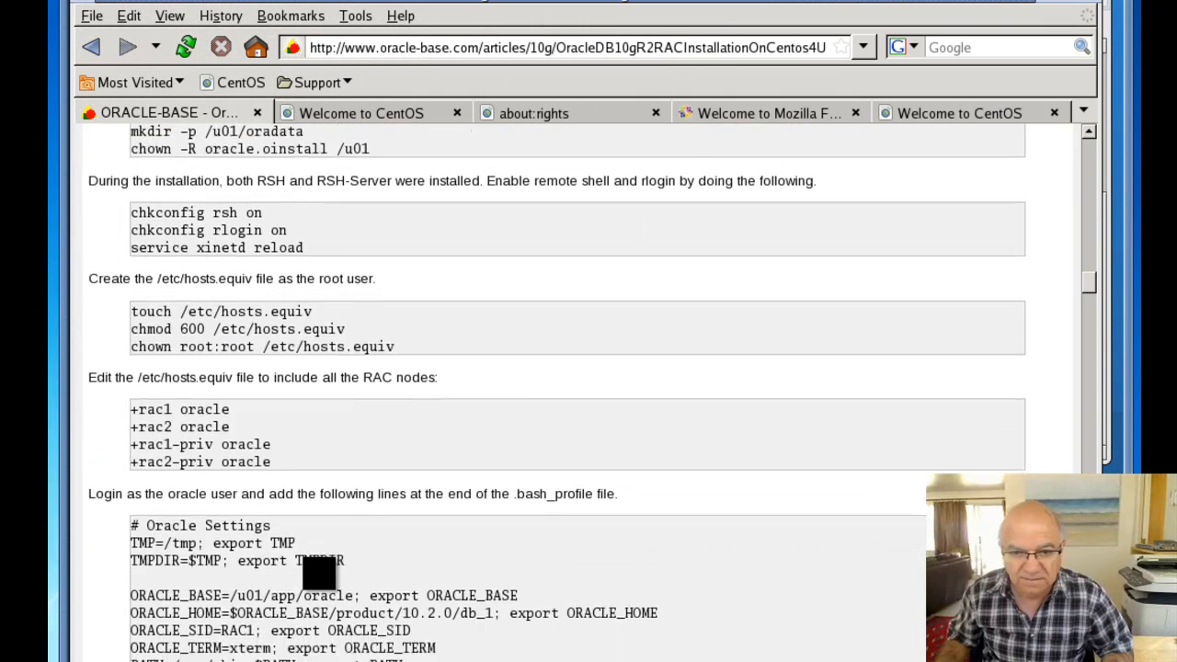
Switch to the oracle user and load its .bash_profile in vi.
scroll("down", 3)
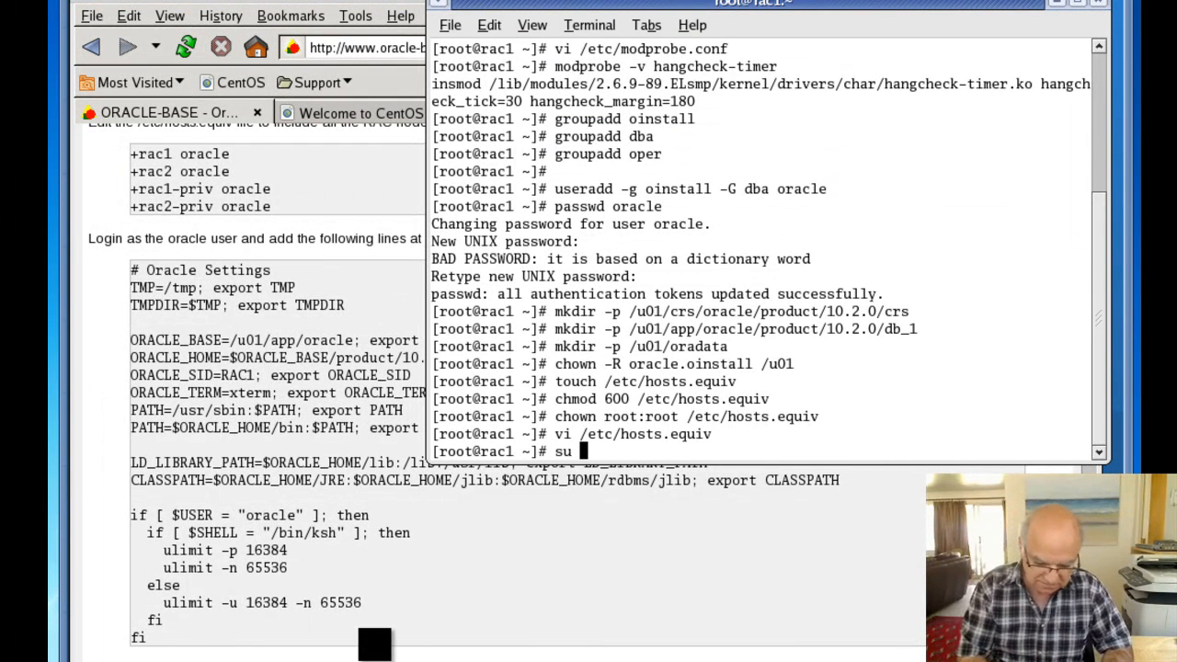
type("- oracle")
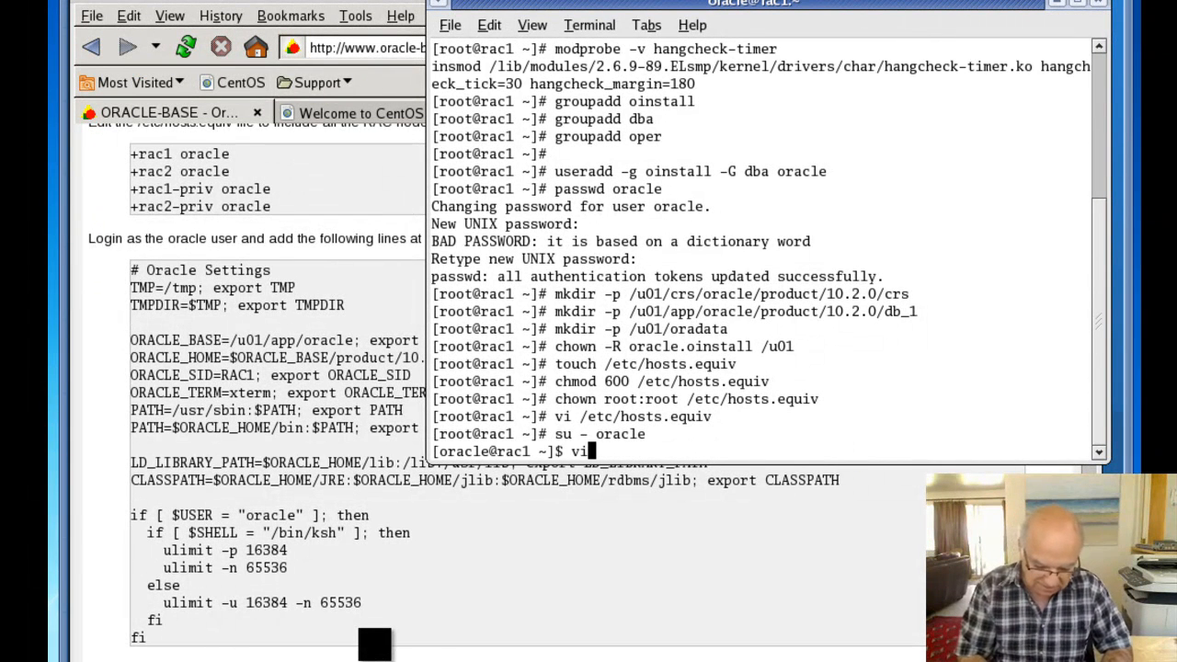
type(".ash")
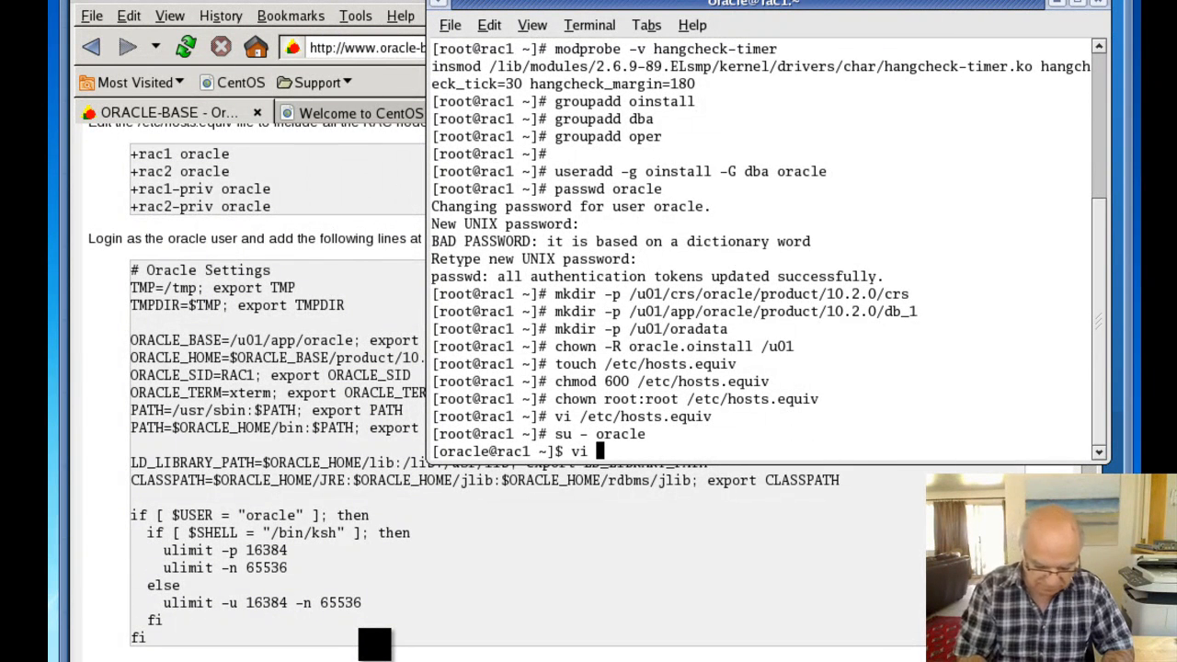
type(".bash")
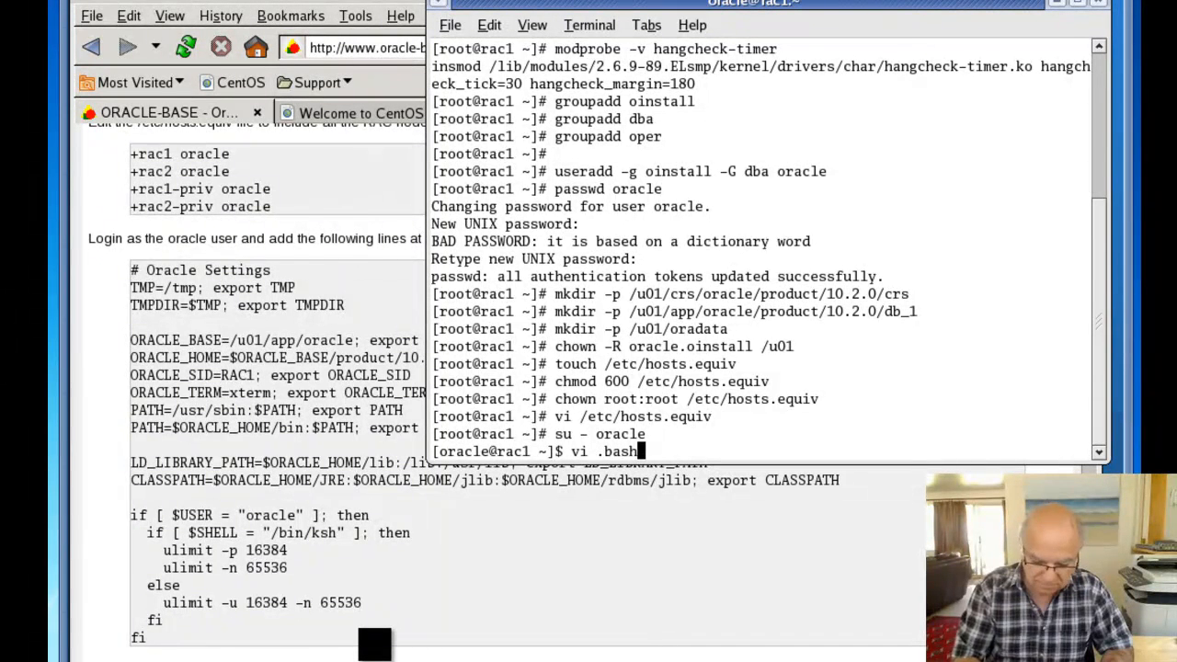
key("Return")
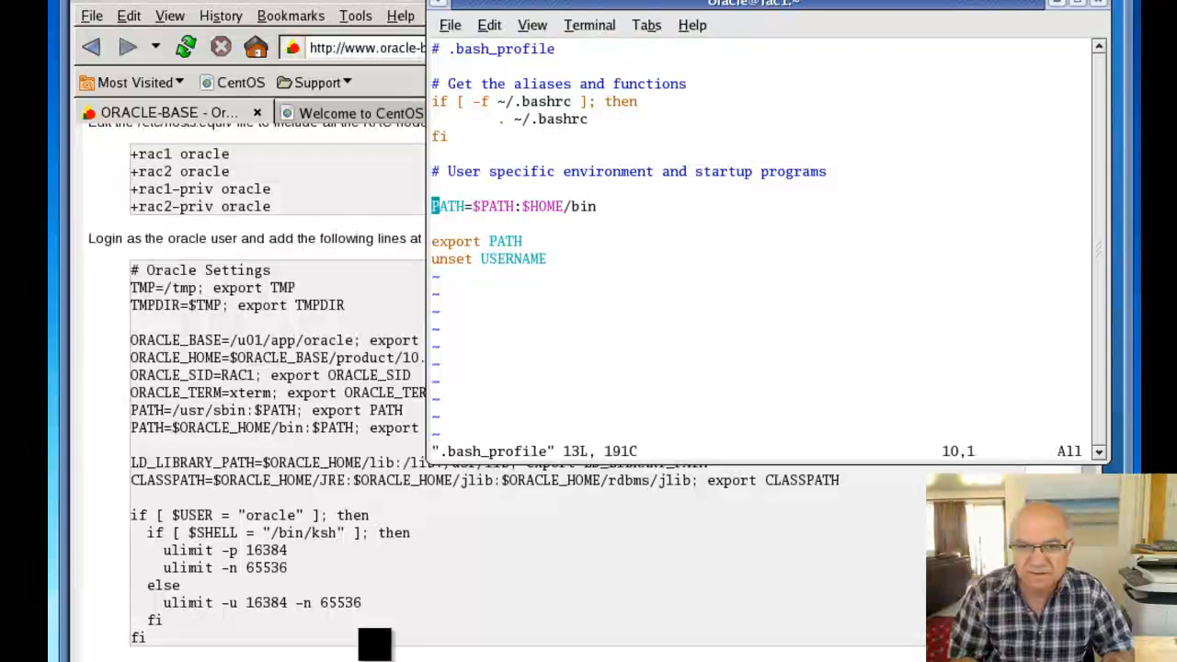
Paste the guide's Oracle Settings and ulimit block into .bash_profile in insert mode.
key("o")
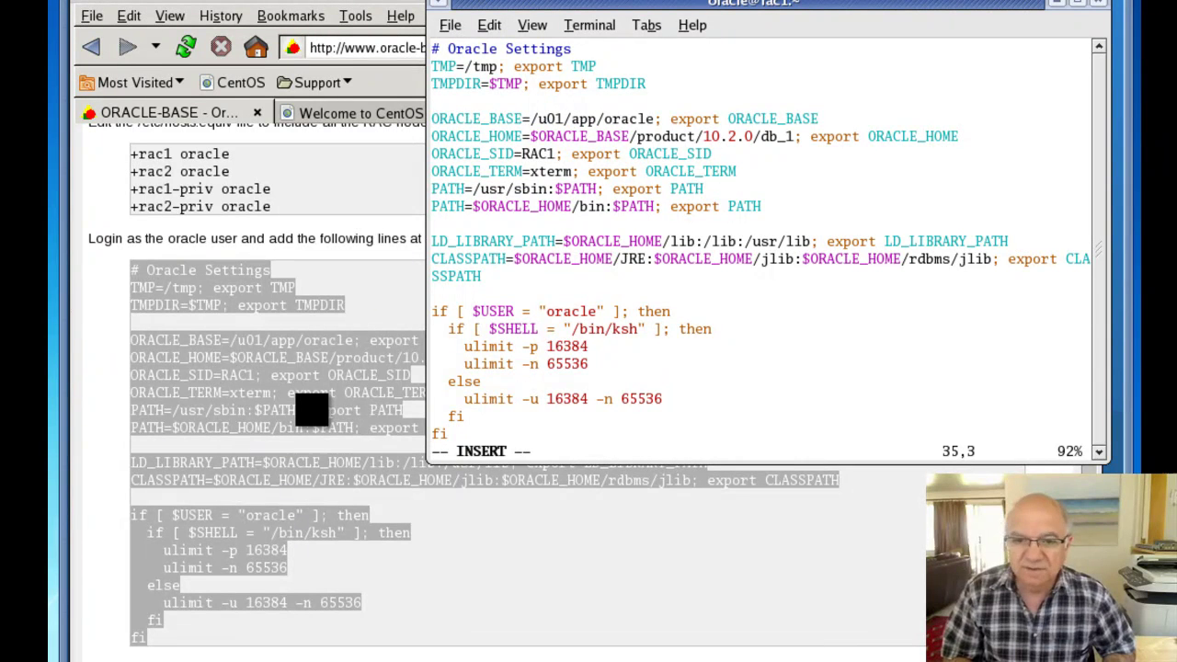
key("Escape")
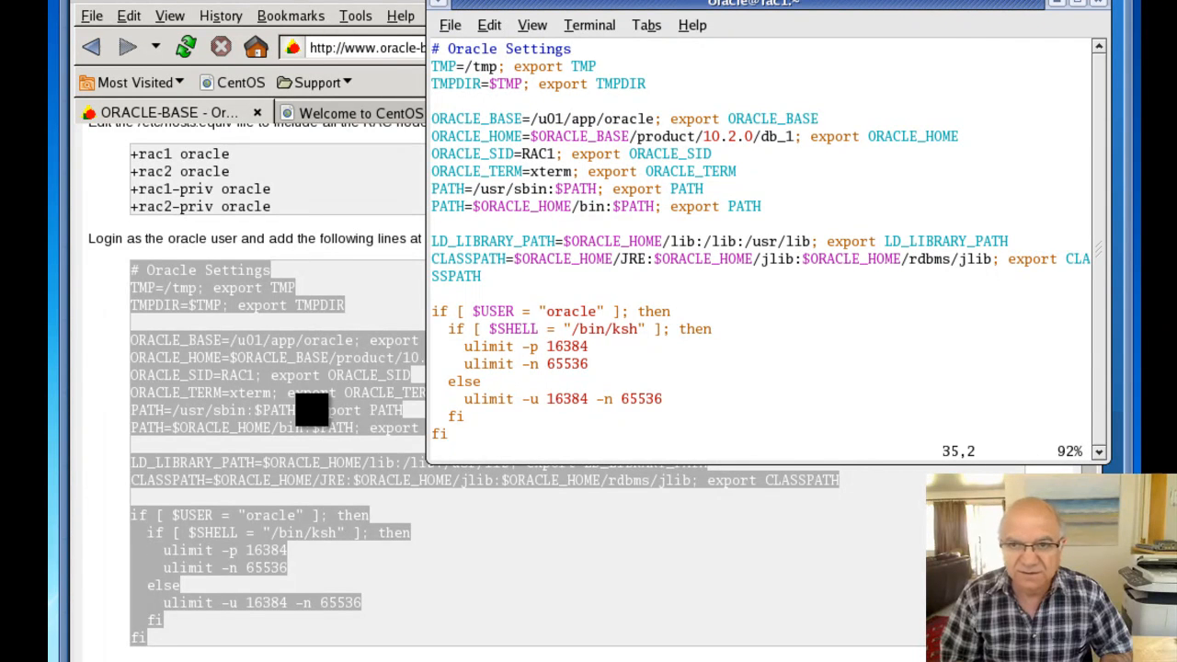
scroll("down", 3)
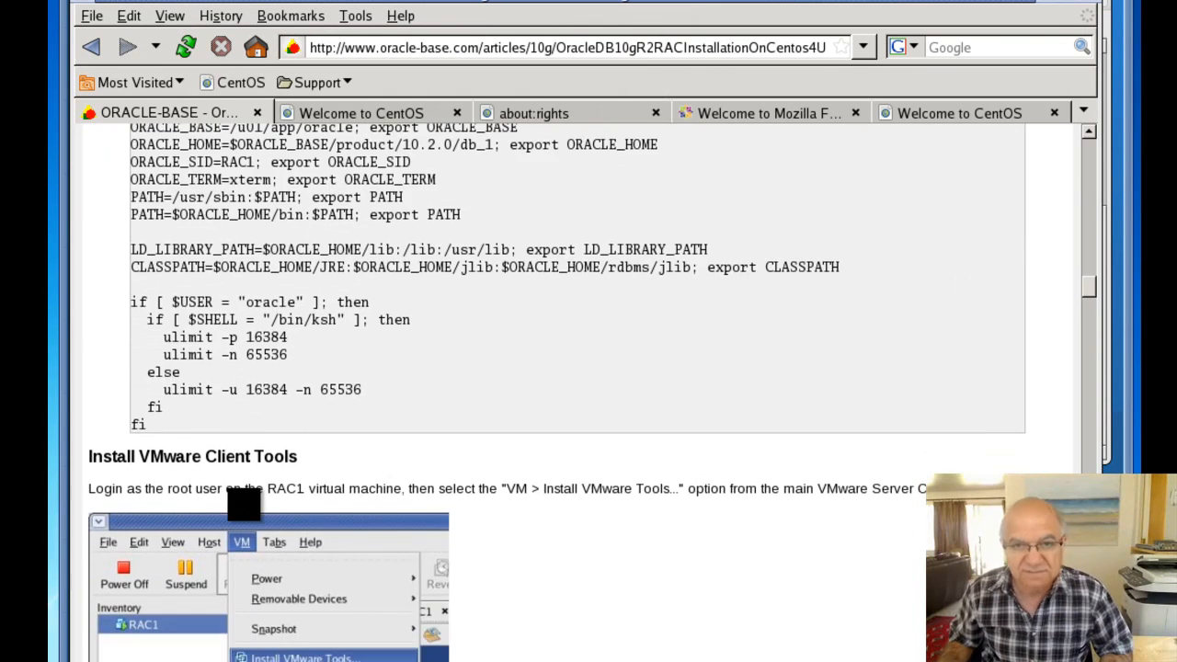
Scroll the guide to the Install VMware Client Tools instructions.
scroll("down", 3)
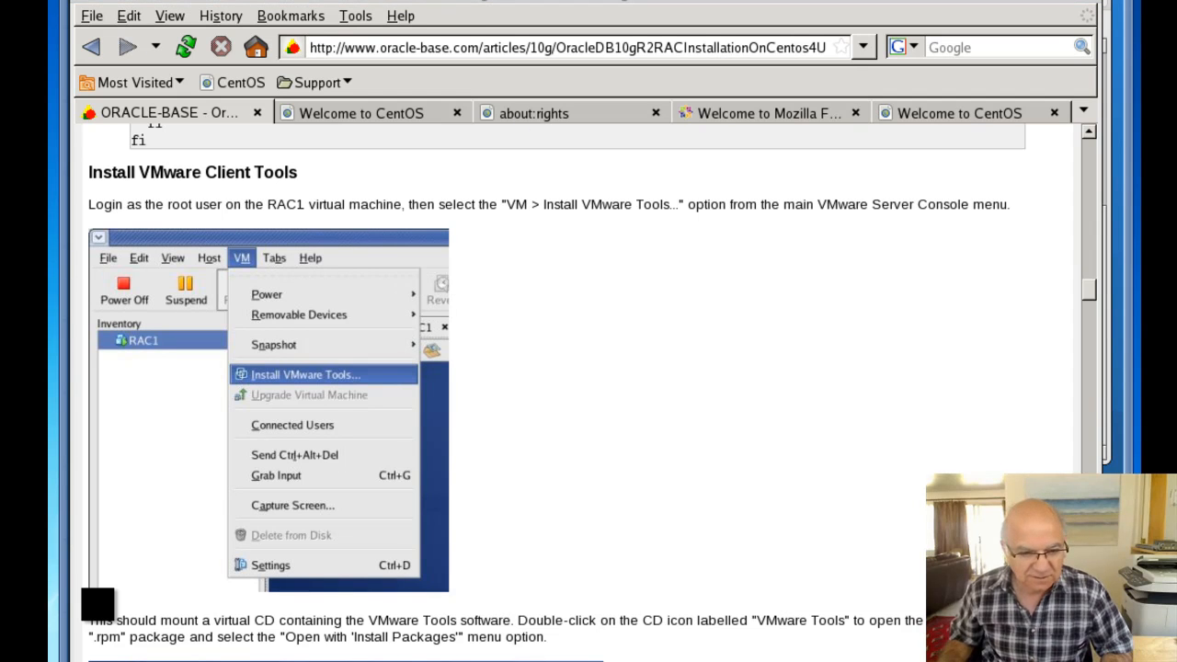
mouse_move(138, 643)
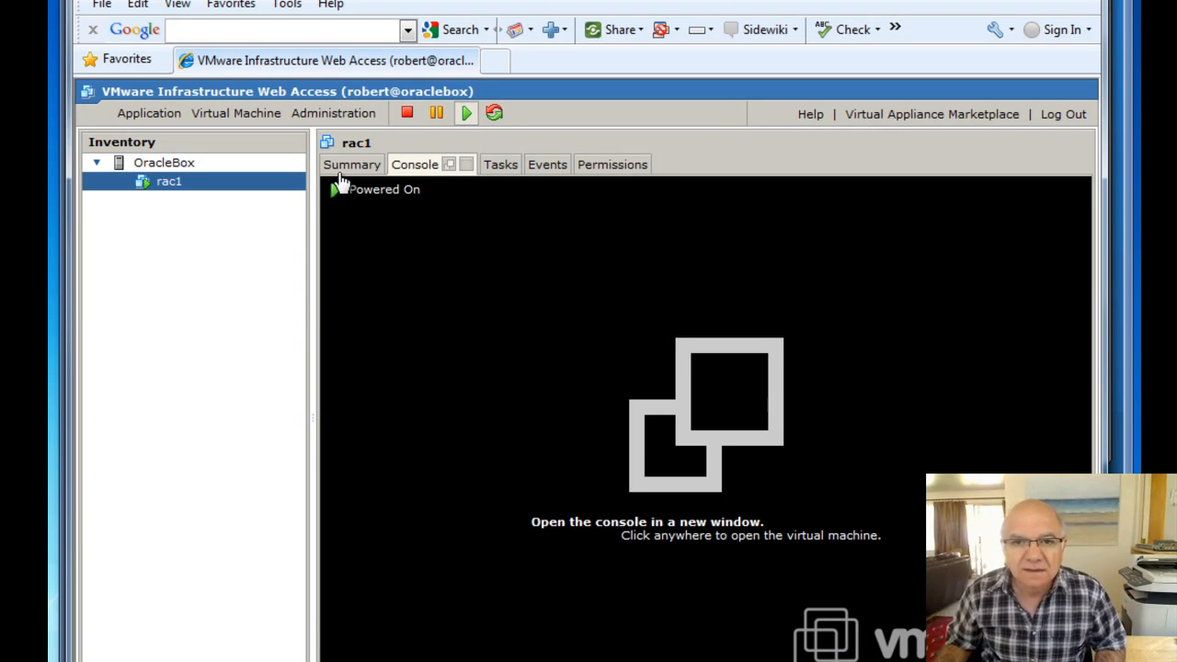
Start Install VMware Tools from rac1's Summary, answering Yes to disconnect the locked CD-ROM.
left_click(351, 163)
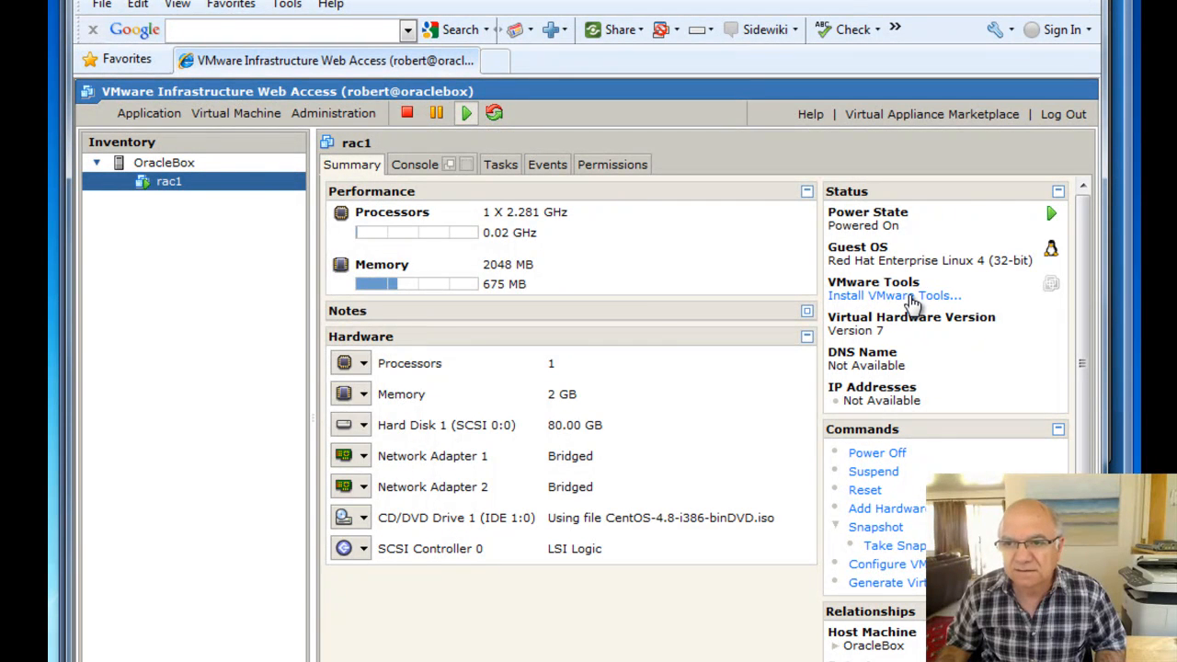
left_click(893, 295)
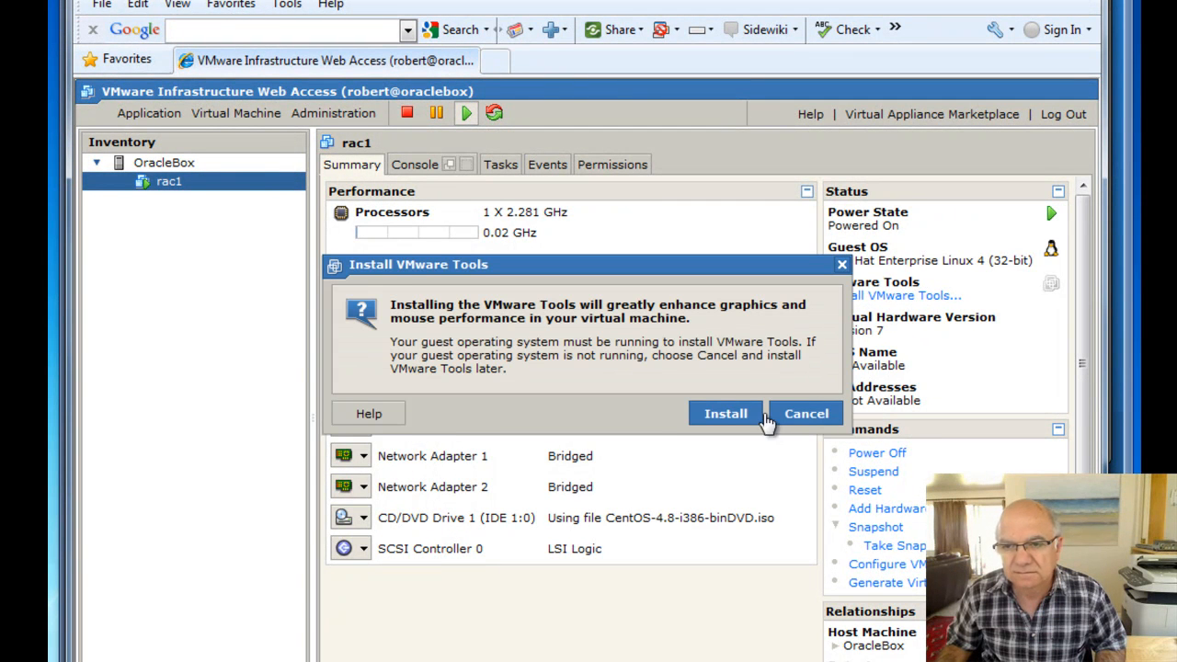
left_click(805, 412)
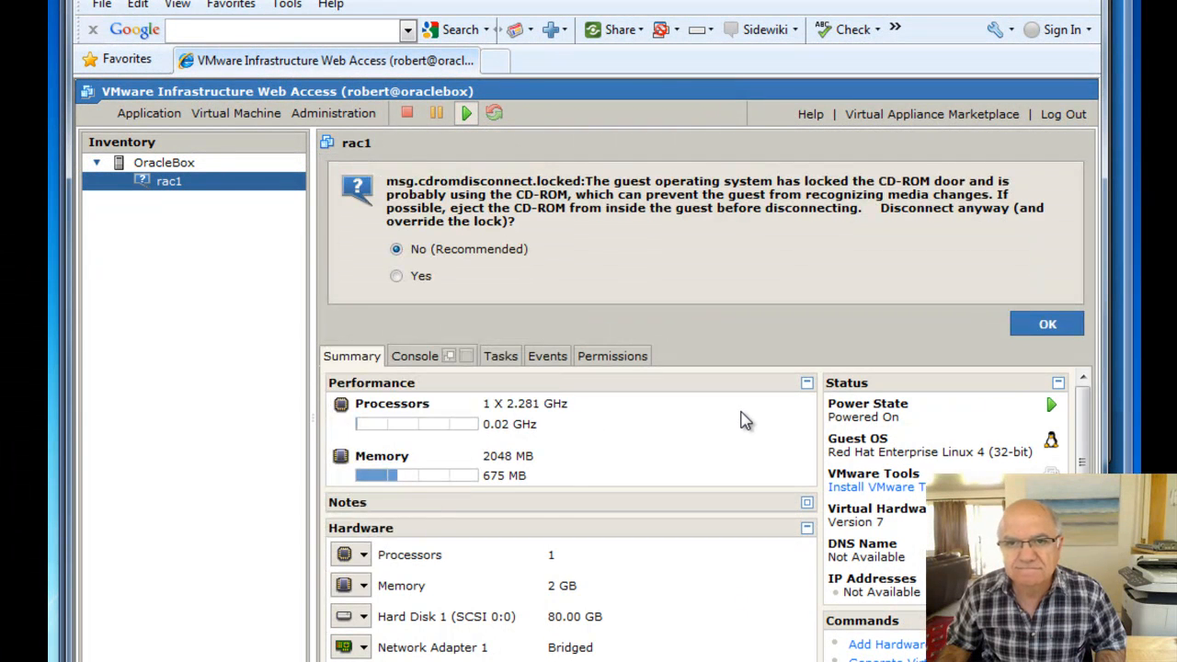
mouse_move(695, 381)
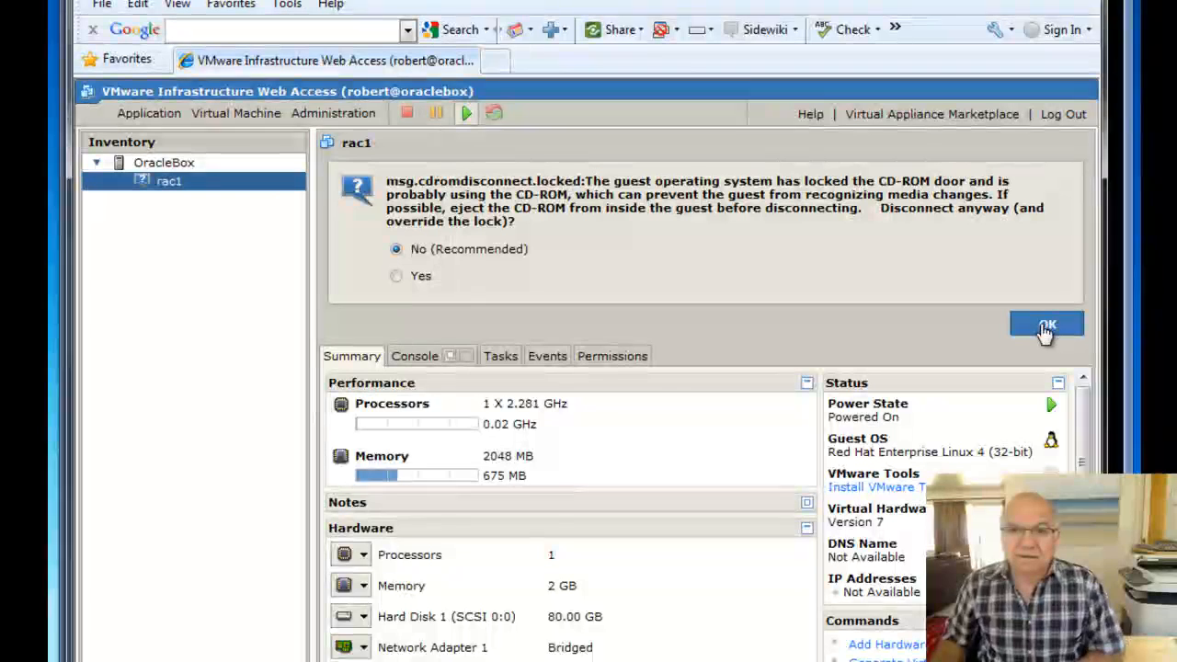
mouse_move(671, 285)
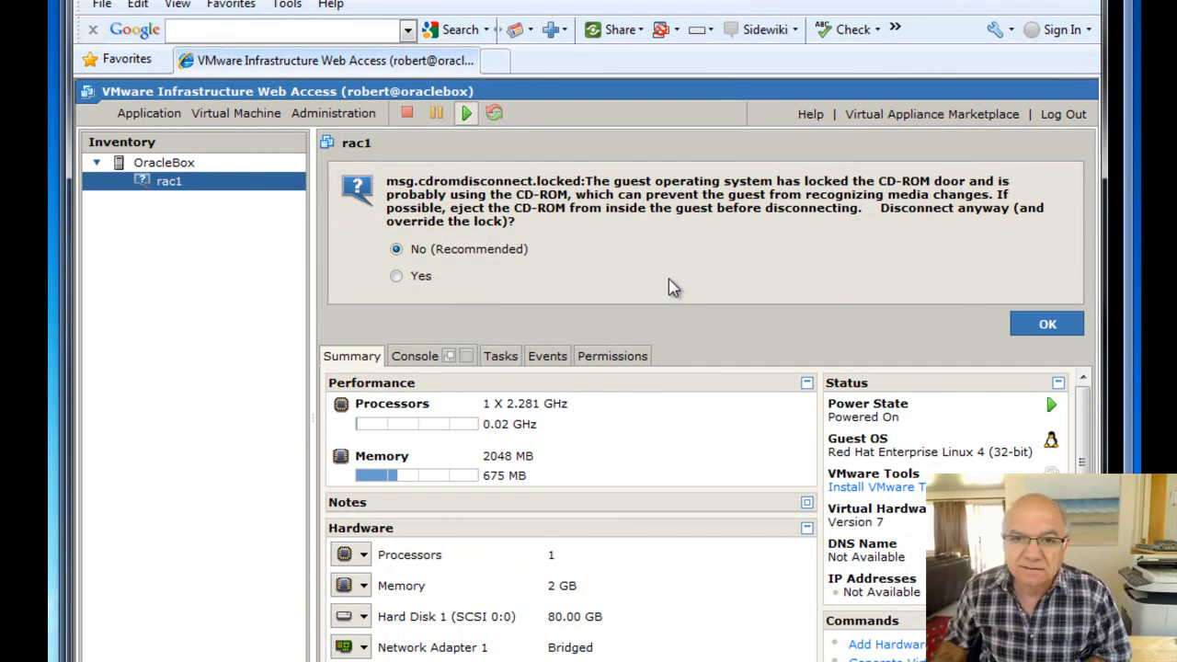
left_click(397, 276)
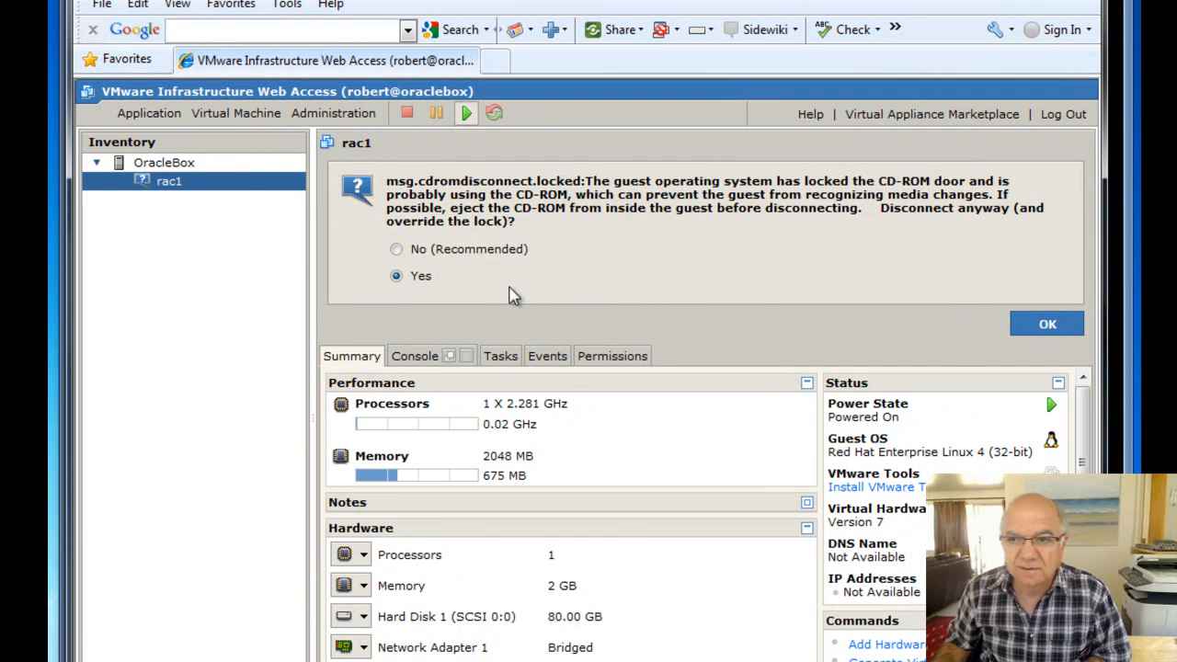
left_click(1046, 324)
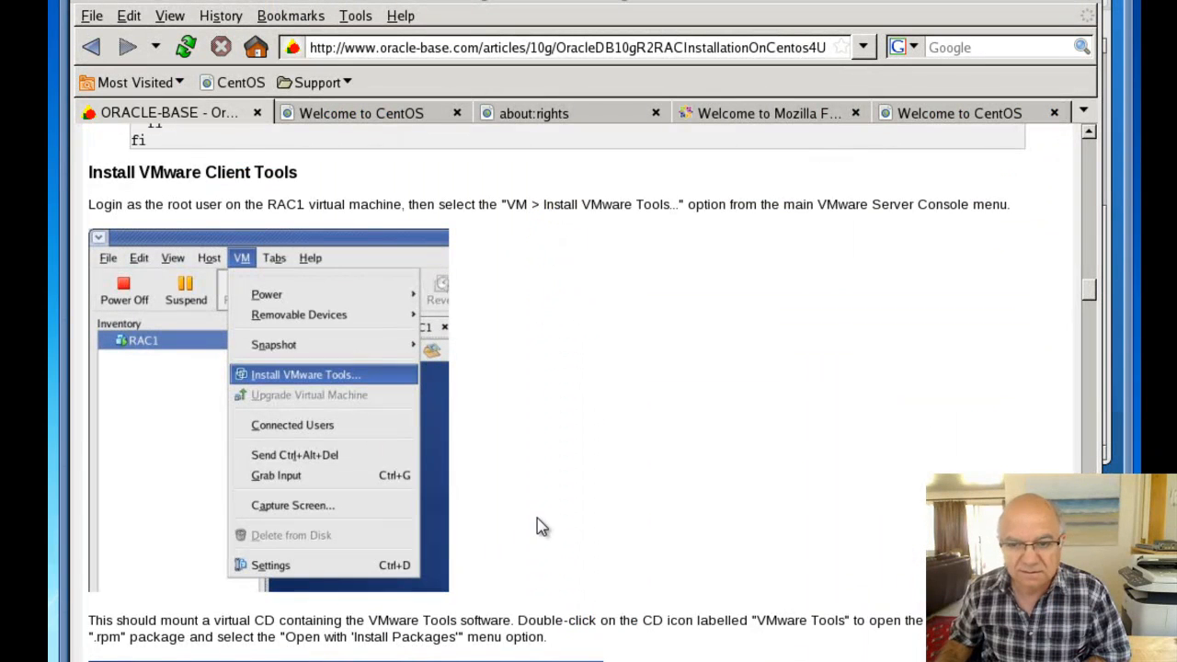
mouse_move(194, 556)
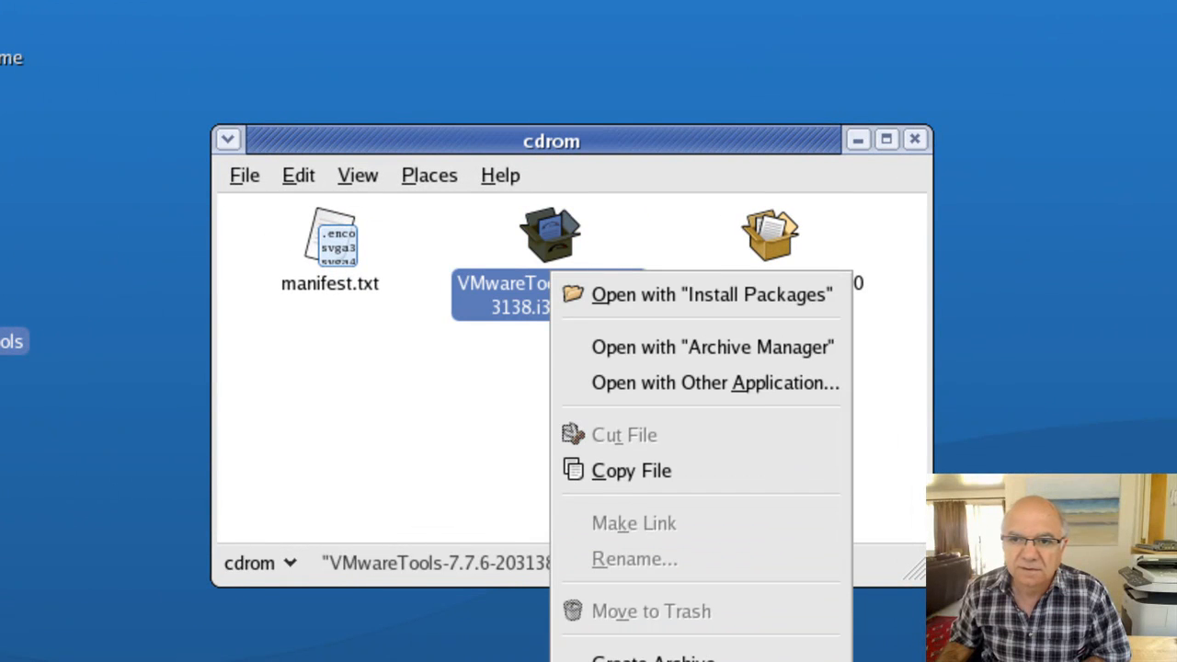
Open the VMware Tools rpm with Install Packages and authorize it with the root password.
left_click(699, 294)
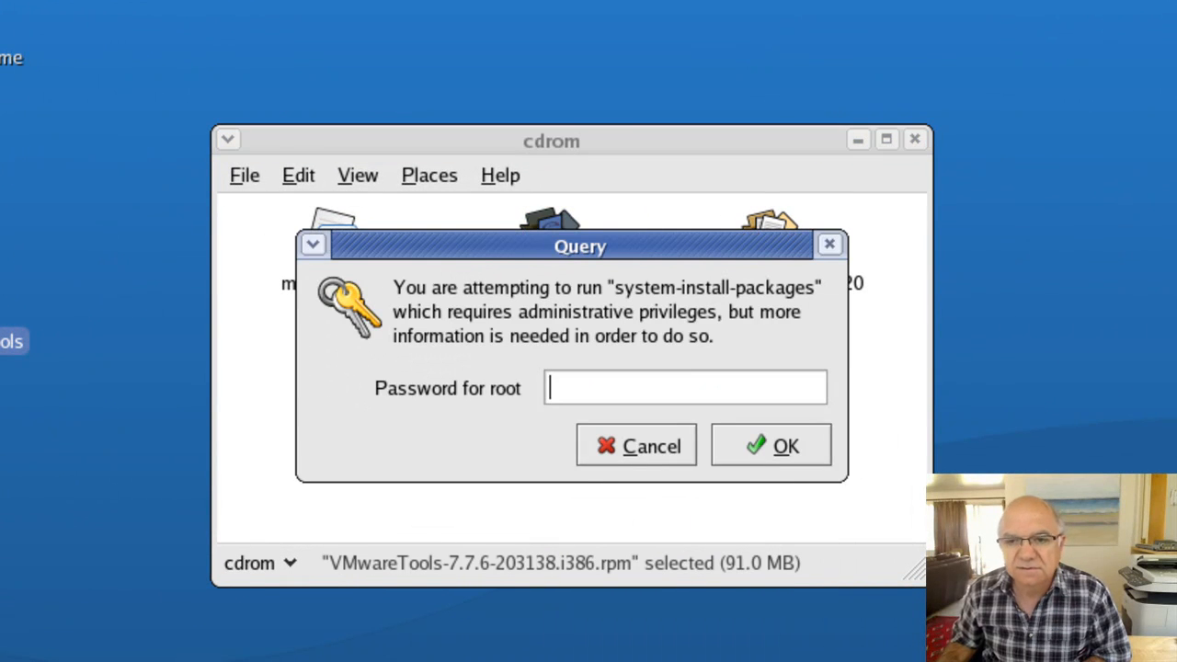
type("***")
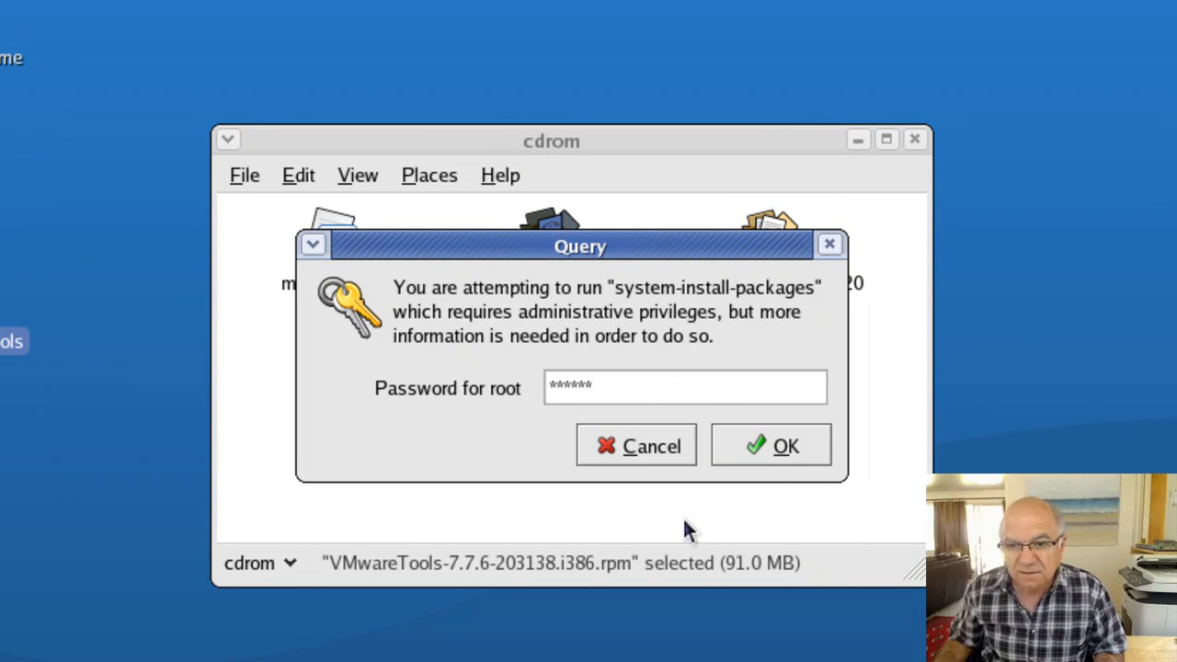
left_click(770, 445)
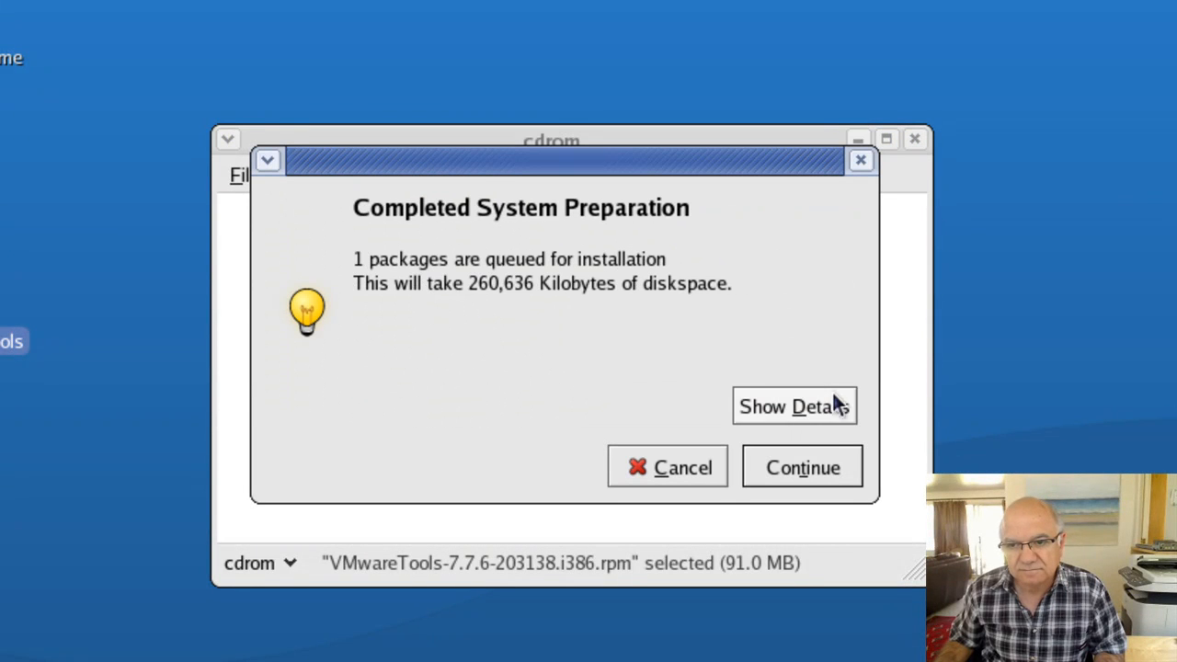
Continue past system preparation, let the package install finish, and close the installer.
left_click(802, 467)
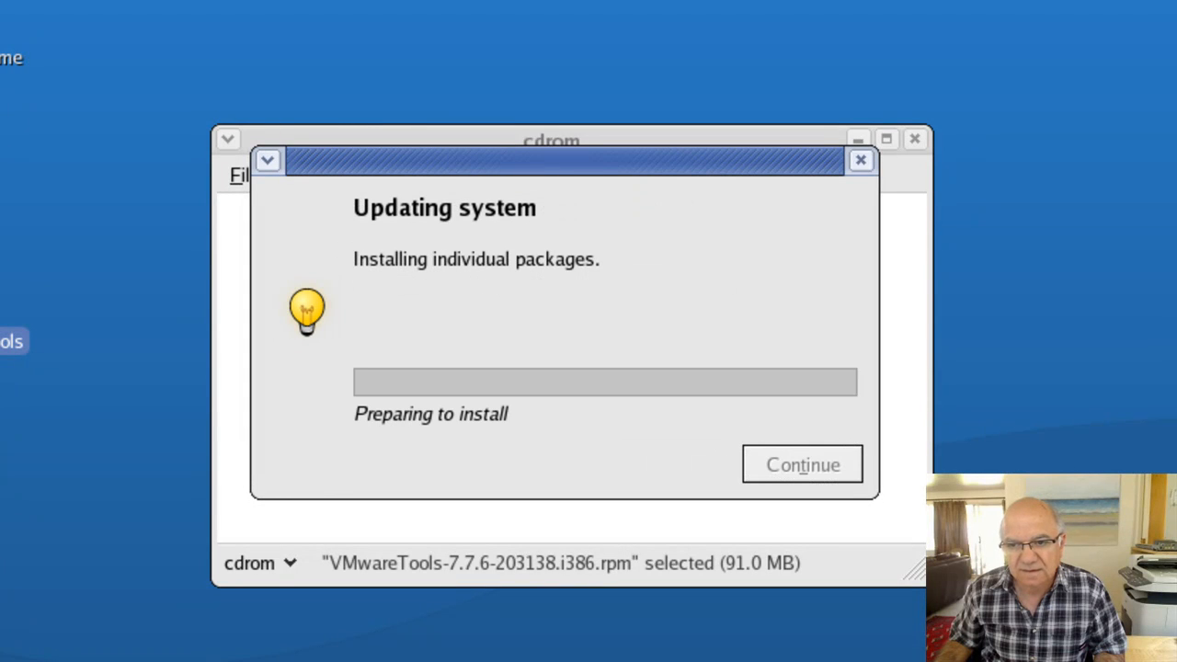
mouse_move(805, 409)
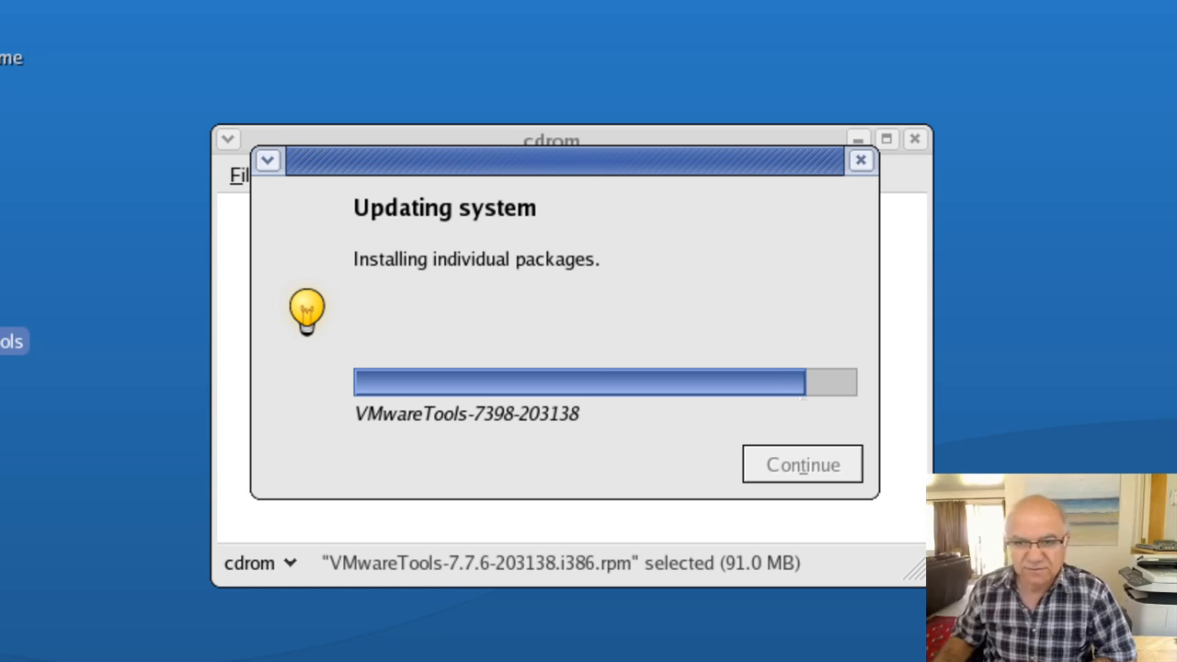
mouse_move(202, 622)
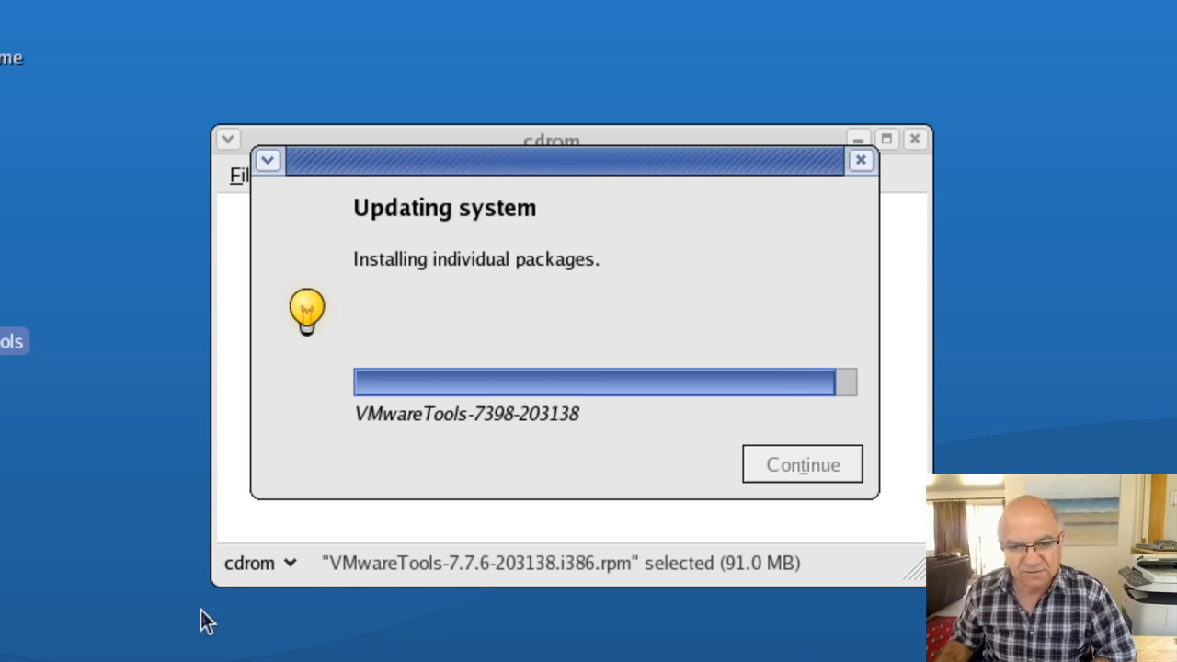
mouse_move(188, 616)
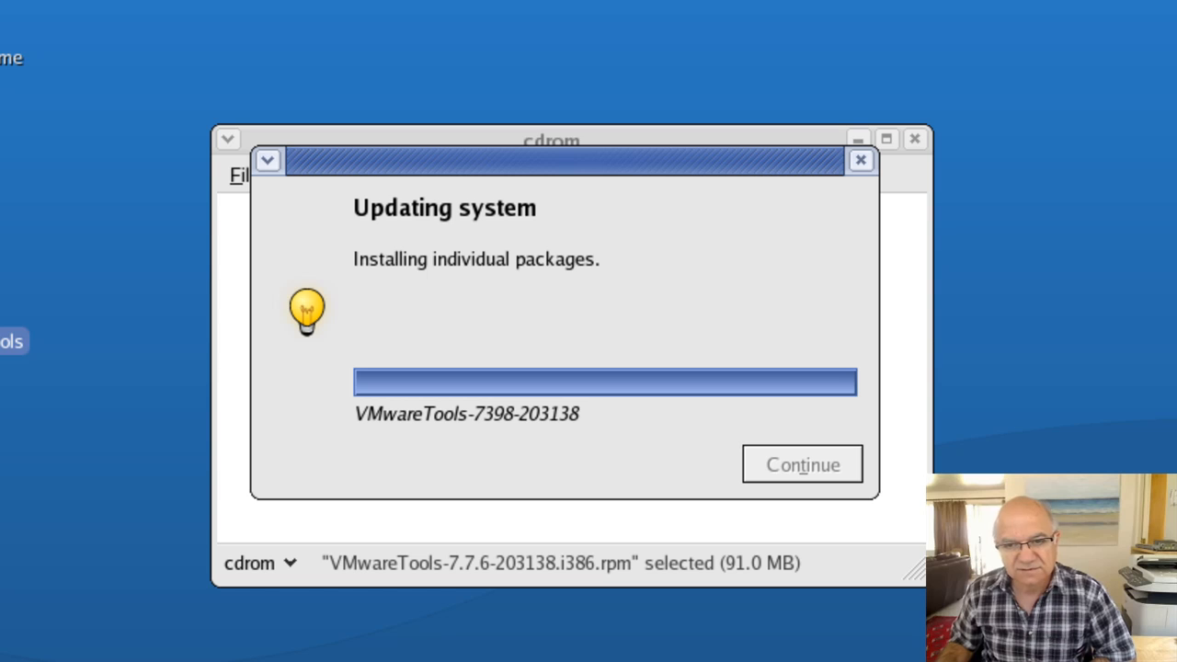
left_click(860, 160)
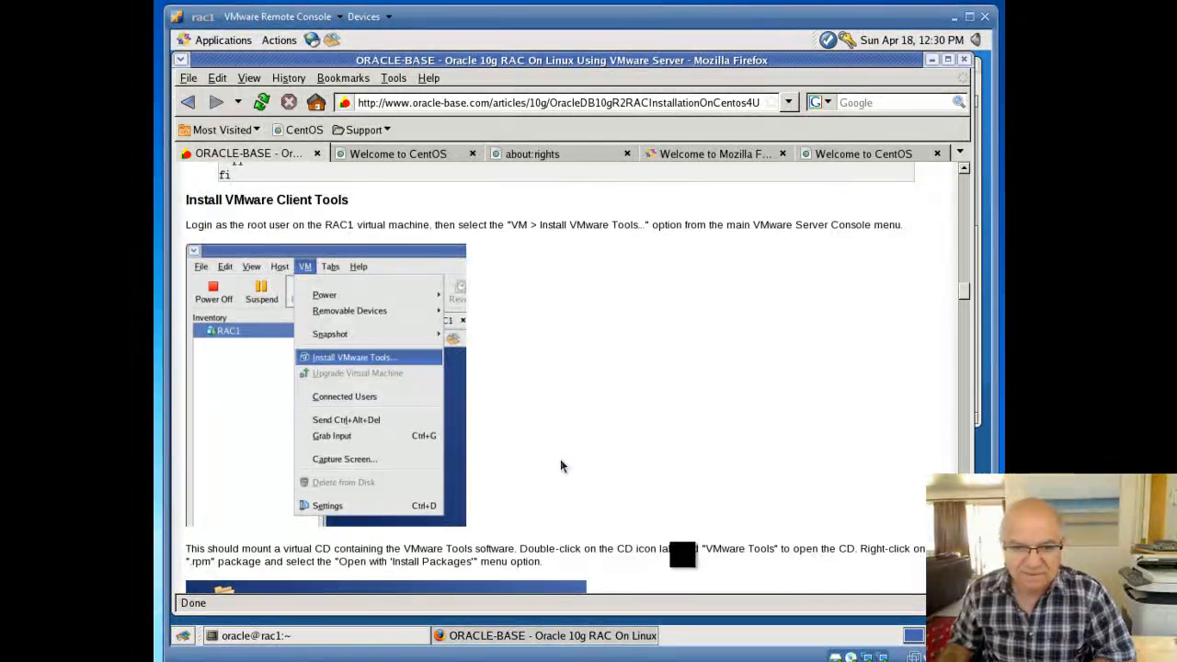
Scroll the guide down to the vmware-config-tools.pl step with its display size choices.
scroll("down", 3)
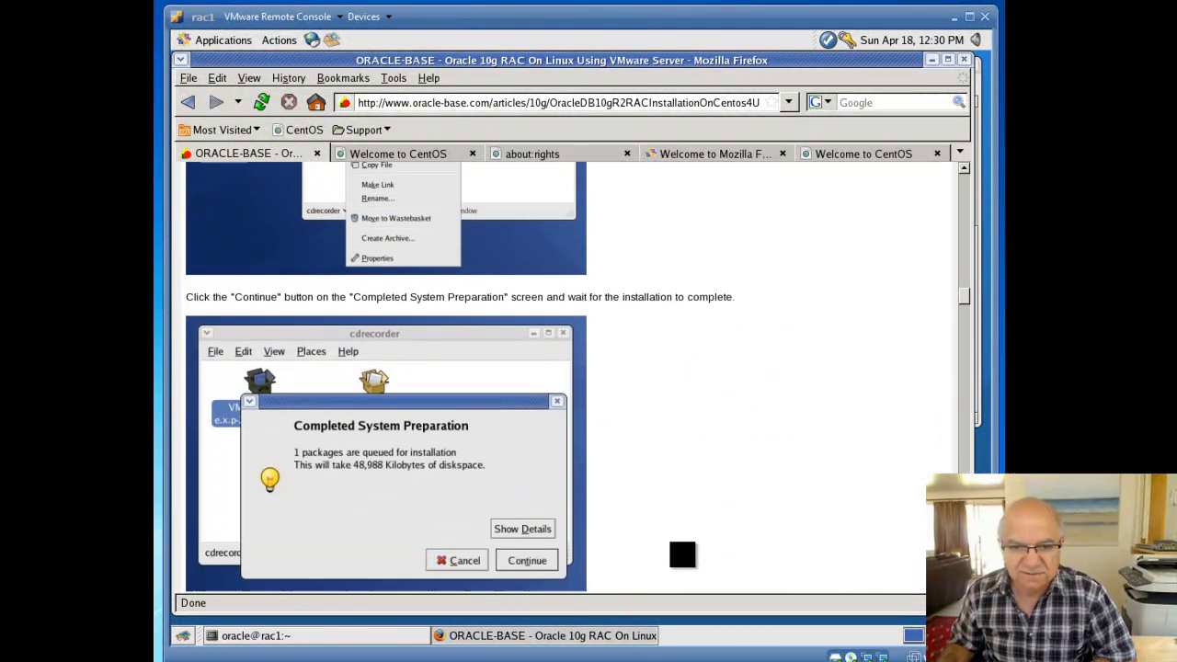
scroll("down", 3)
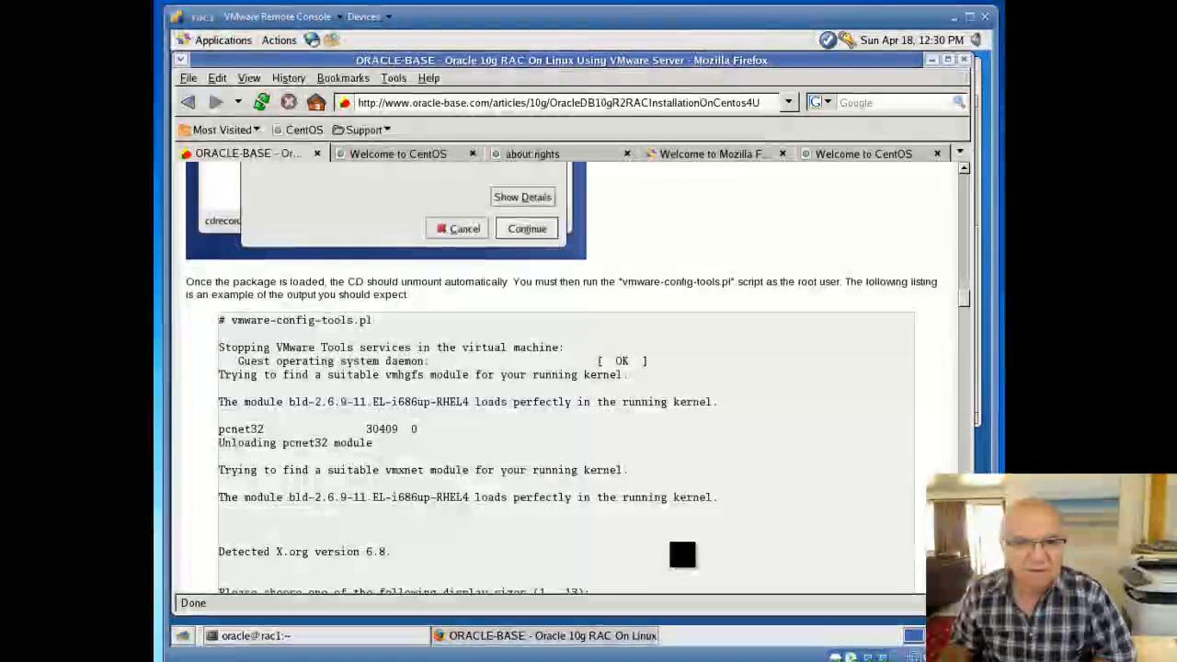
scroll("down", 3)
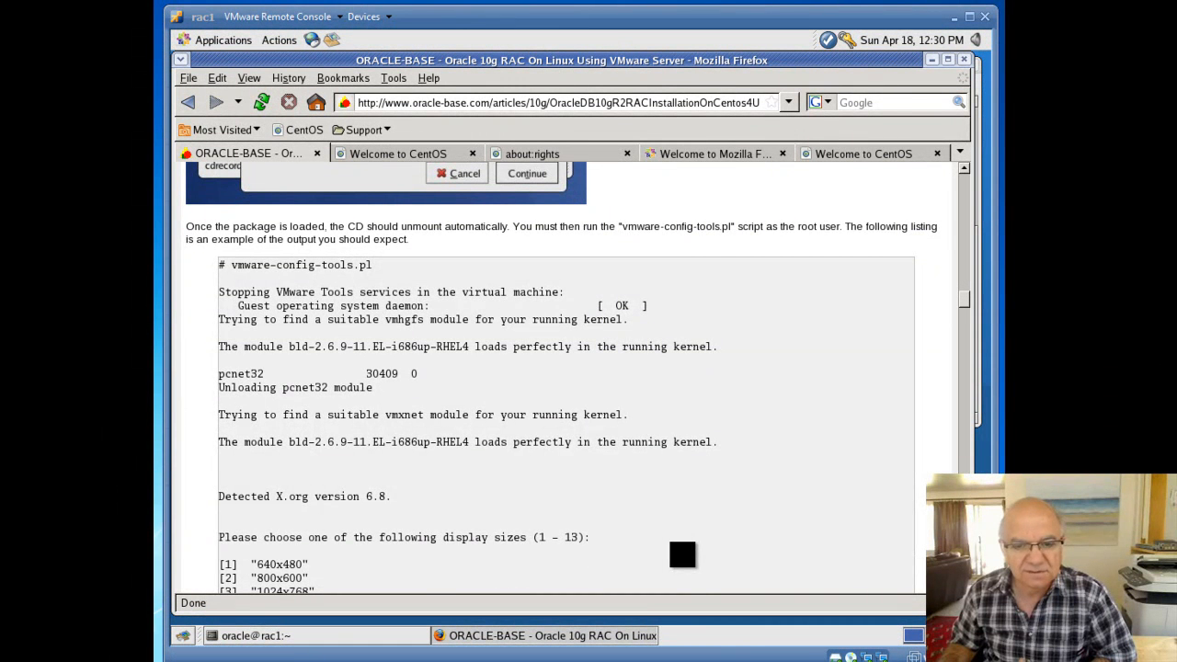
mouse_move(353, 648)
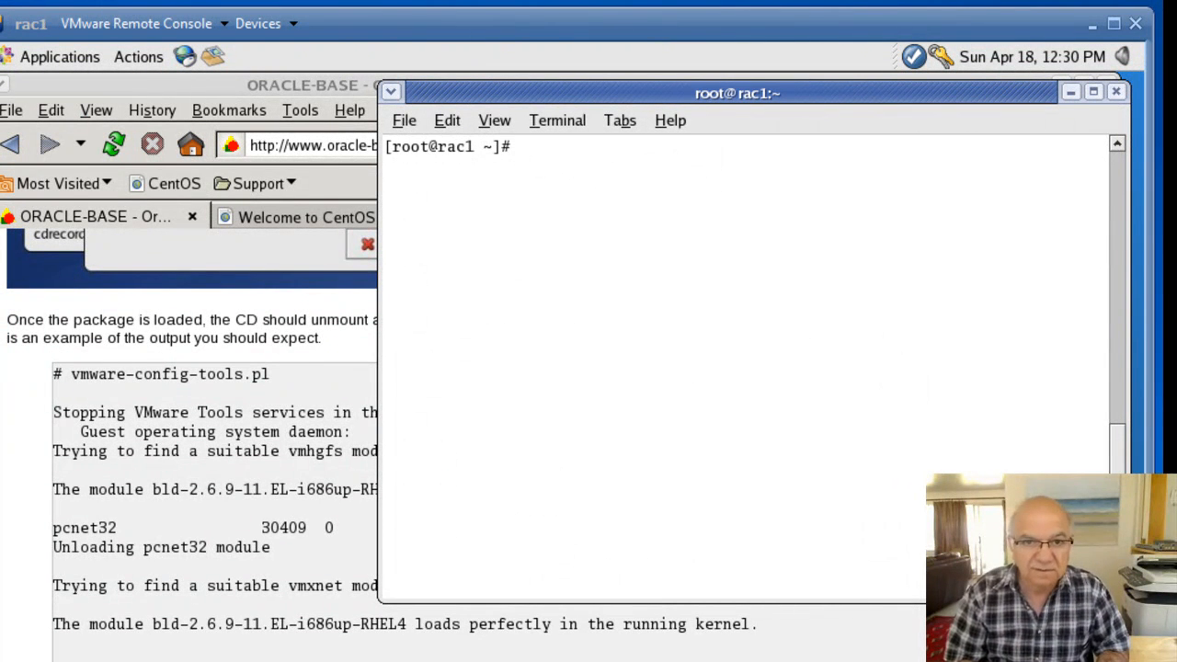
Run vmware-config-tools.pl, keep [no] for the sync driver and choose display size 12 (1024x768).
type("vmware-config-tools.pl")
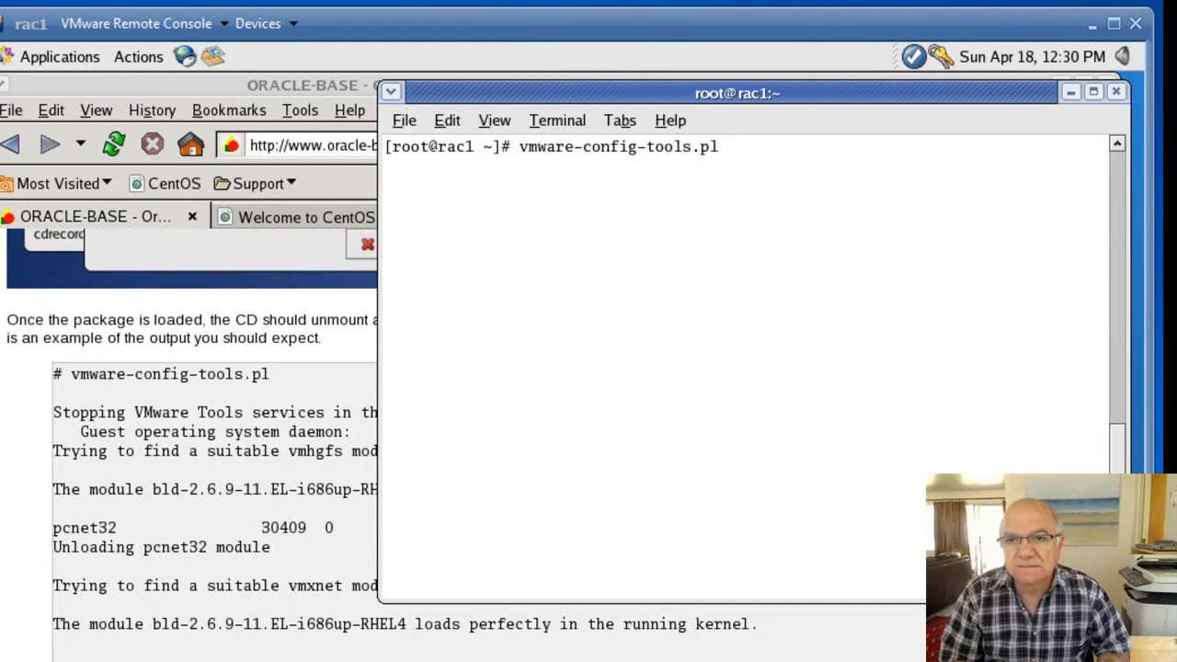
key("Return")
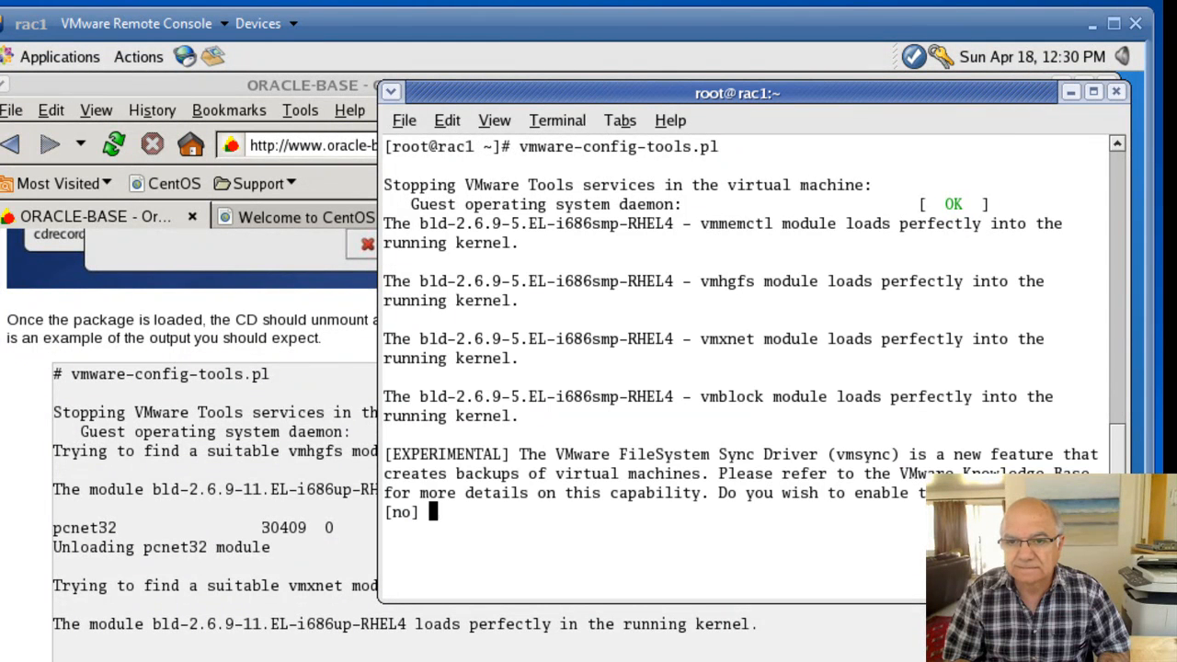
key("Return")
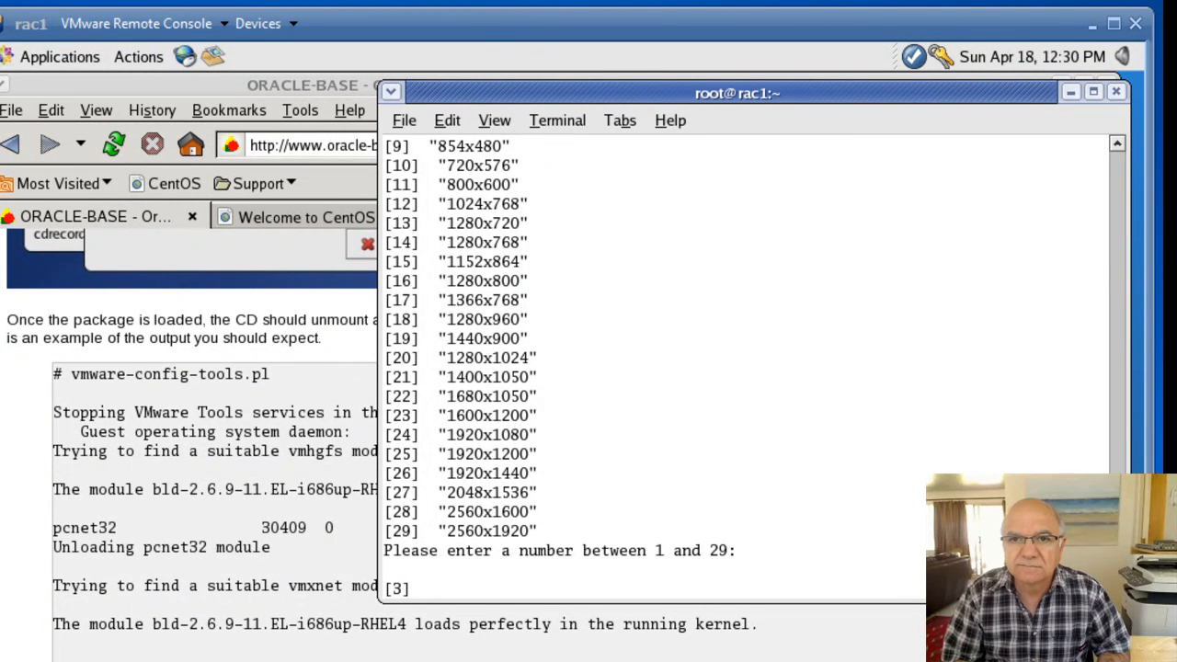
type("12")
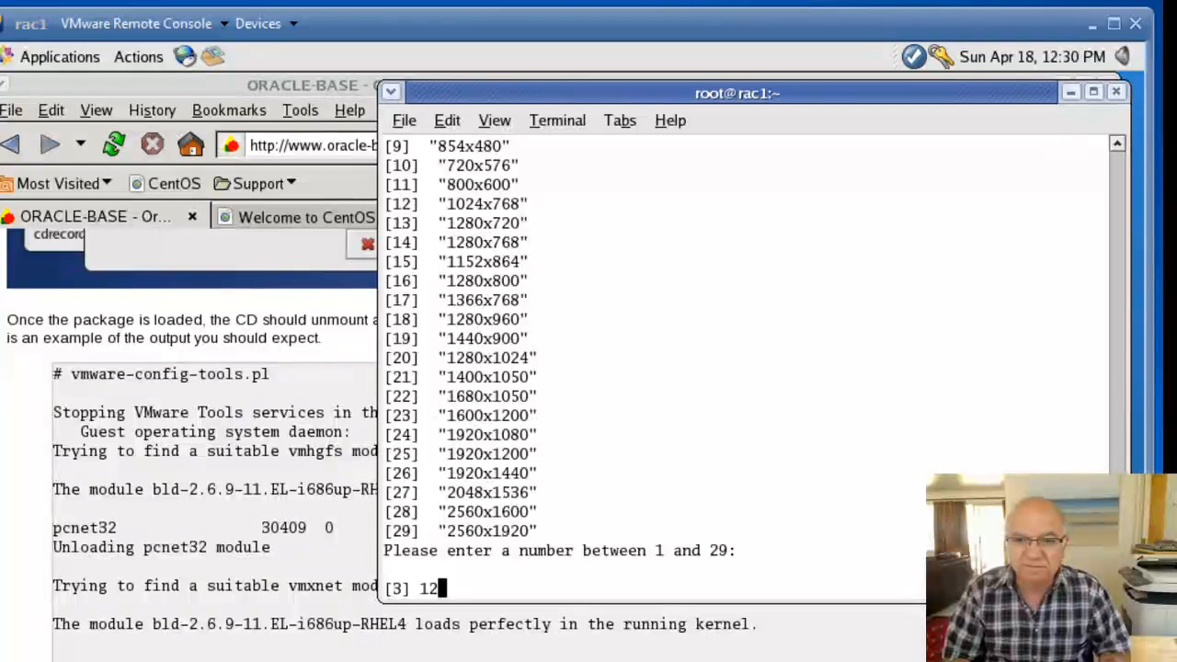
key("Return")
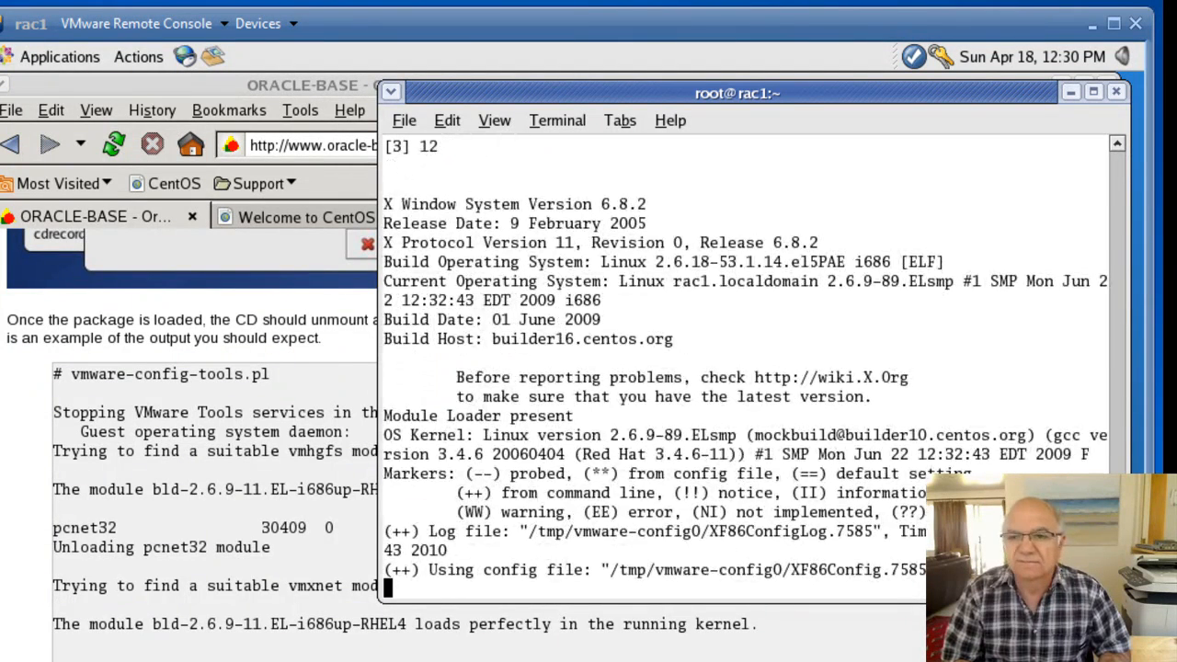